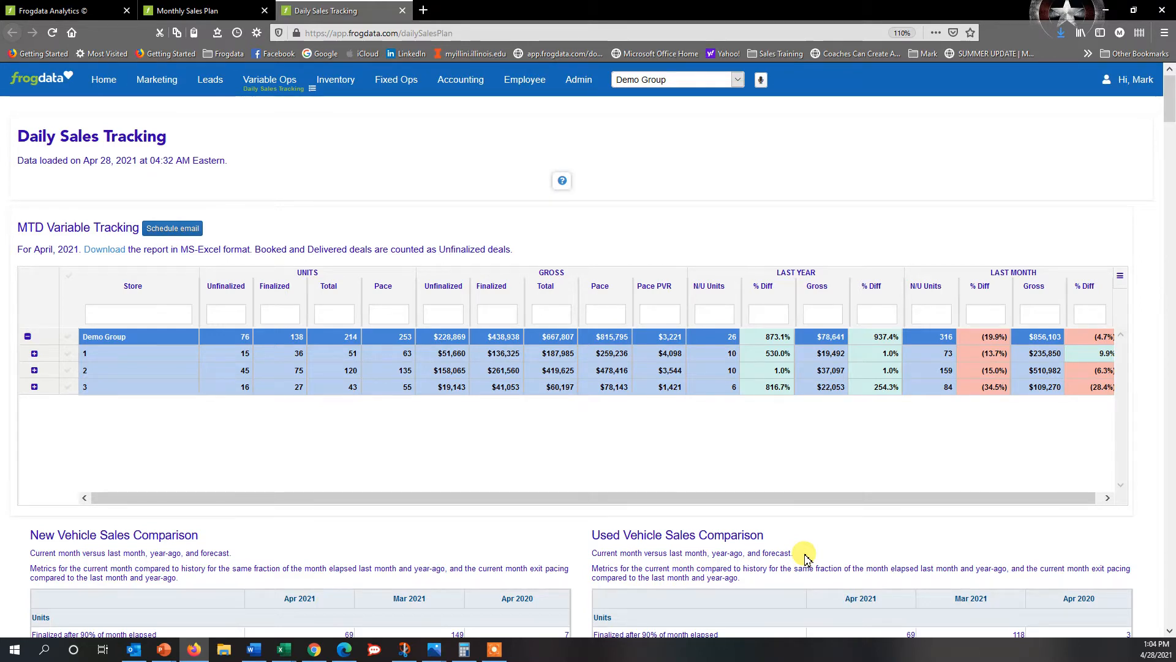
mouse_move(812, 318)
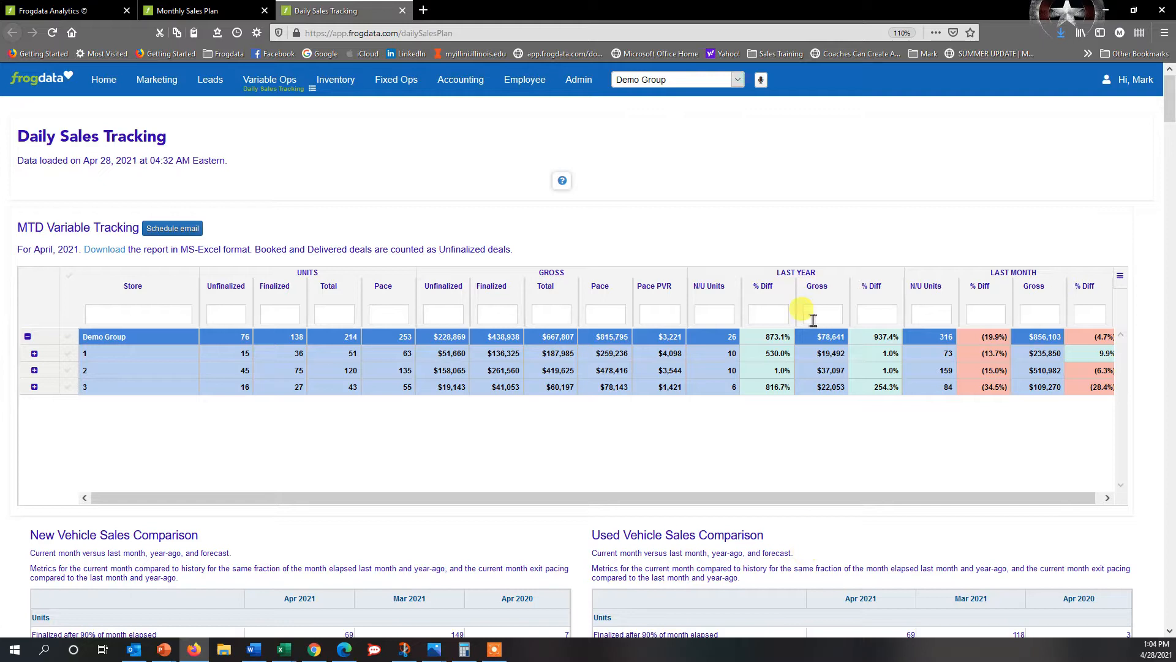
mouse_move(484, 111)
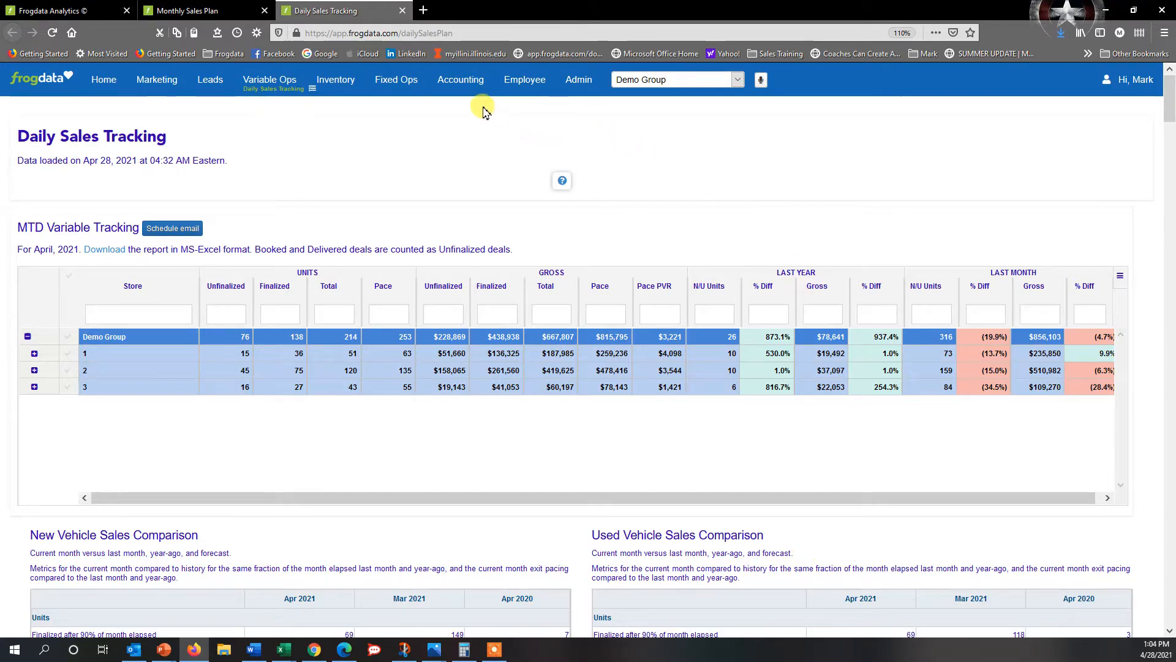
Browse the accounting and variable operations report lists, then switch to Monthly Sales Plan.
left_click(460, 80)
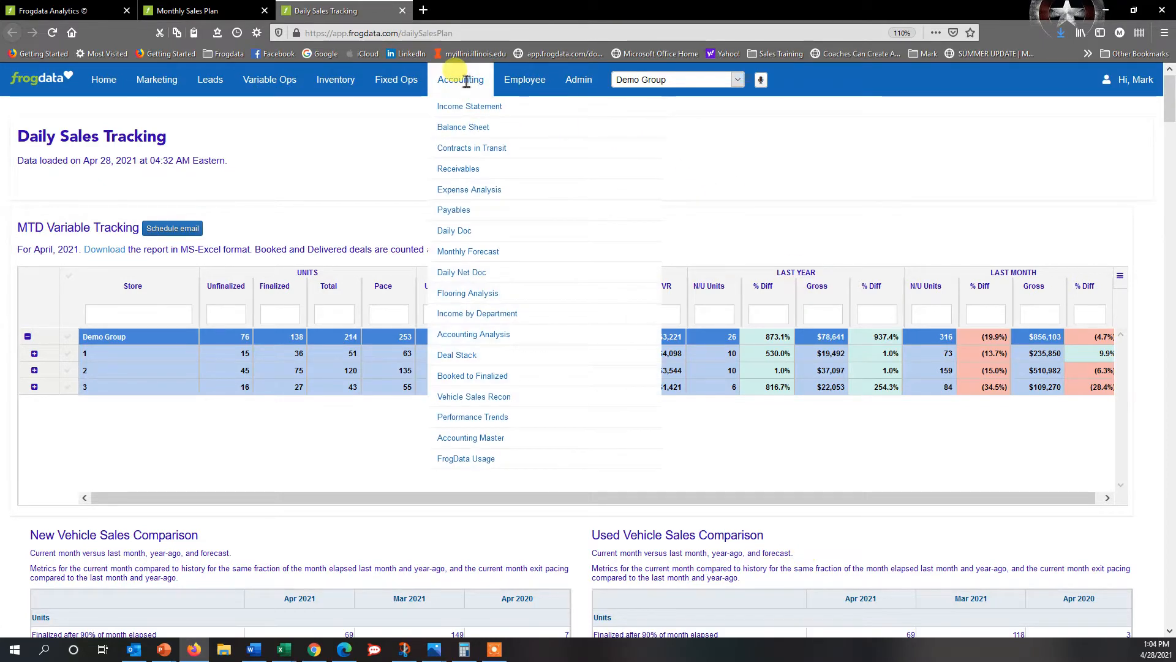
mouse_move(467, 251)
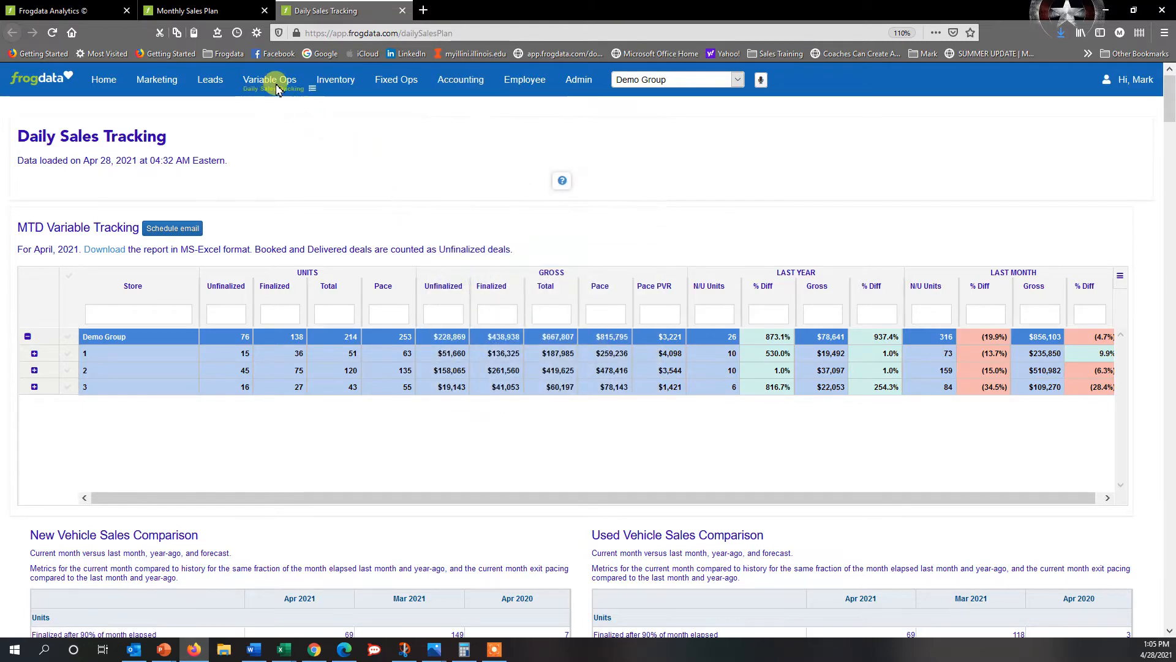
left_click(268, 80)
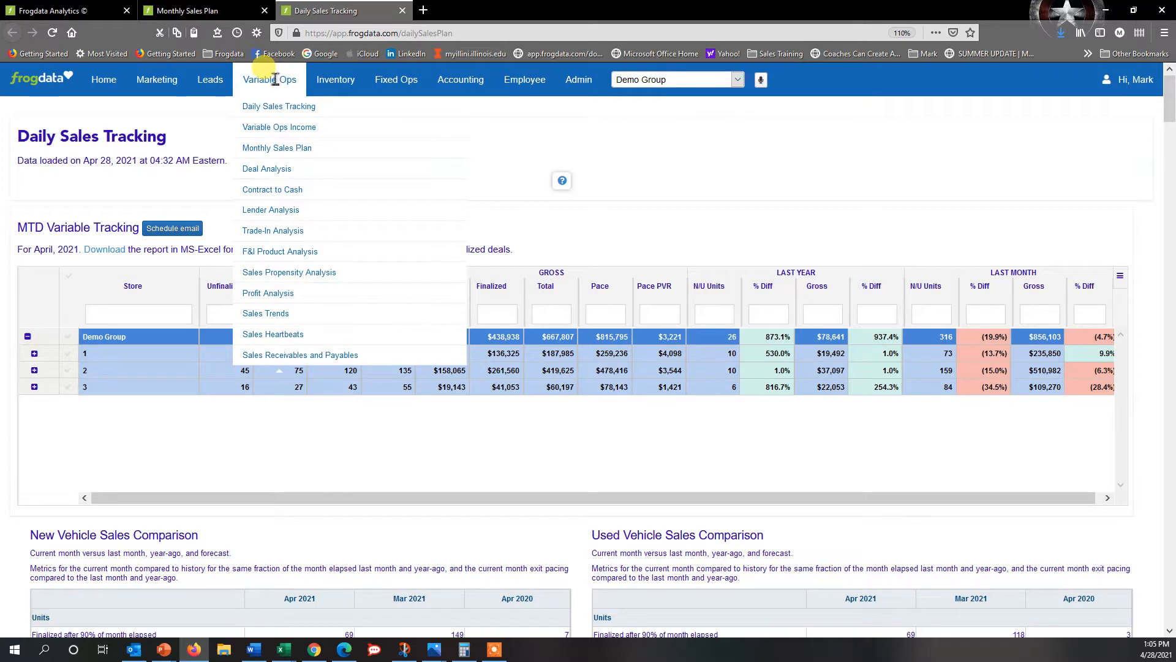
mouse_move(277, 148)
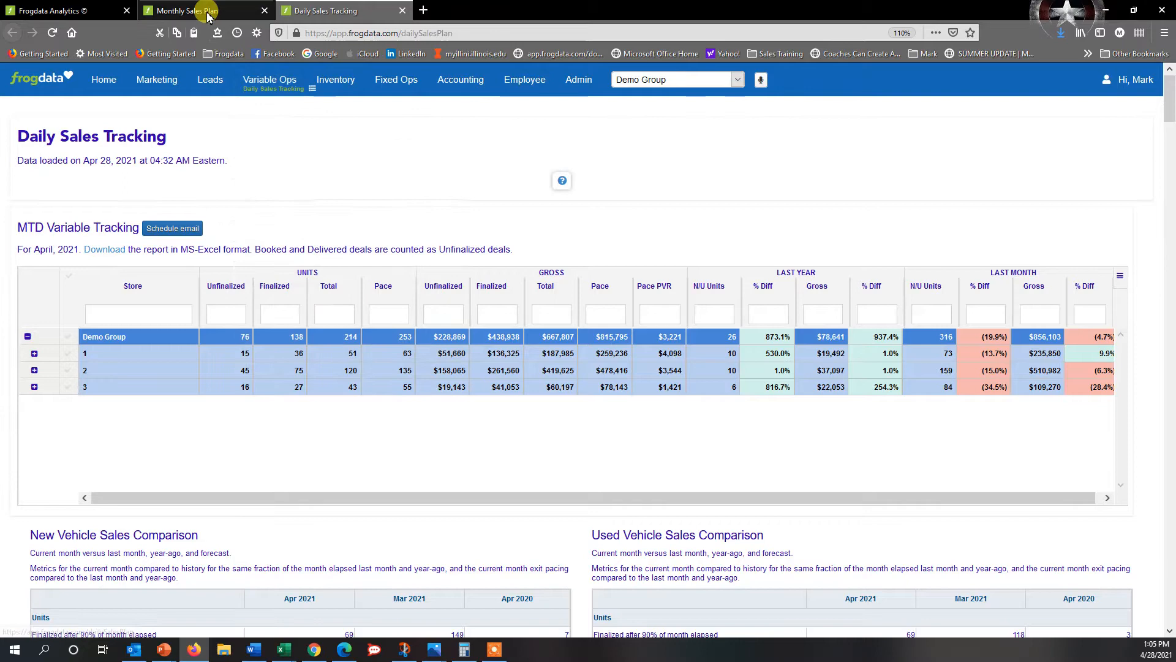
left_click(190, 10)
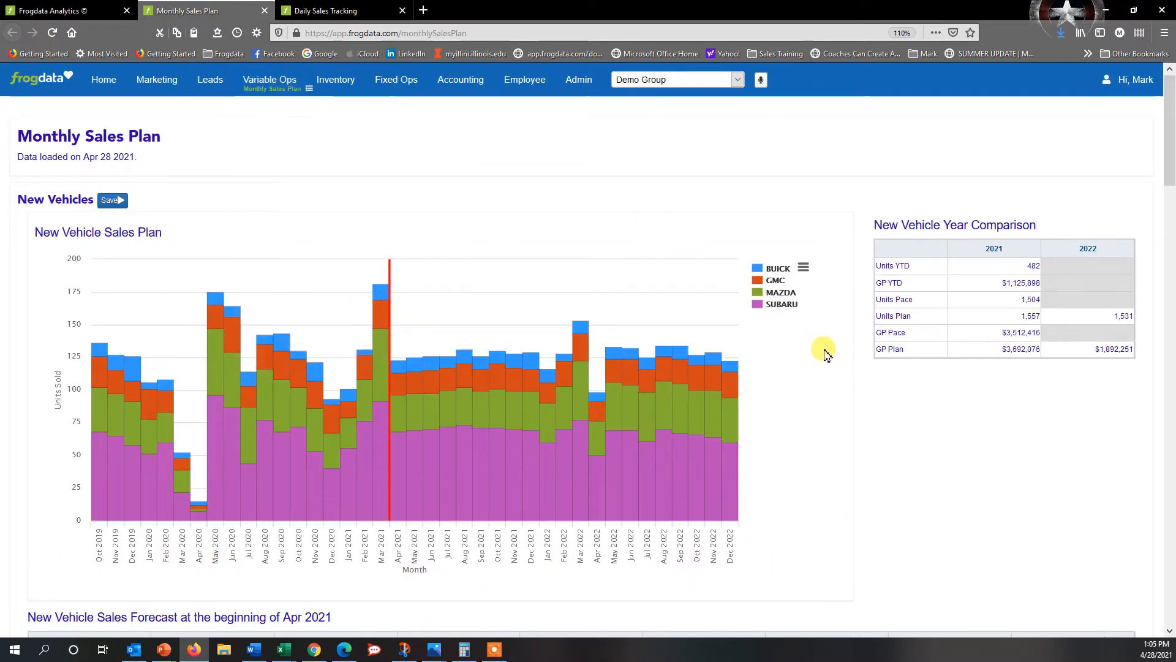
mouse_move(843, 411)
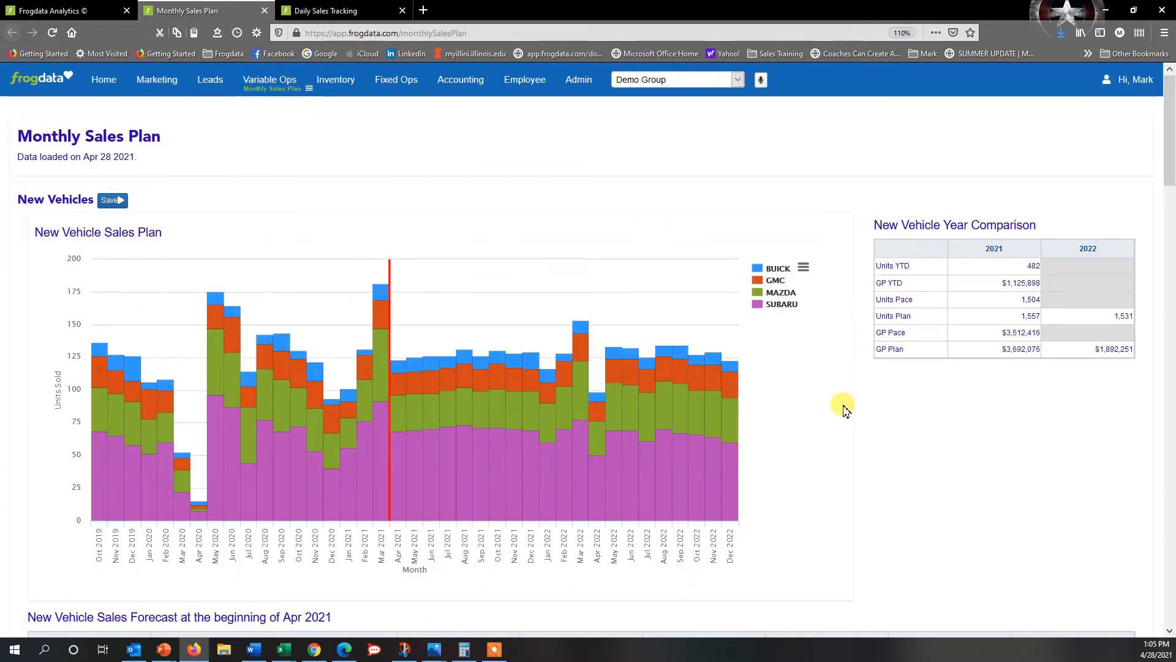
mouse_move(862, 422)
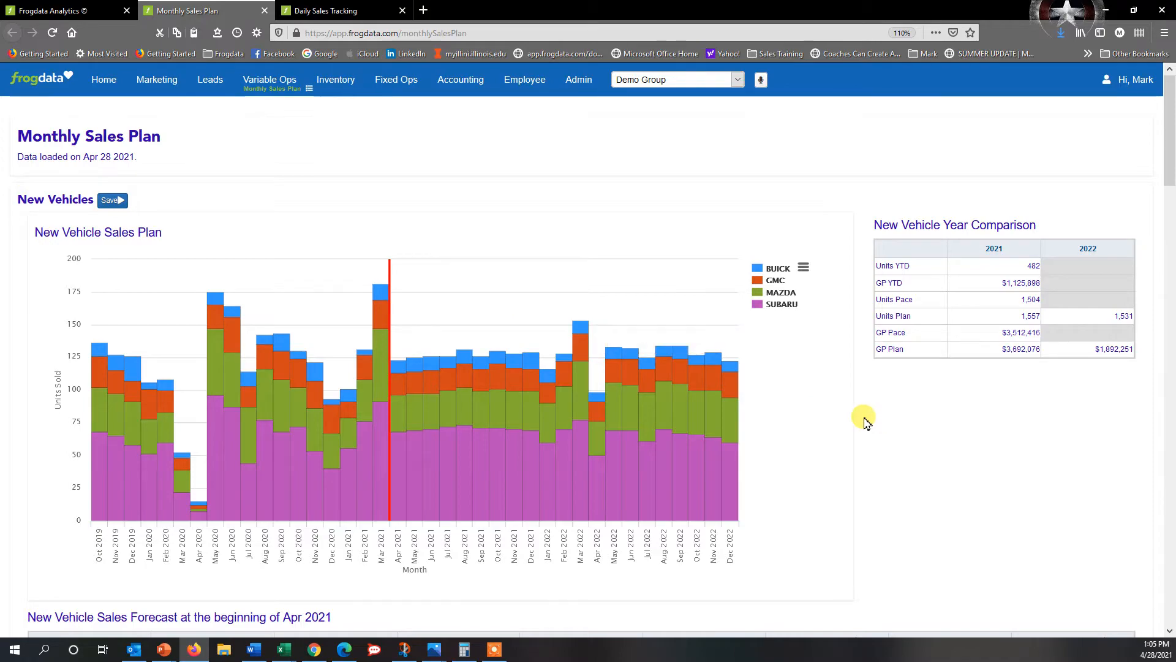
Scroll through the sales plan tables and back up to the New Vehicle Sales Plan chart.
scroll("down", 3)
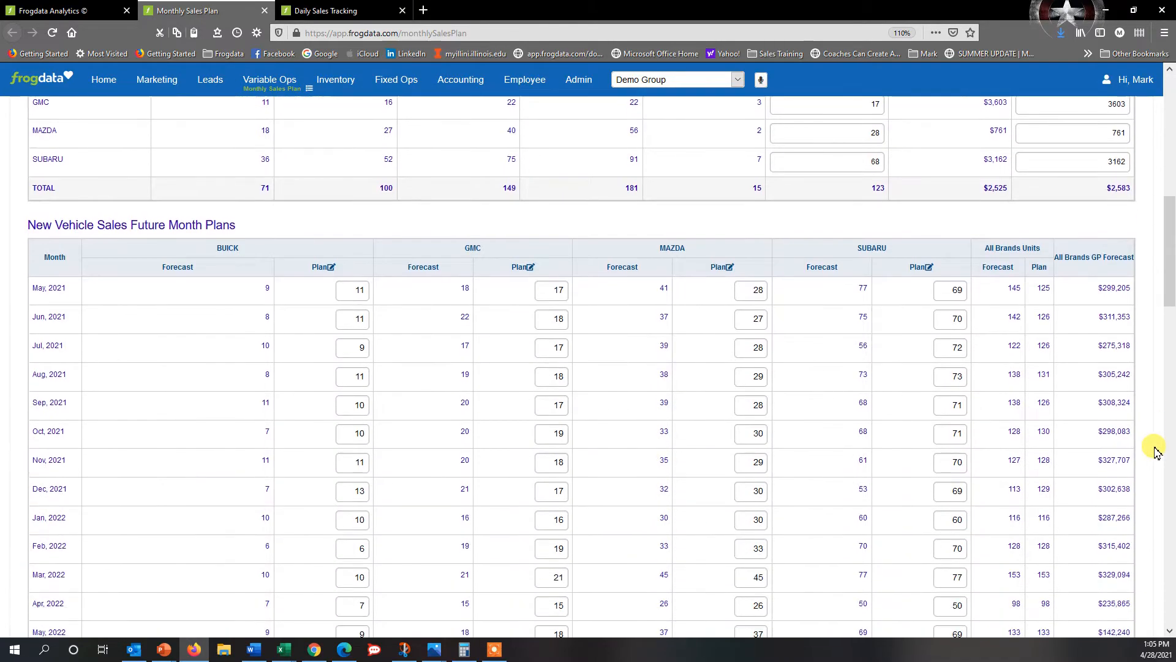
scroll("down", 3)
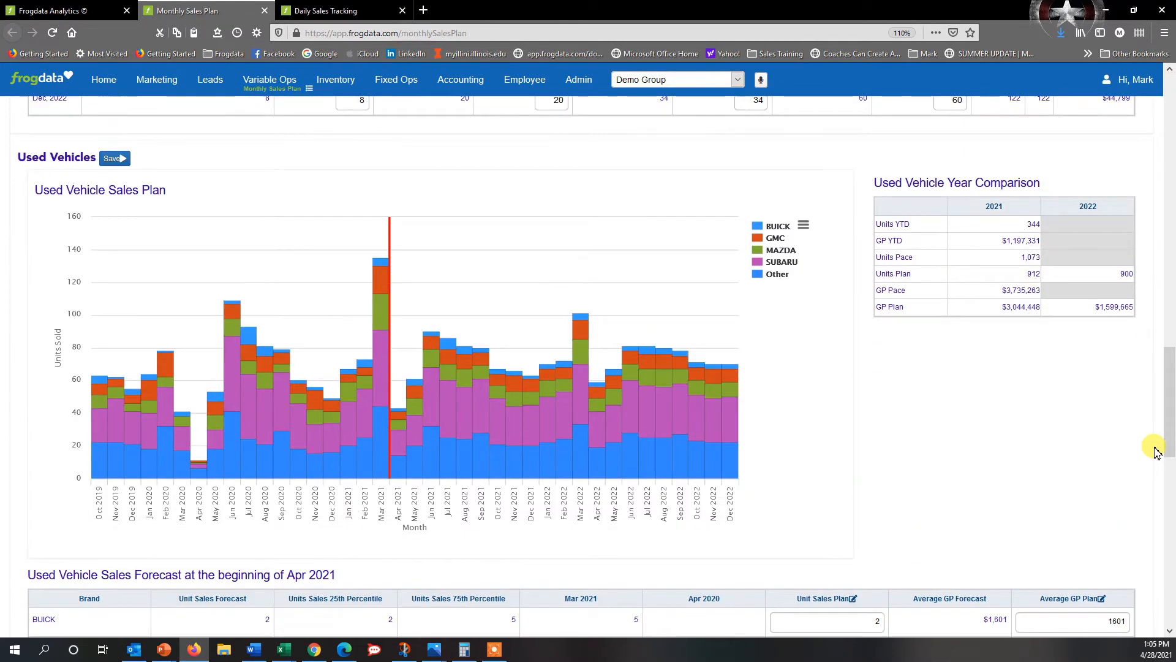
scroll("down", 3)
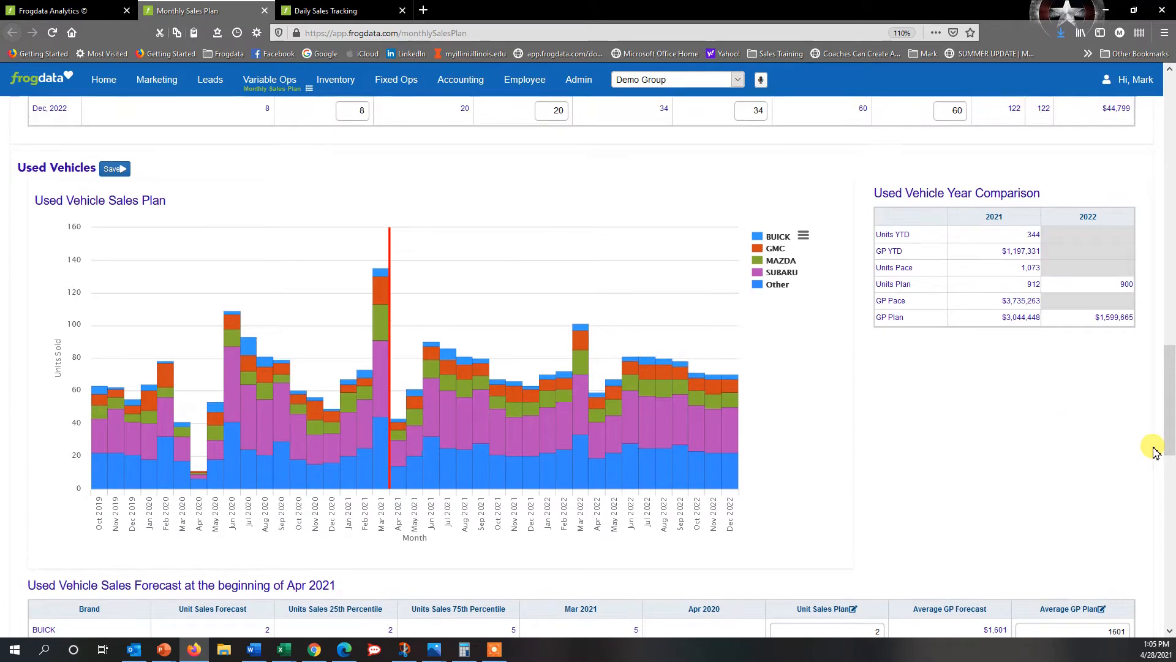
scroll("down", 3)
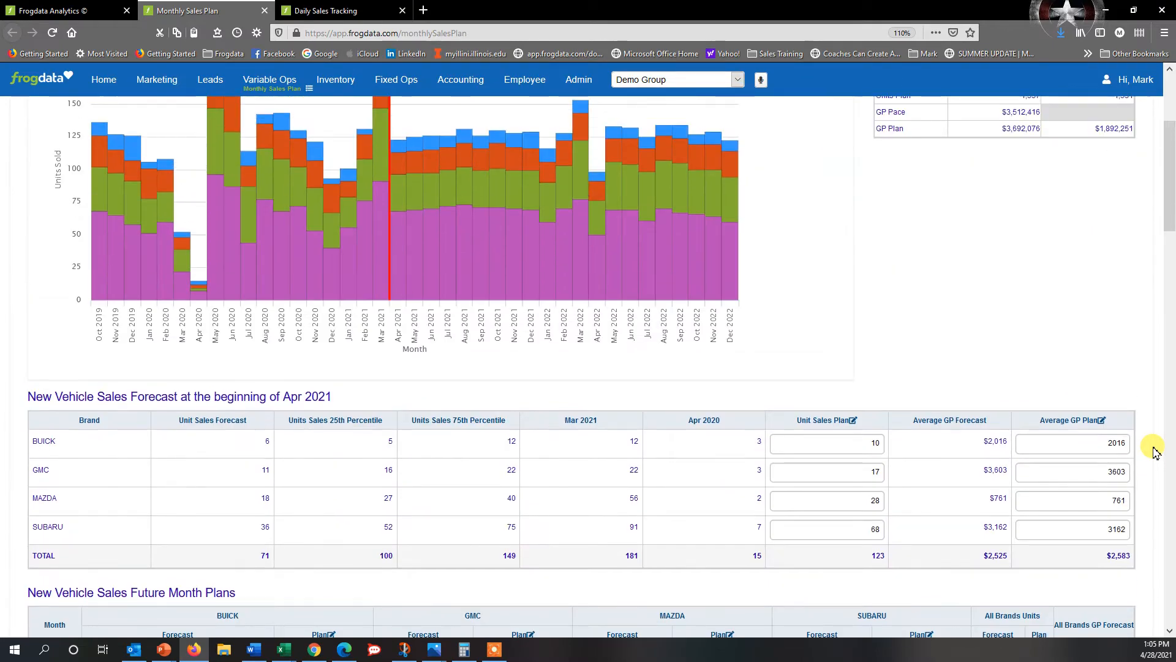
scroll("up", 3)
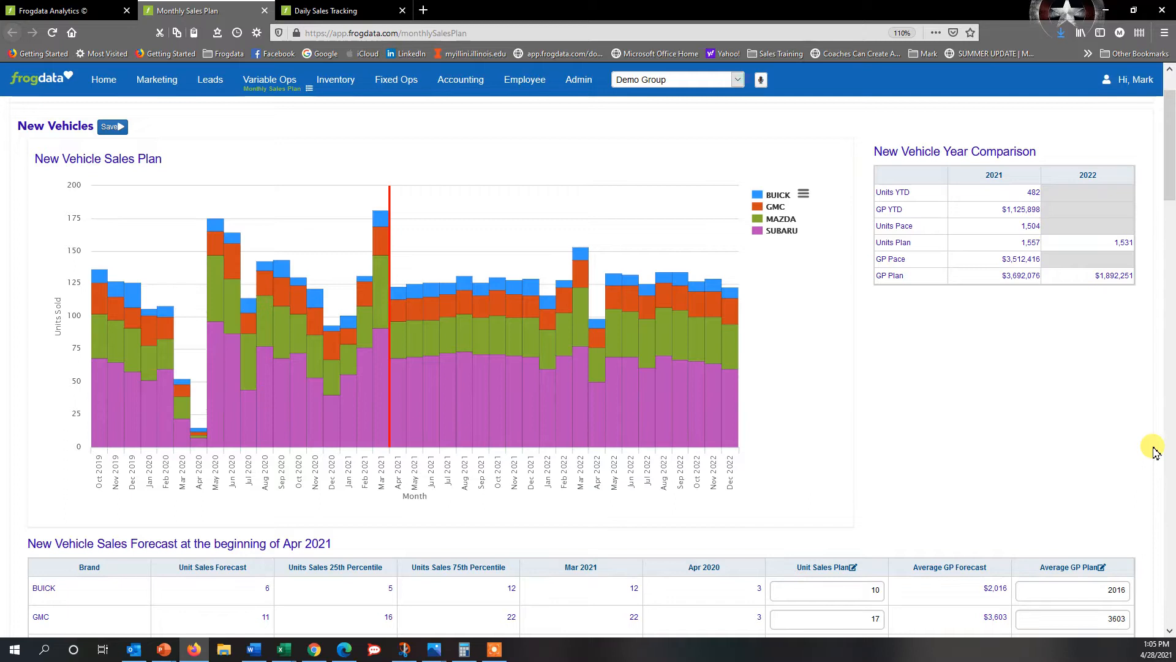
mouse_move(913, 438)
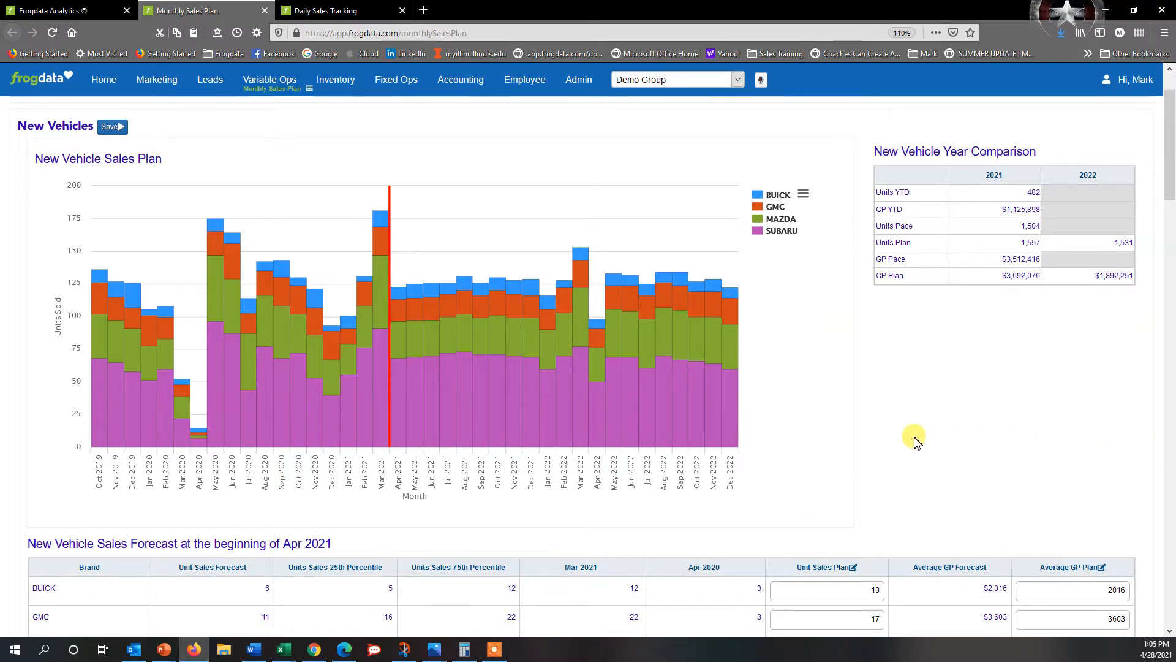
mouse_move(878, 353)
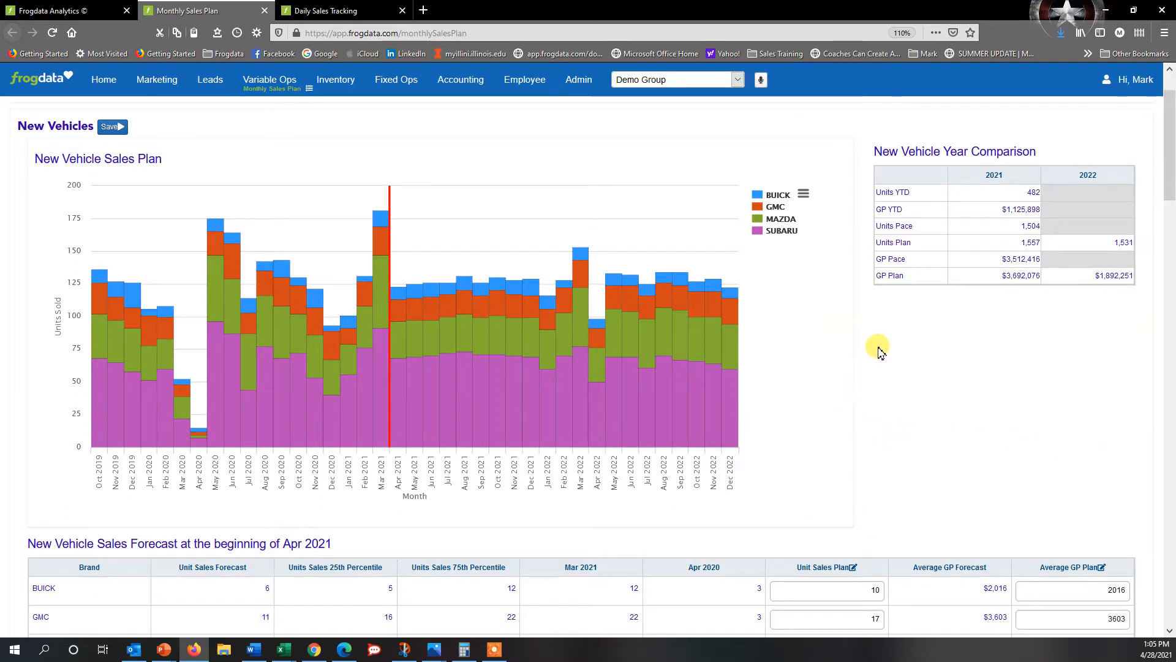
mouse_move(780, 230)
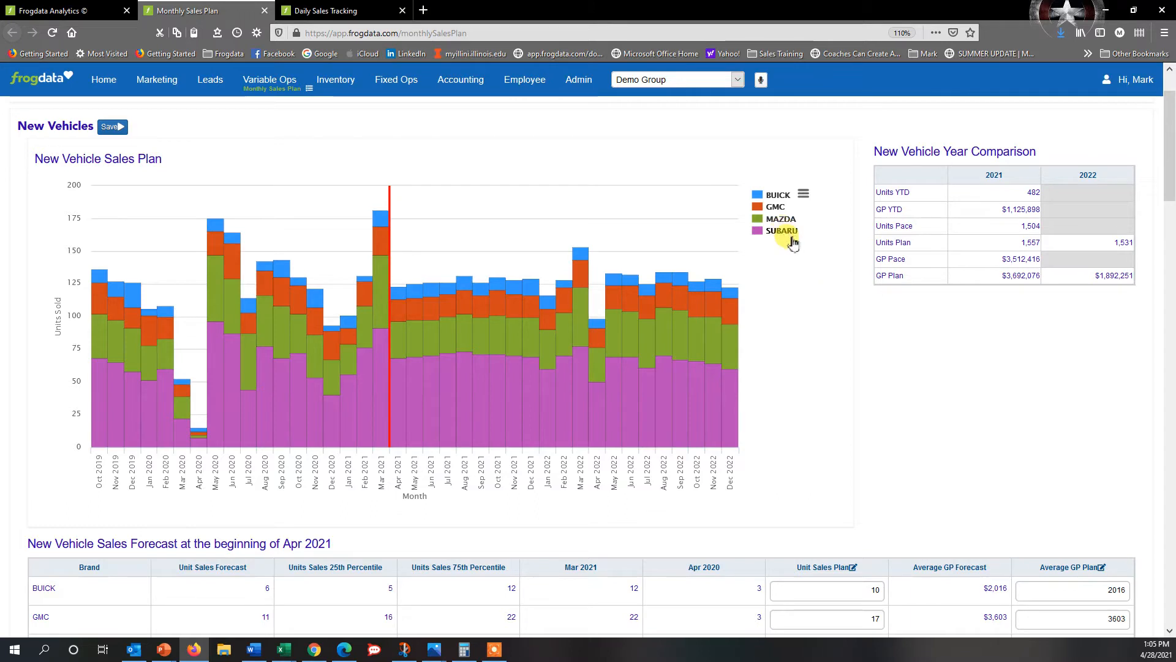
mouse_move(455, 371)
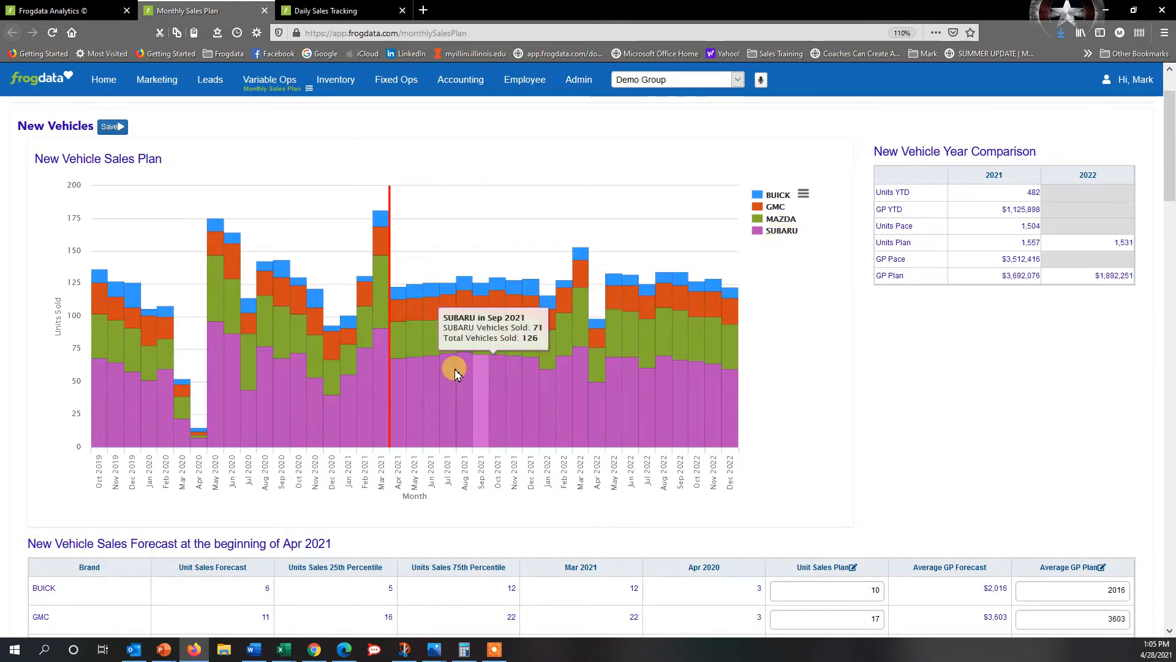
left_click(782, 231)
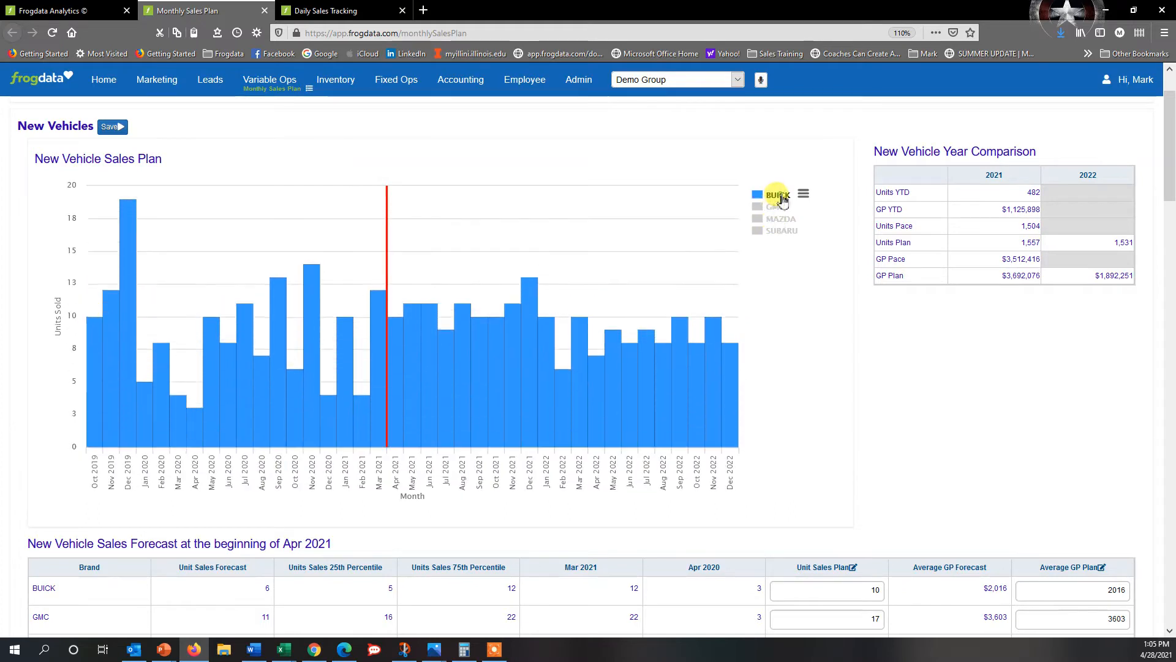
left_click(778, 194)
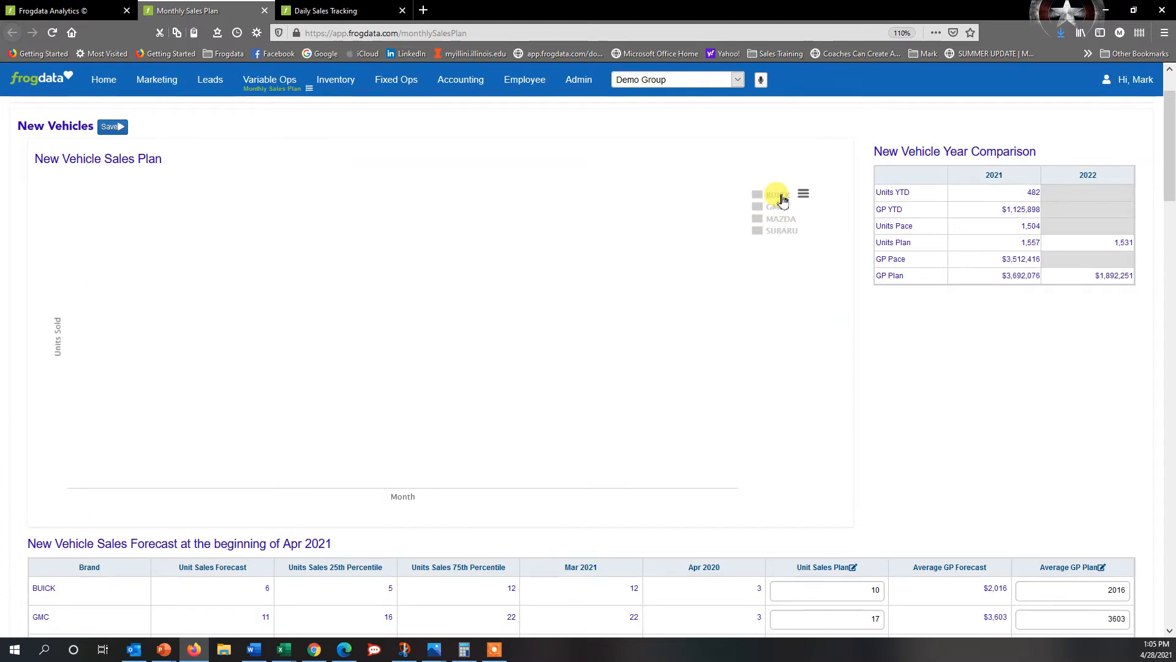
mouse_move(782, 231)
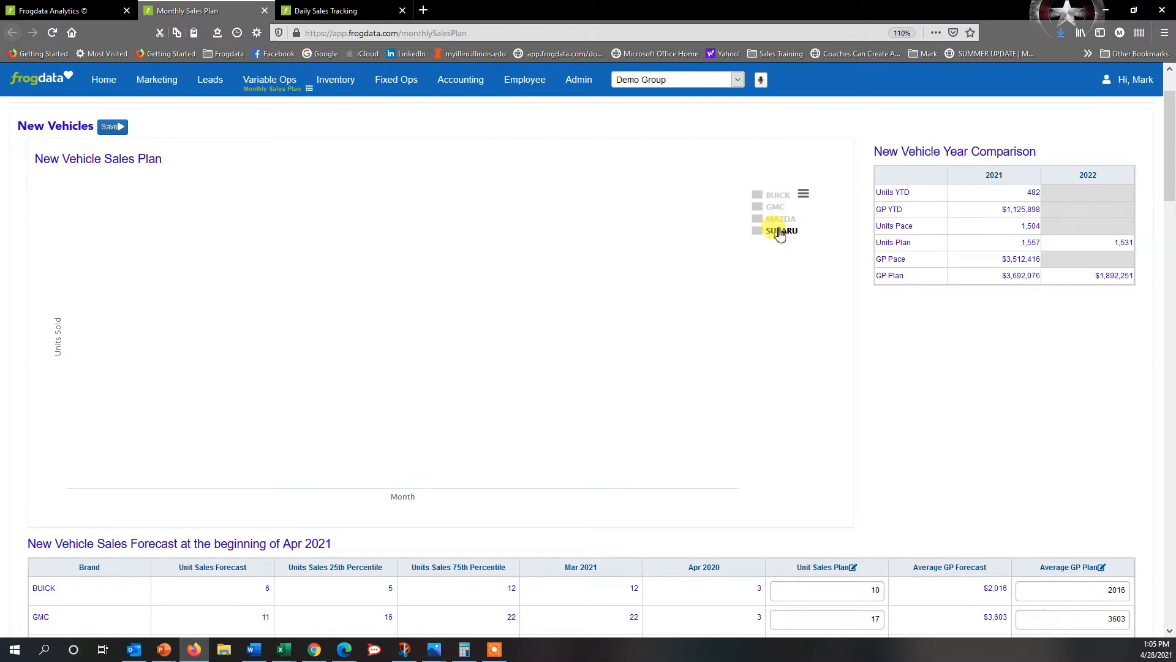
left_click(782, 231)
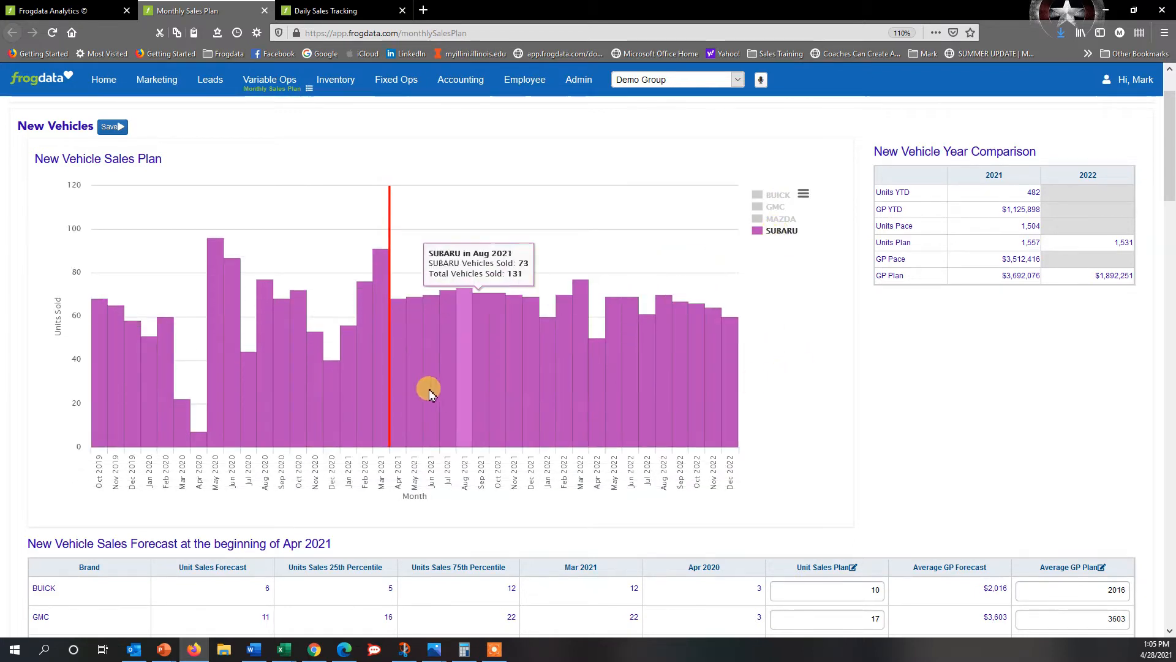
mouse_move(390, 300)
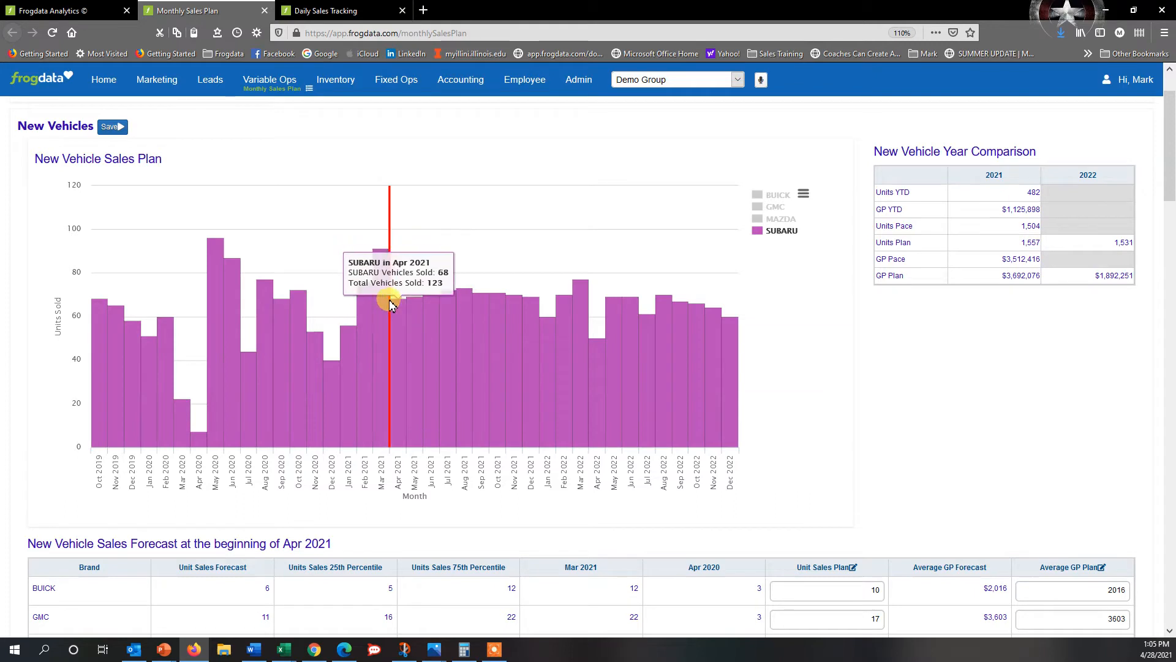
mouse_move(390, 300)
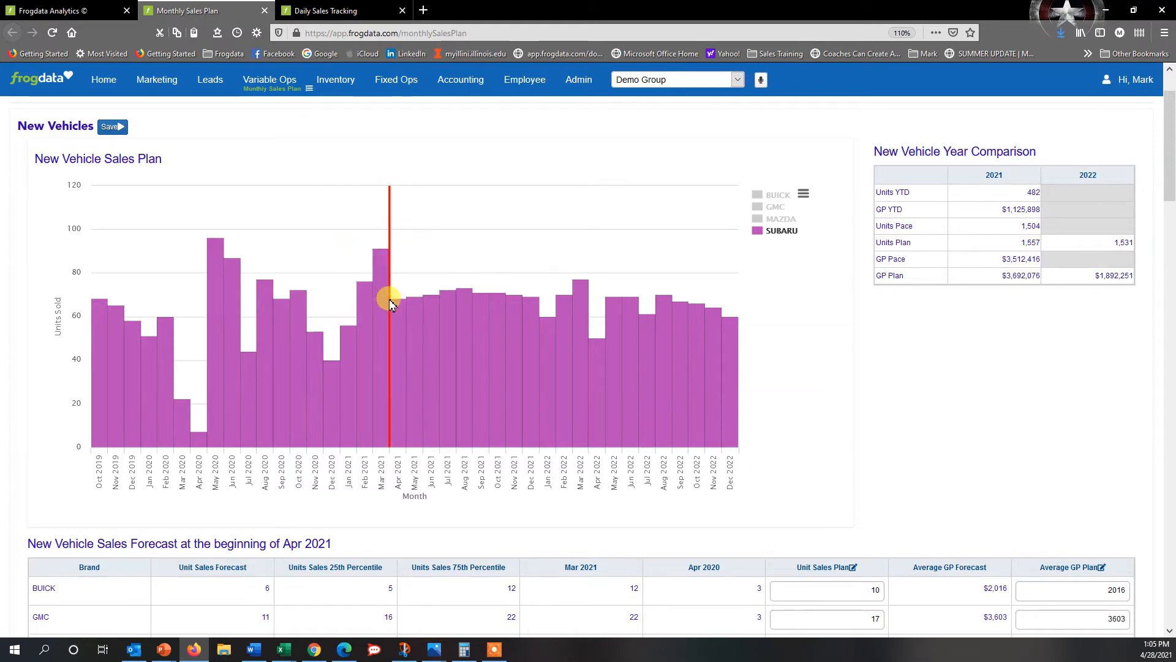
mouse_move(398, 312)
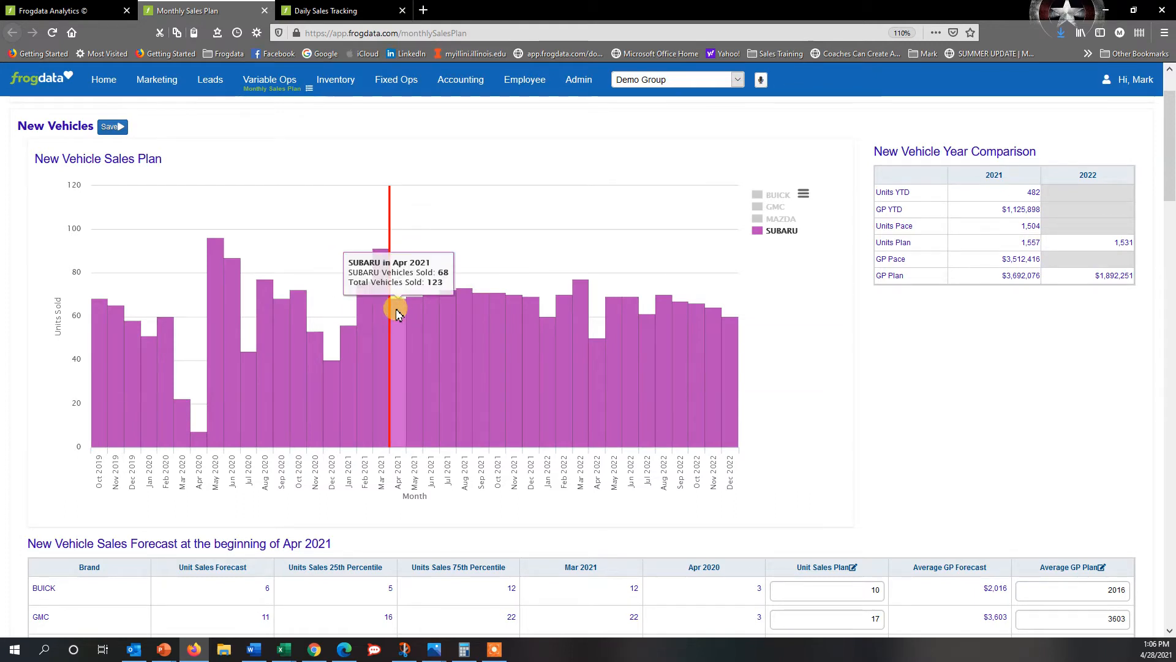
mouse_move(298, 308)
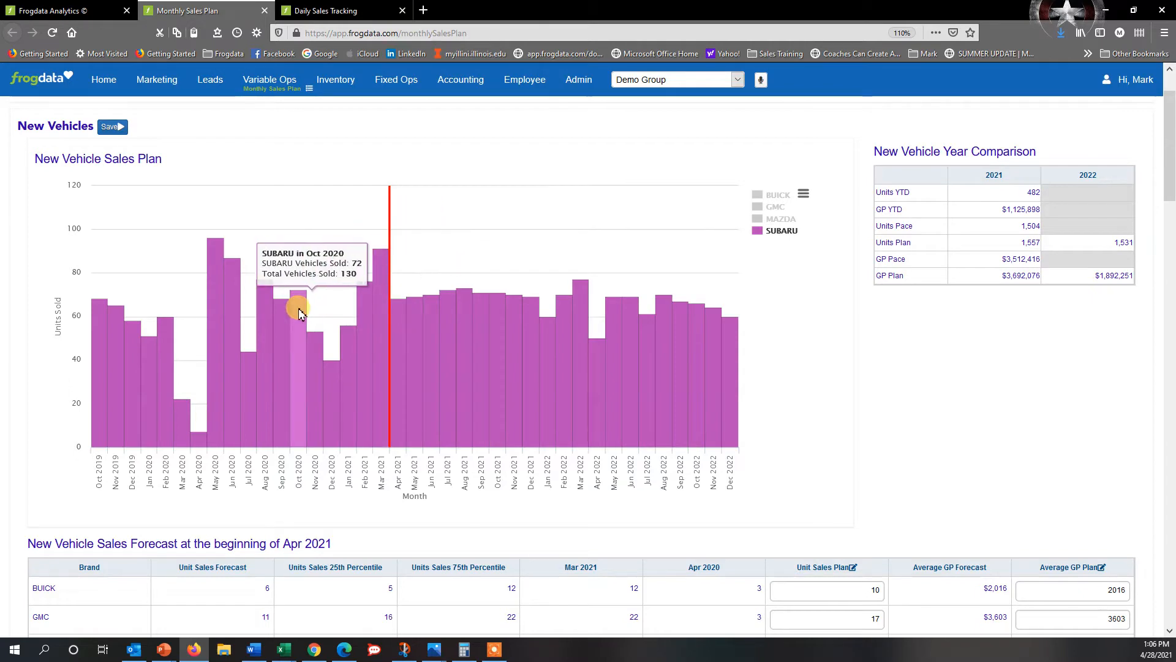
mouse_move(378, 313)
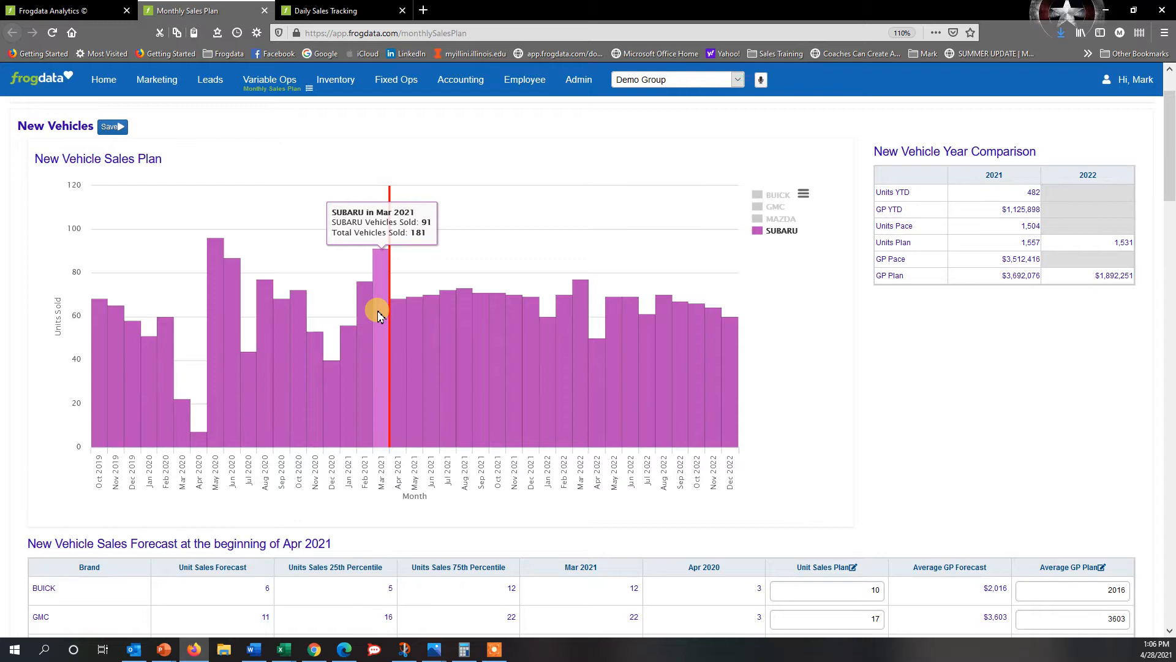
mouse_move(331, 375)
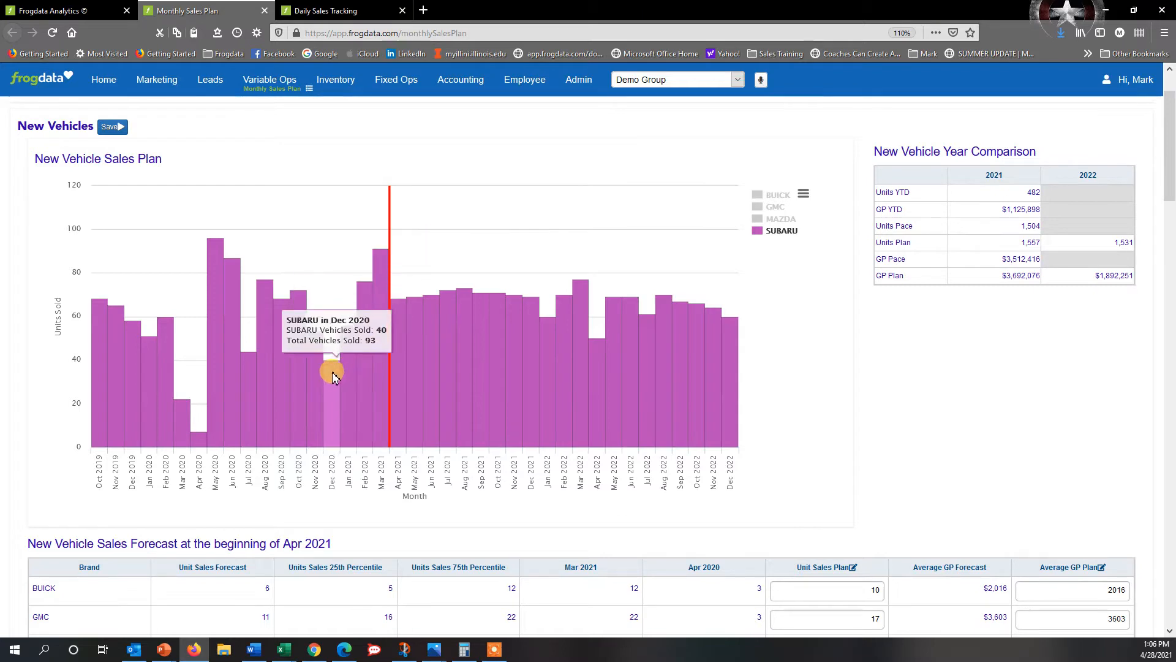
mouse_move(313, 366)
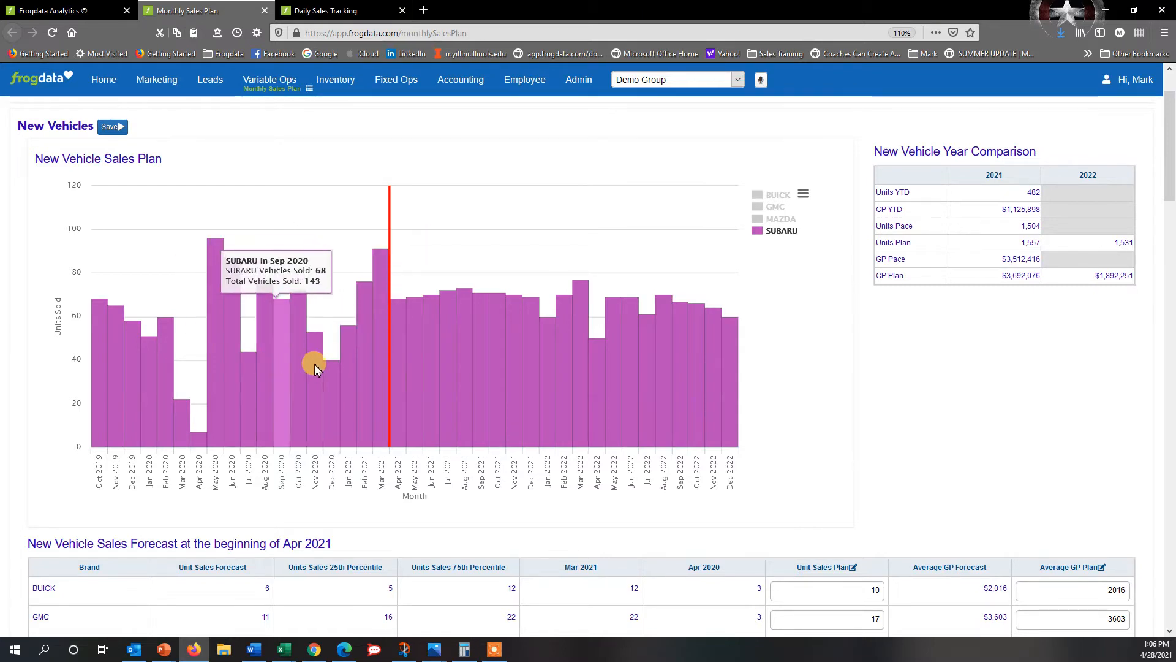
mouse_move(408, 347)
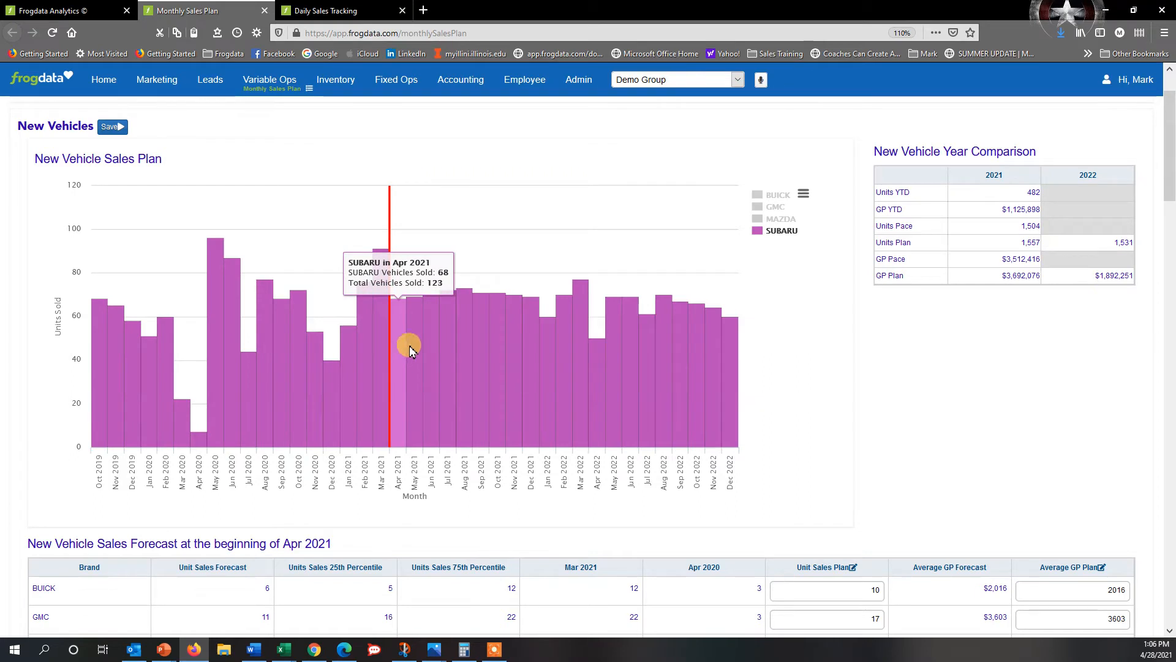
mouse_move(461, 341)
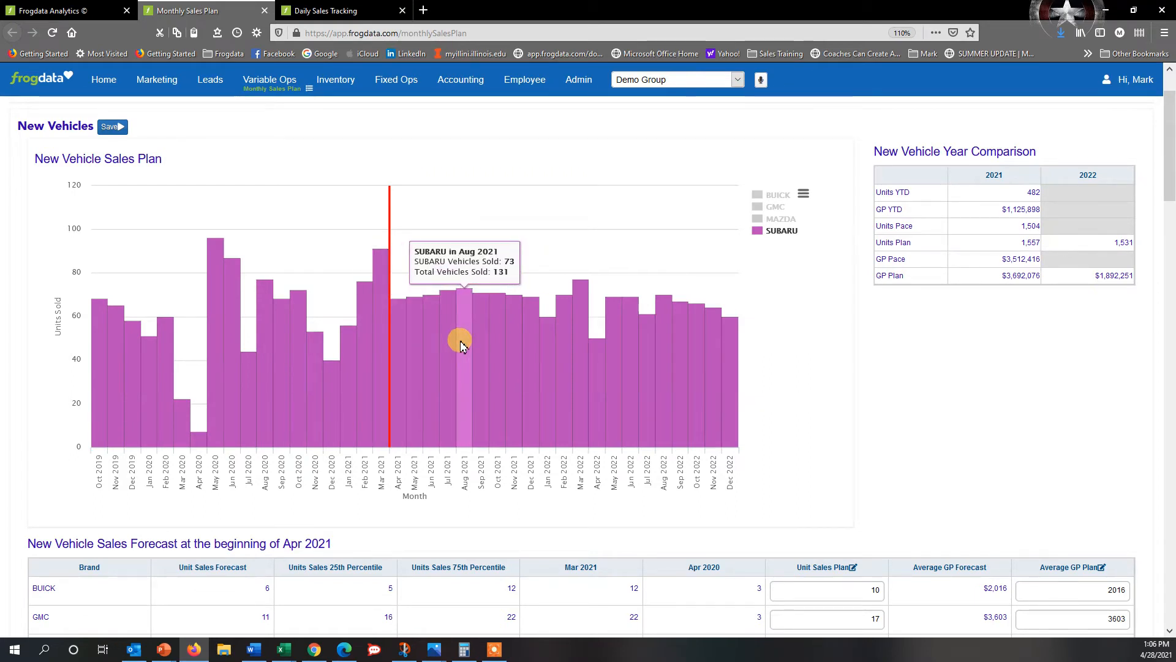
mouse_move(468, 343)
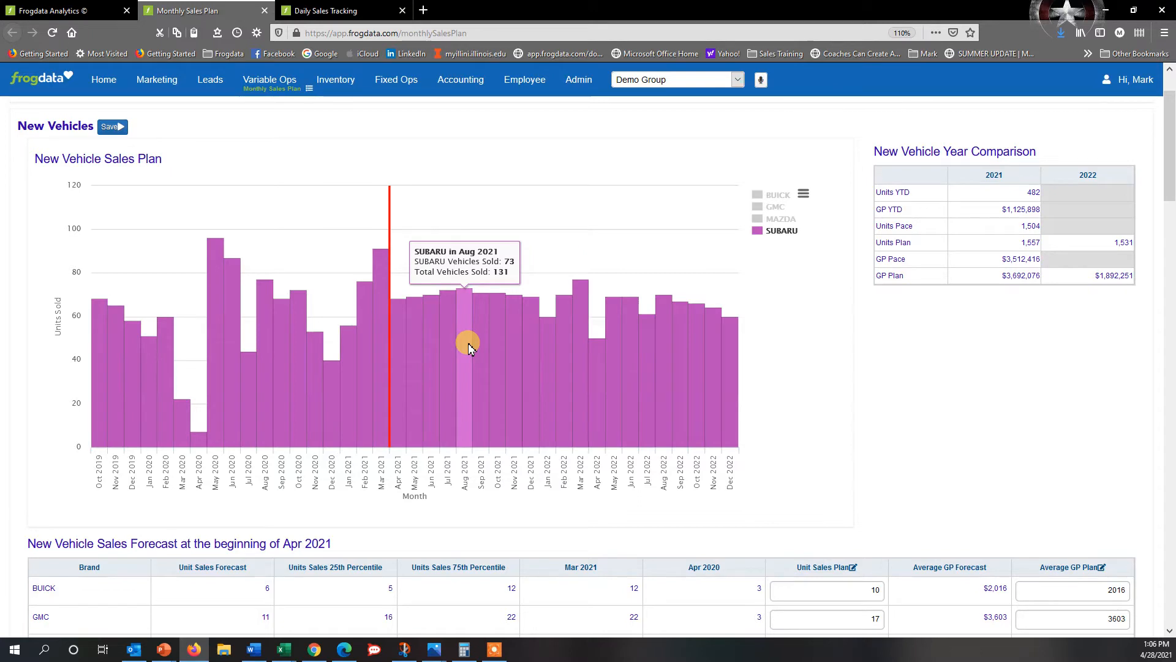
mouse_move(401, 349)
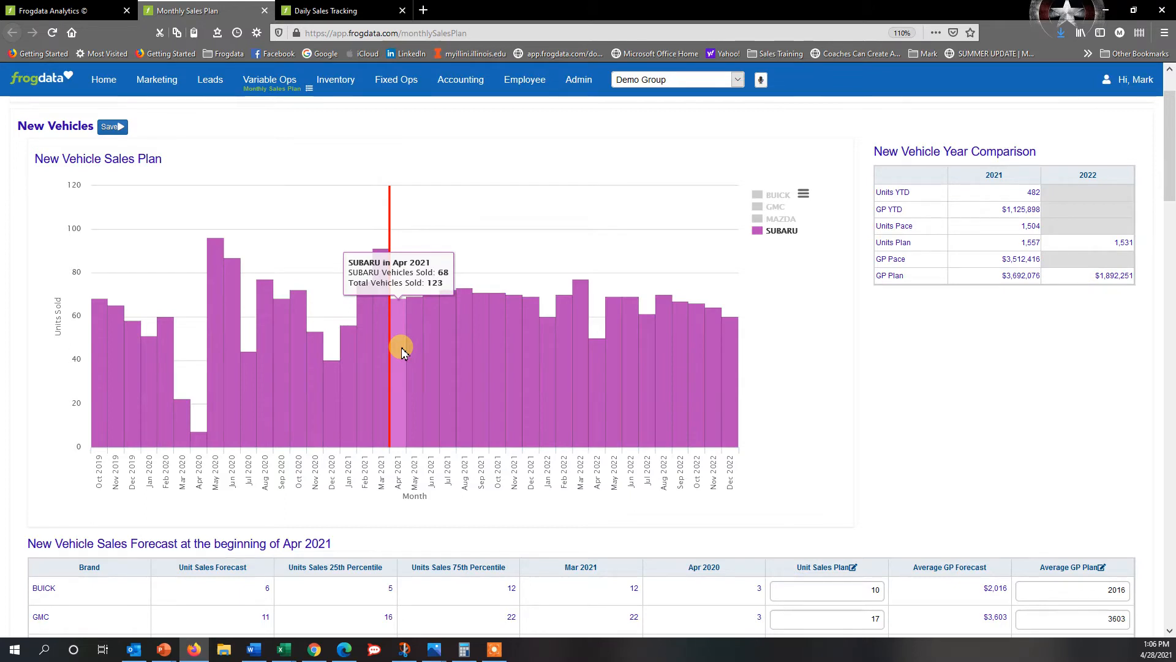
scroll("down", 3)
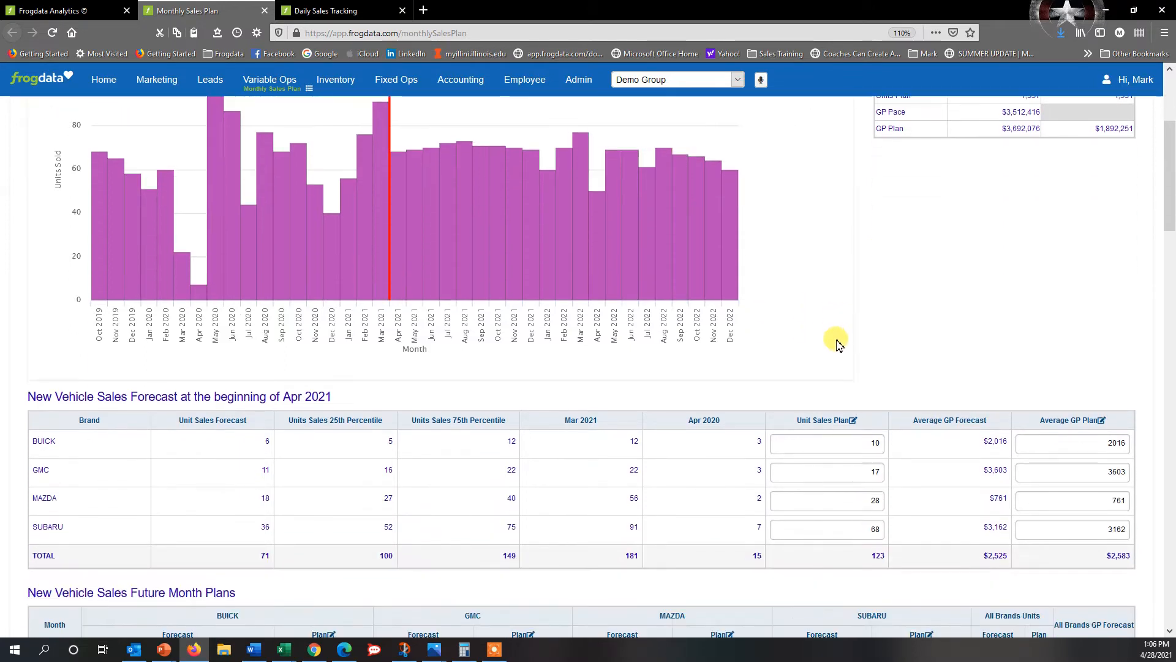
scroll("down", 3)
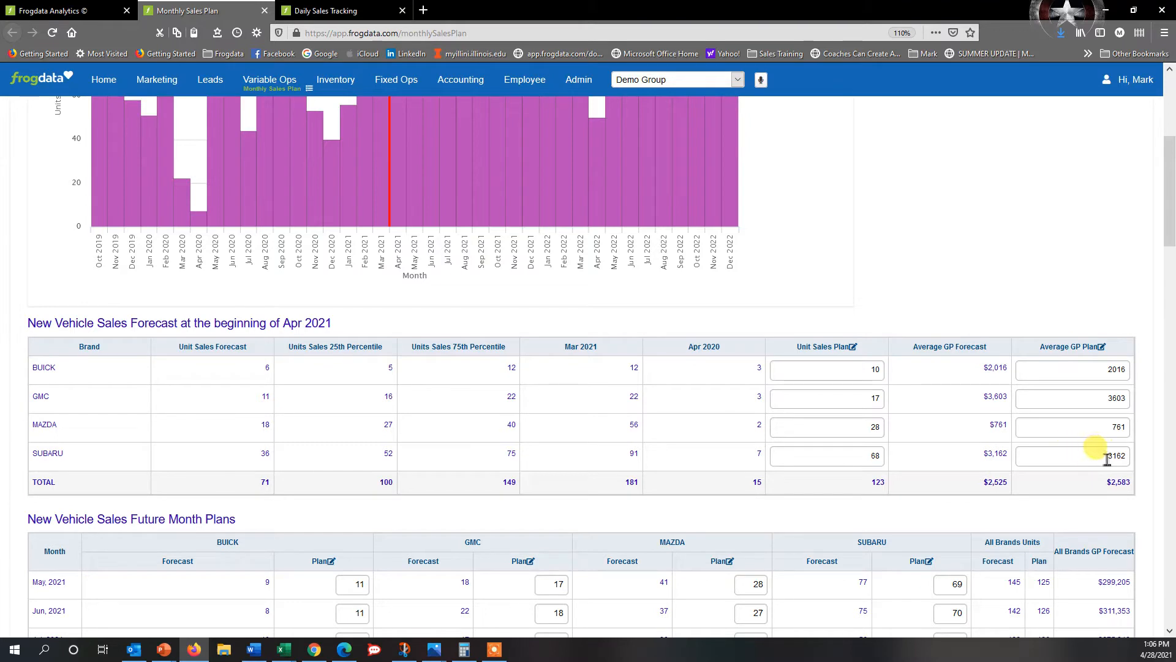
mouse_move(982, 468)
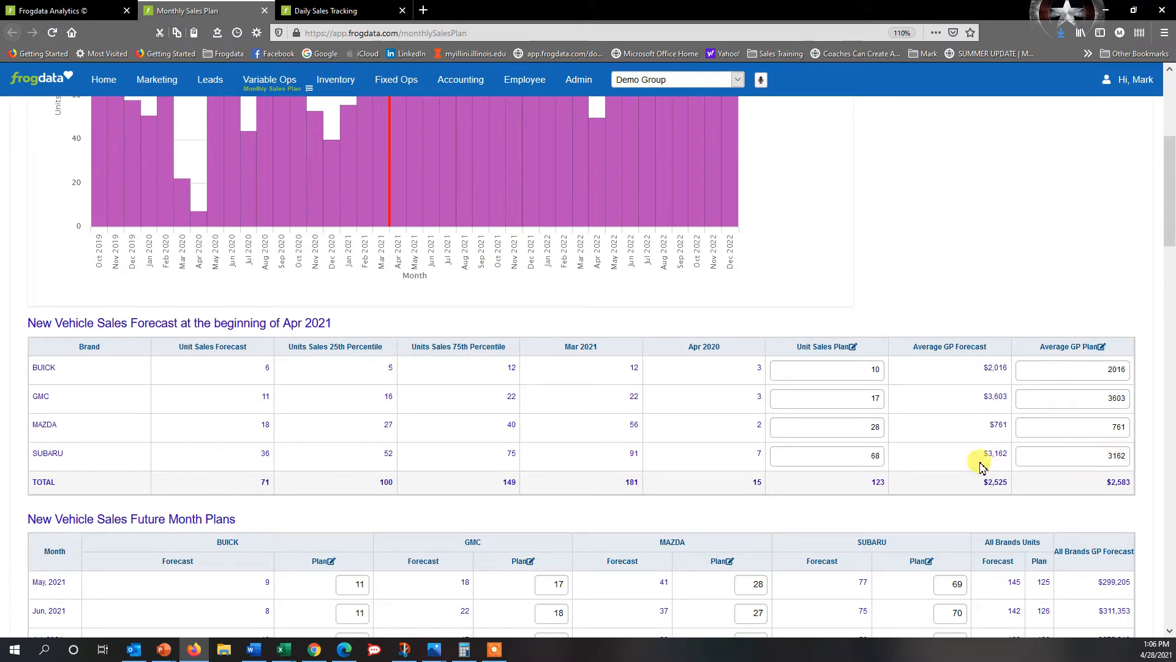
mouse_move(914, 465)
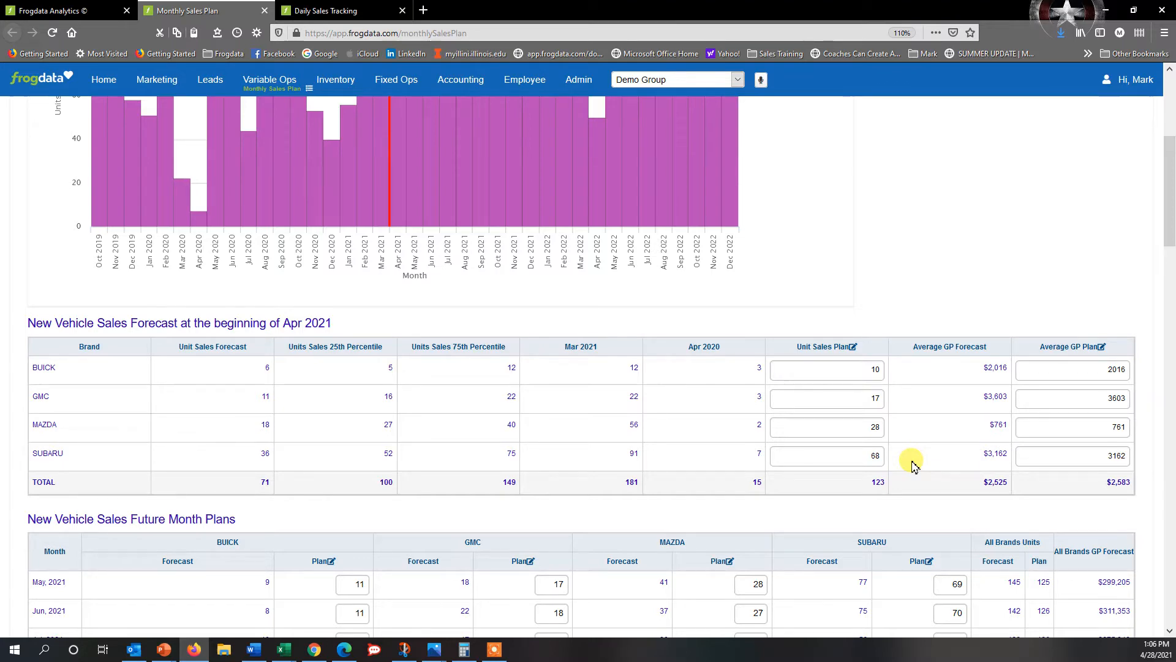
Scroll around the Monthly Sales Plan to check Subaru's April 2021 plan at 75 units.
scroll("up", 3)
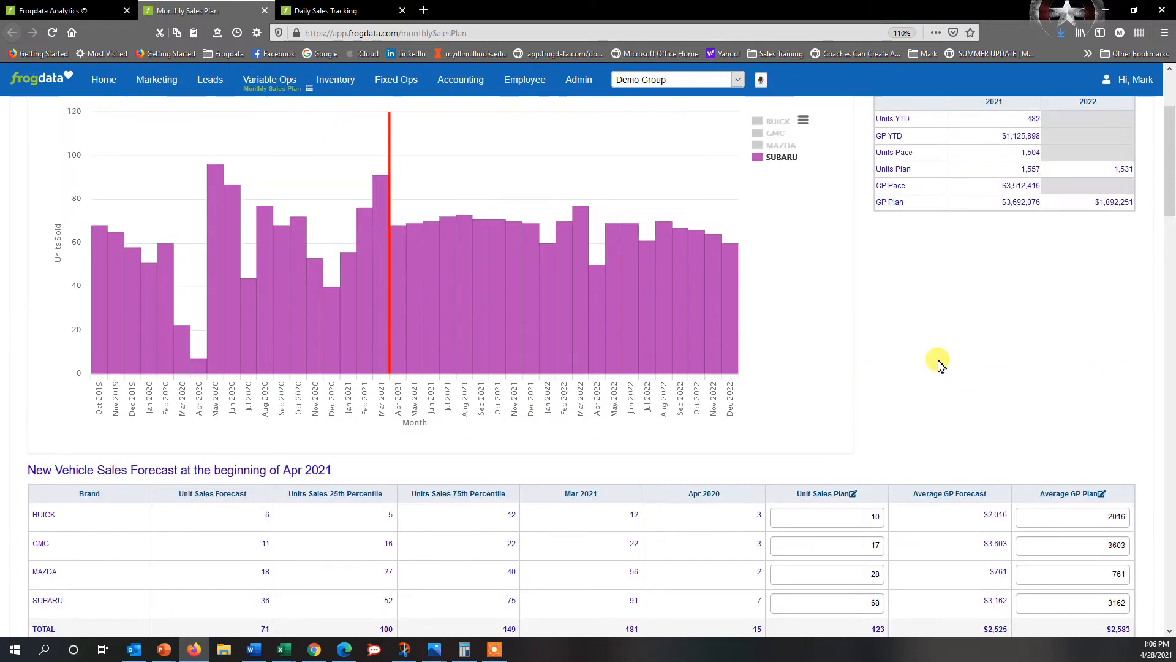
scroll("down", 3)
type("75")
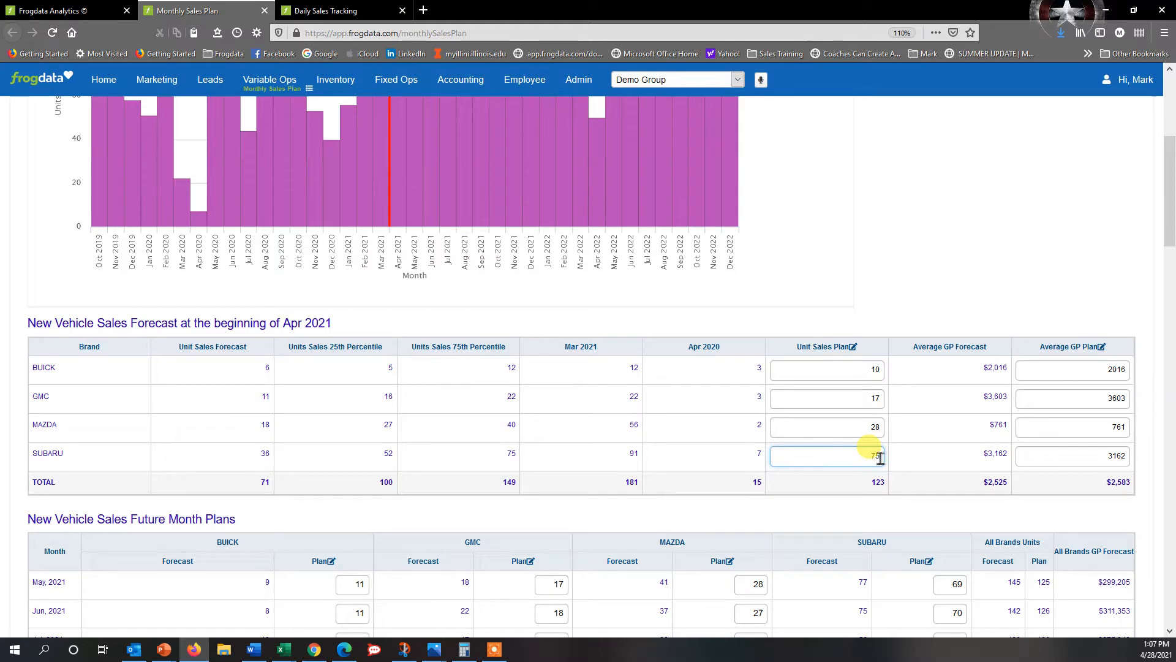
scroll("up", 3)
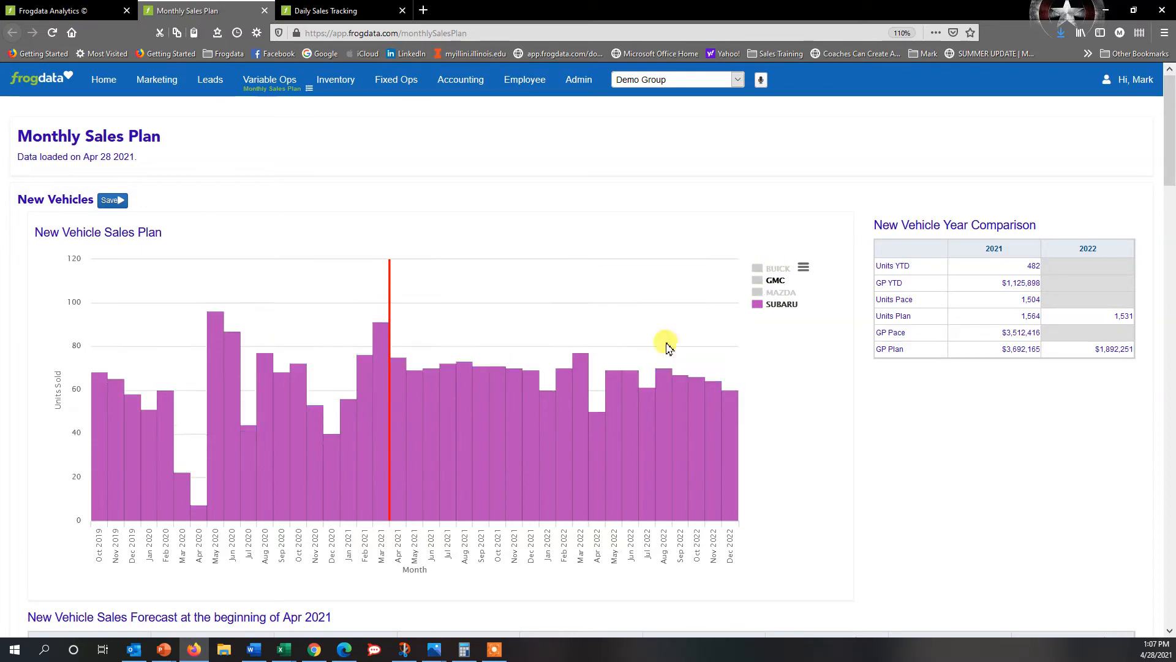
mouse_move(401, 374)
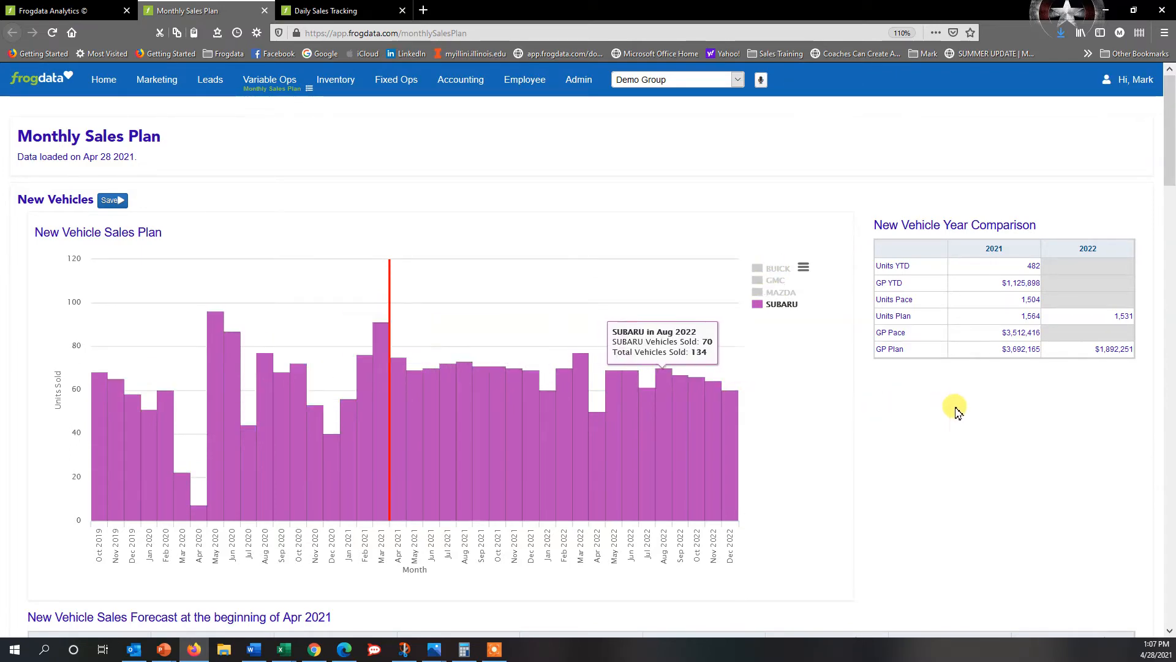
scroll("down", 3)
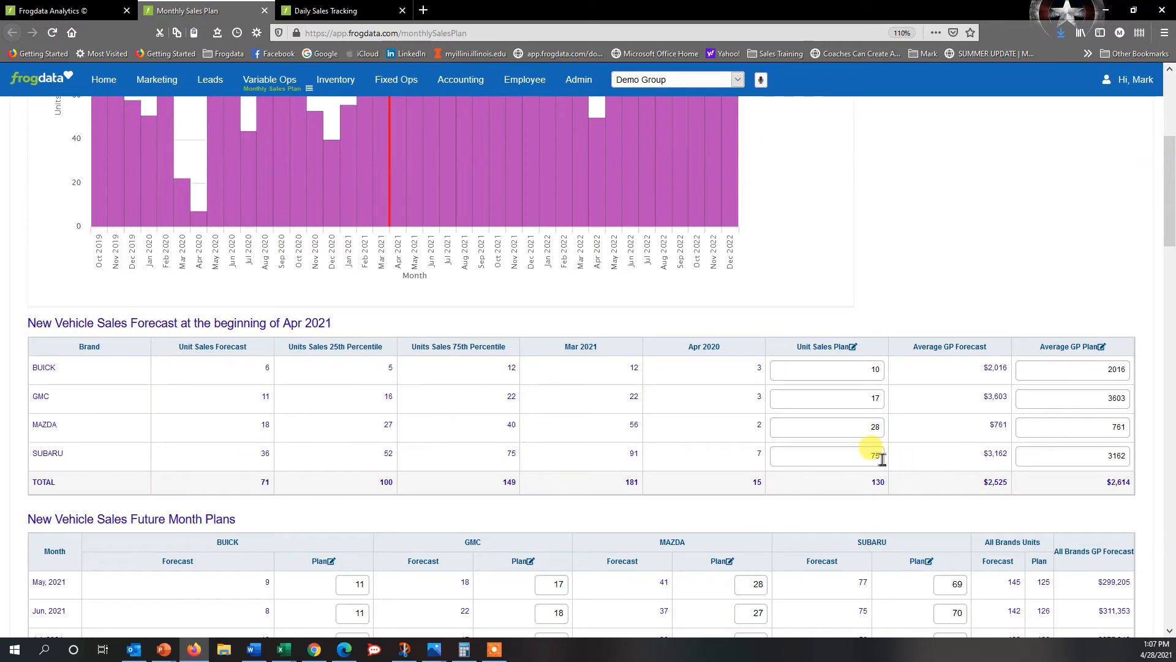
mouse_move(963, 428)
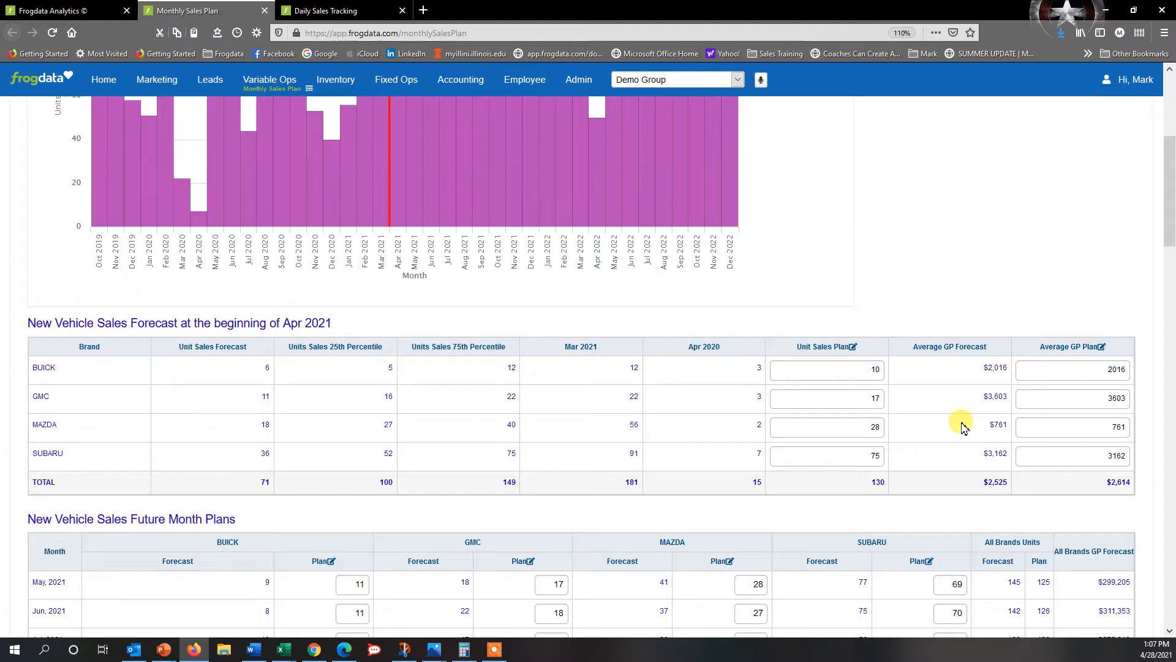
scroll("up", 3)
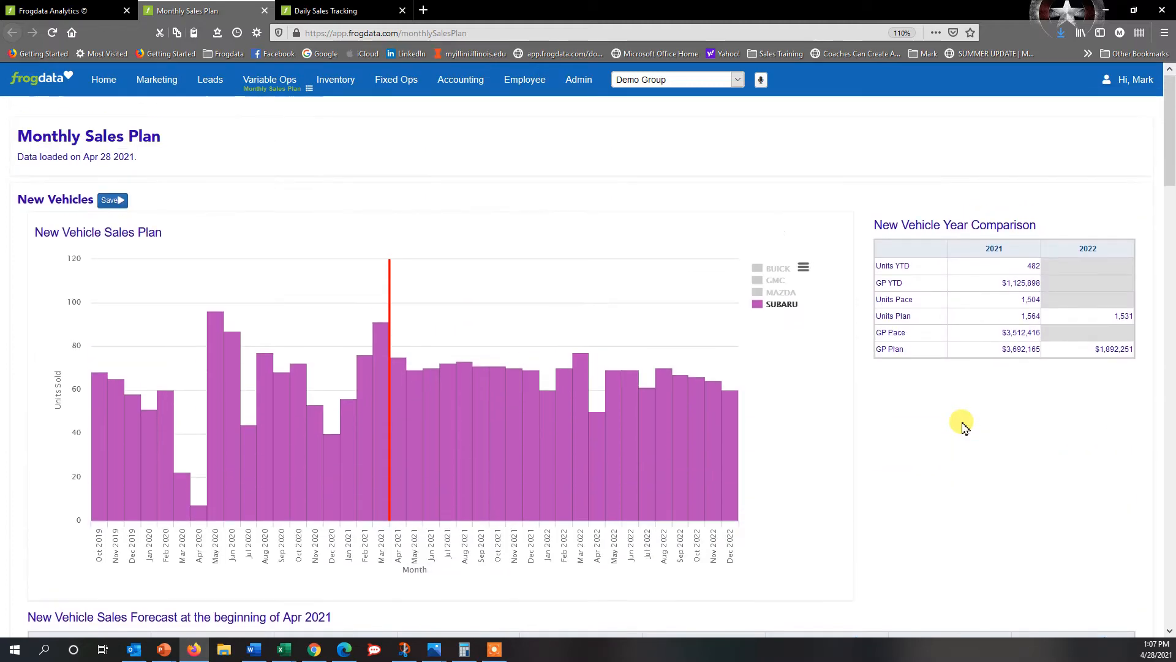
Switch to Daily Sales Tracking via the Variable Ops menu and show its section list.
left_click(269, 79)
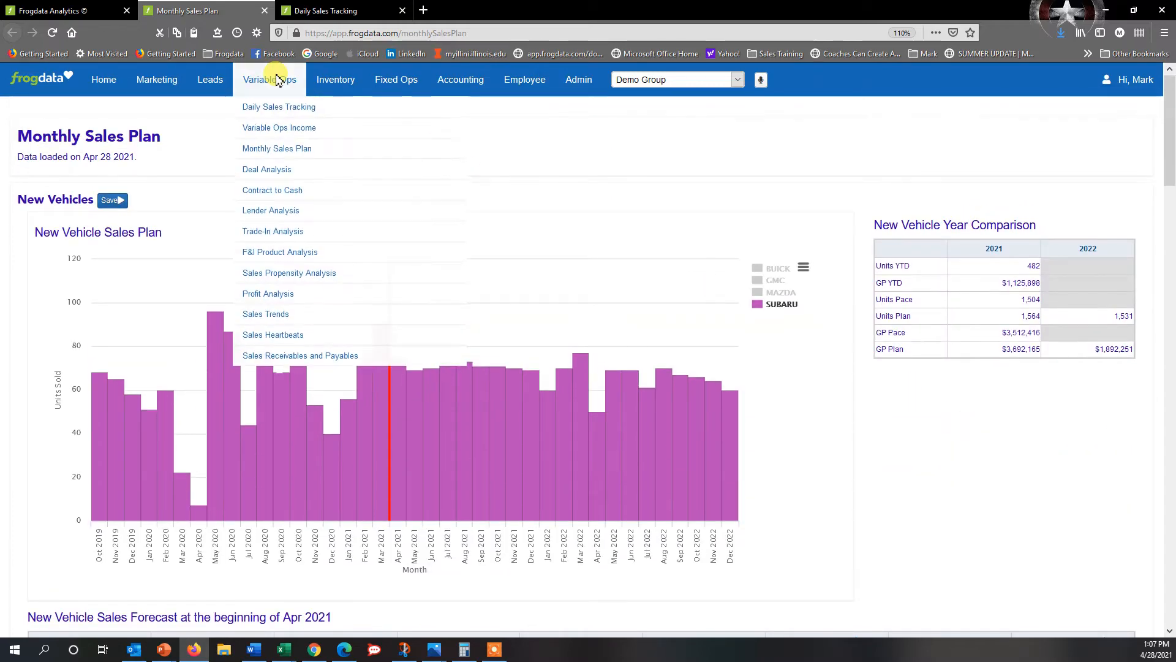
mouse_move(278, 106)
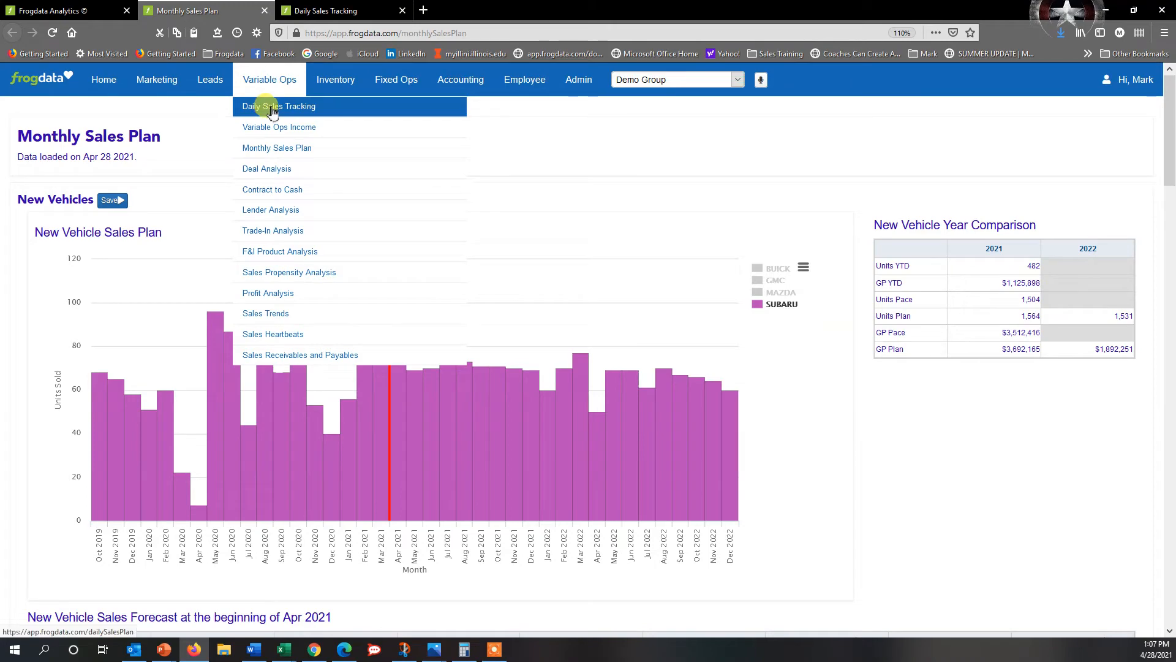
left_click(277, 106)
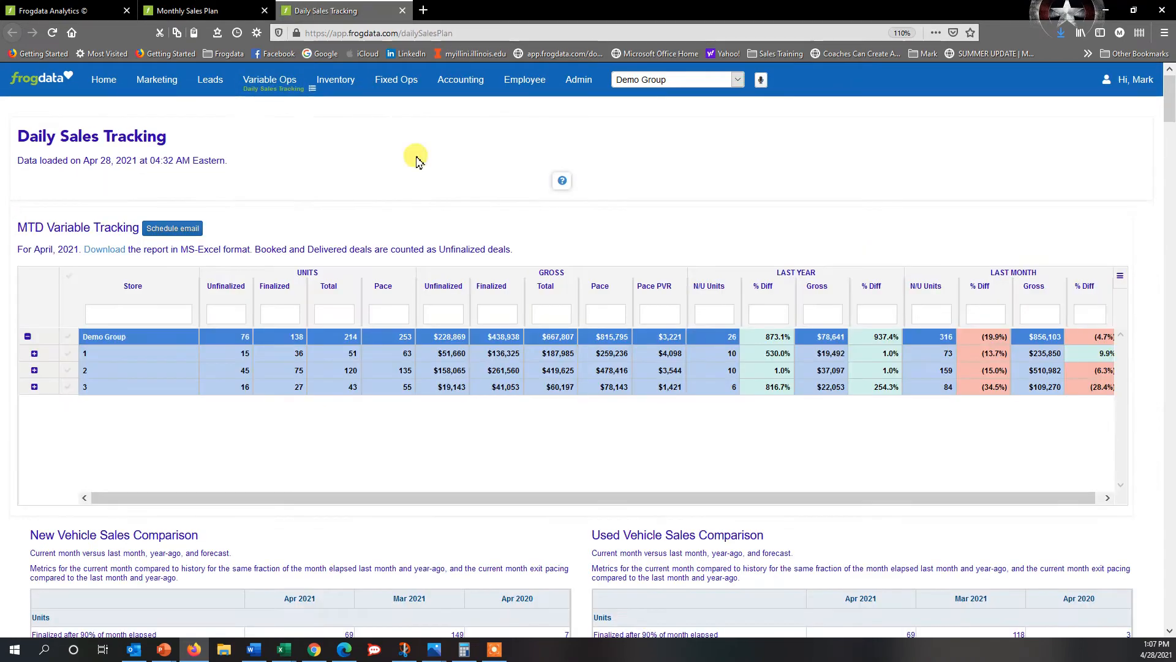
mouse_move(1150, 236)
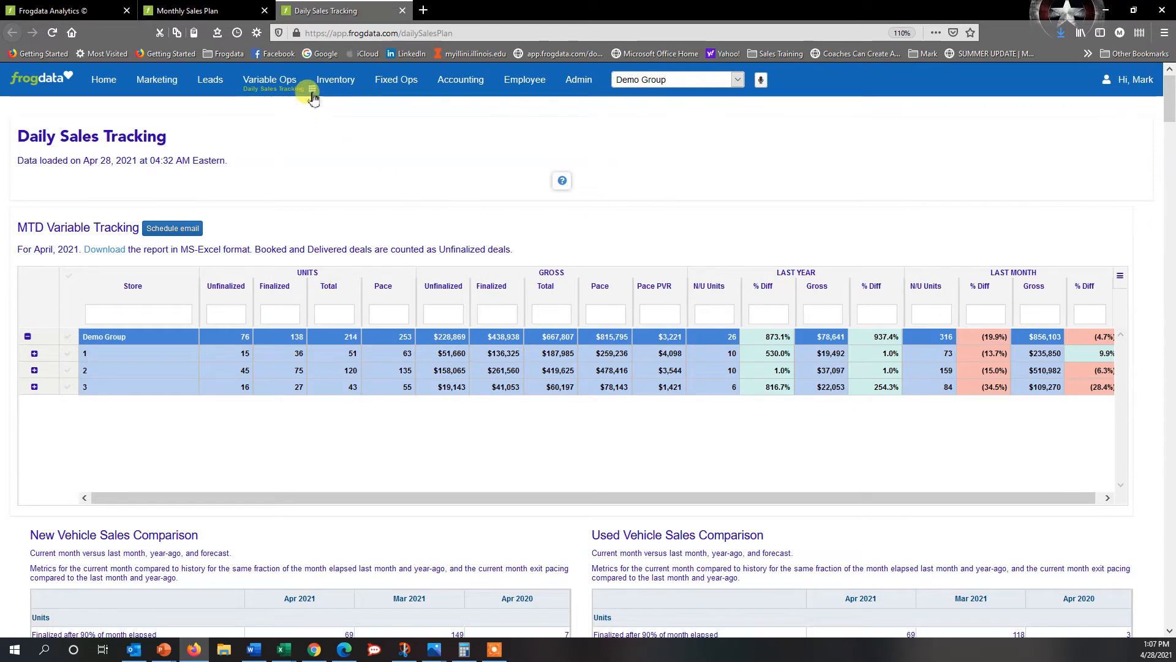
left_click(270, 79)
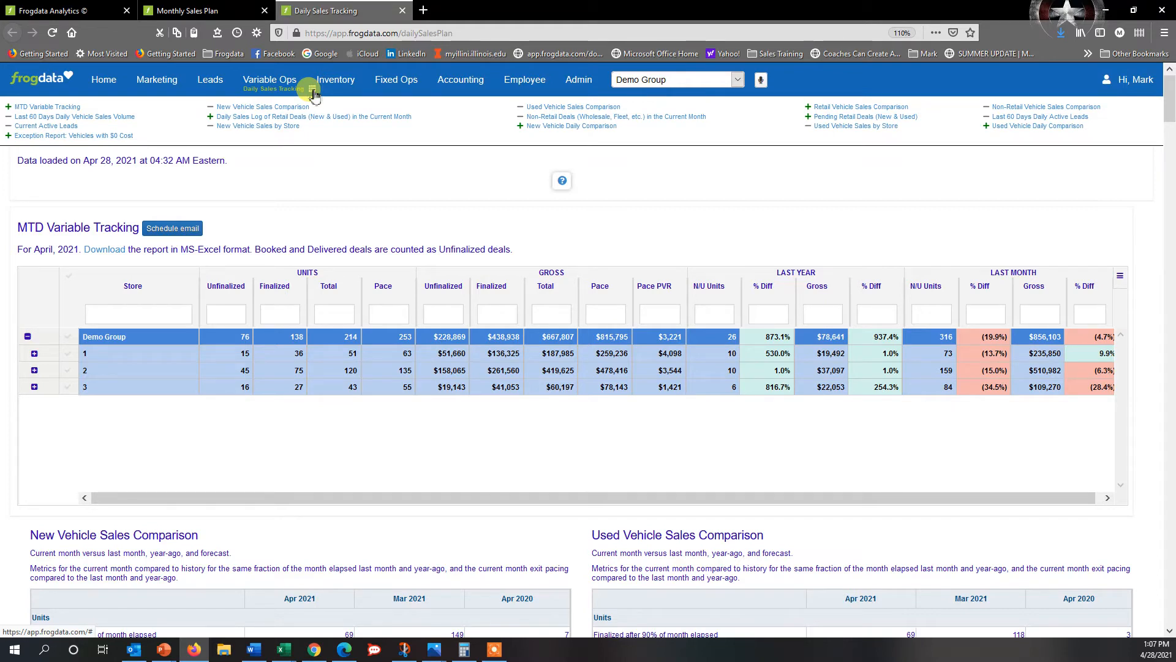
mouse_move(570, 125)
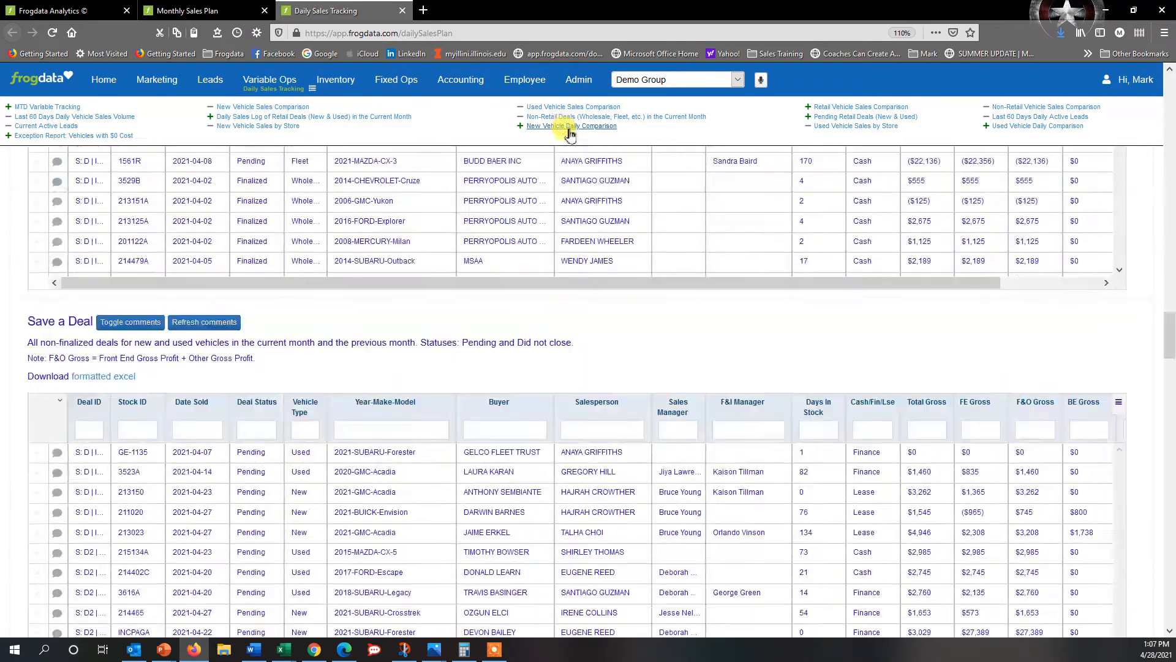
Jump to New Vehicle Daily Comparison, check Monthly Sales Plan, then return to Daily Sales Tracking.
left_click(571, 125)
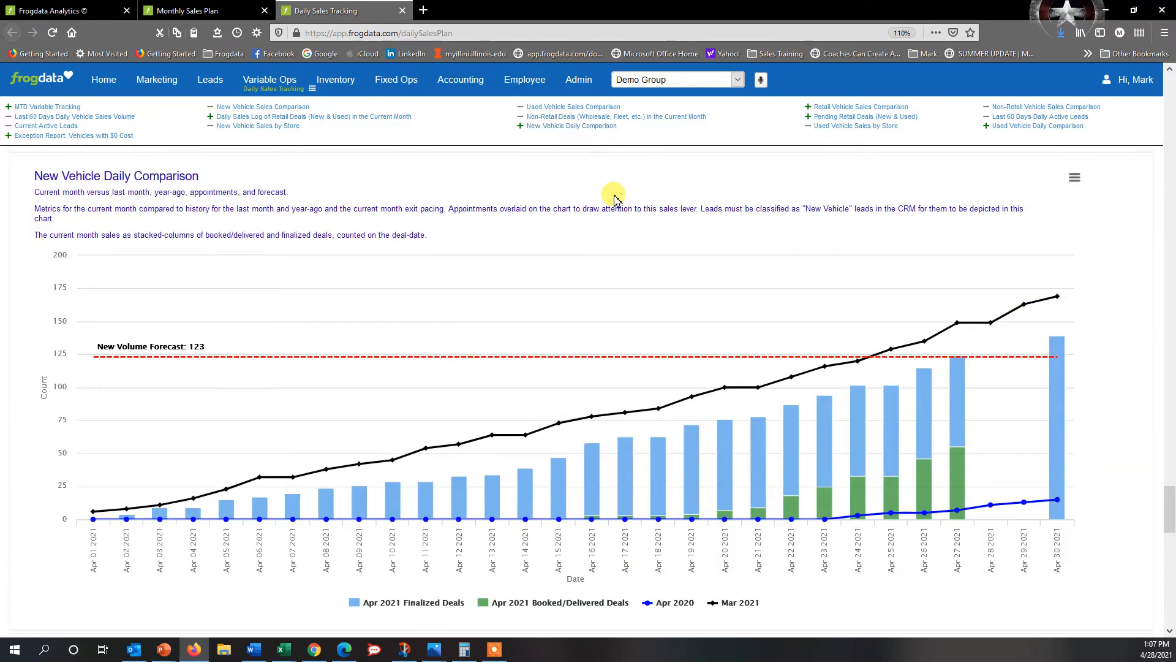
mouse_move(361, 374)
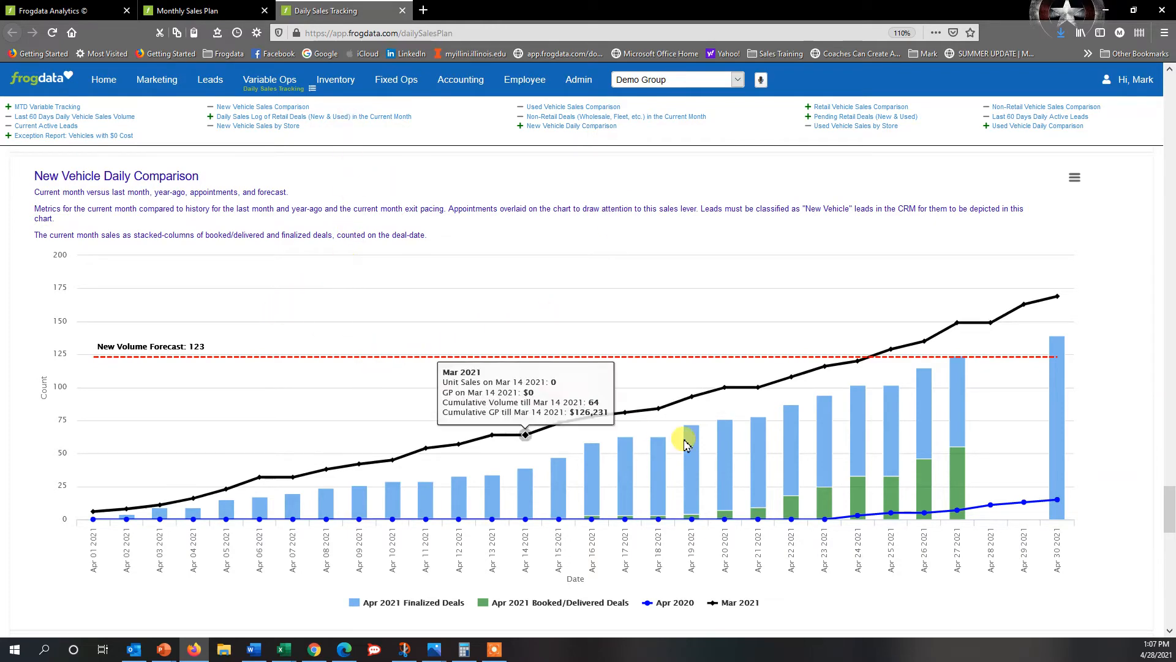
left_click(184, 10)
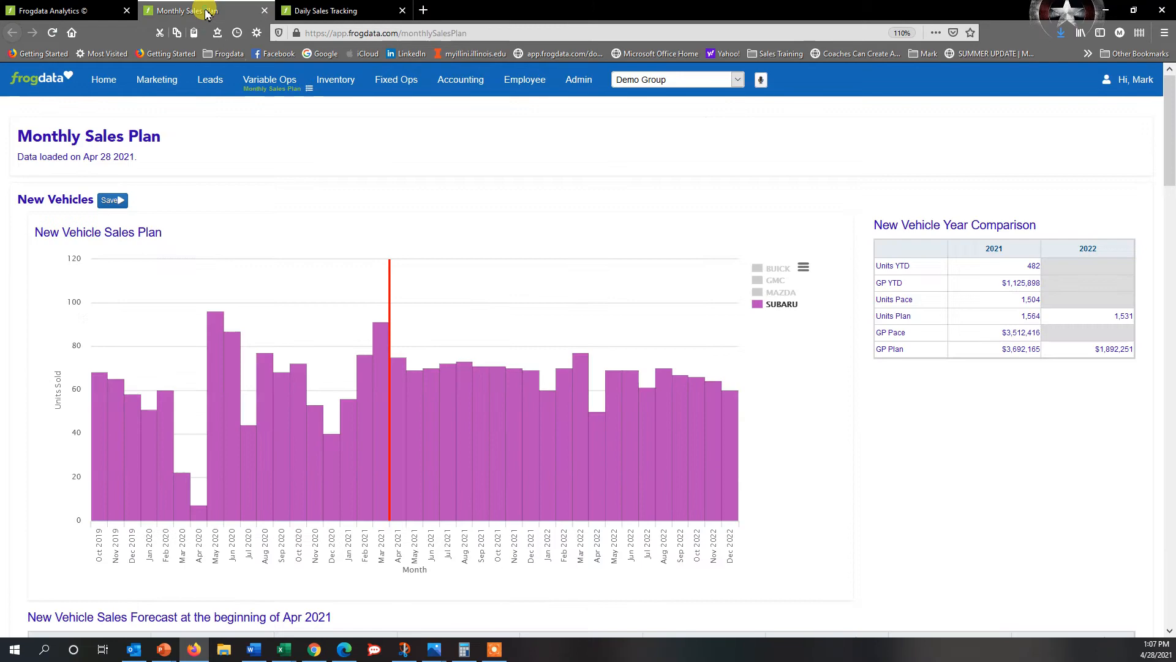
scroll("down", 3)
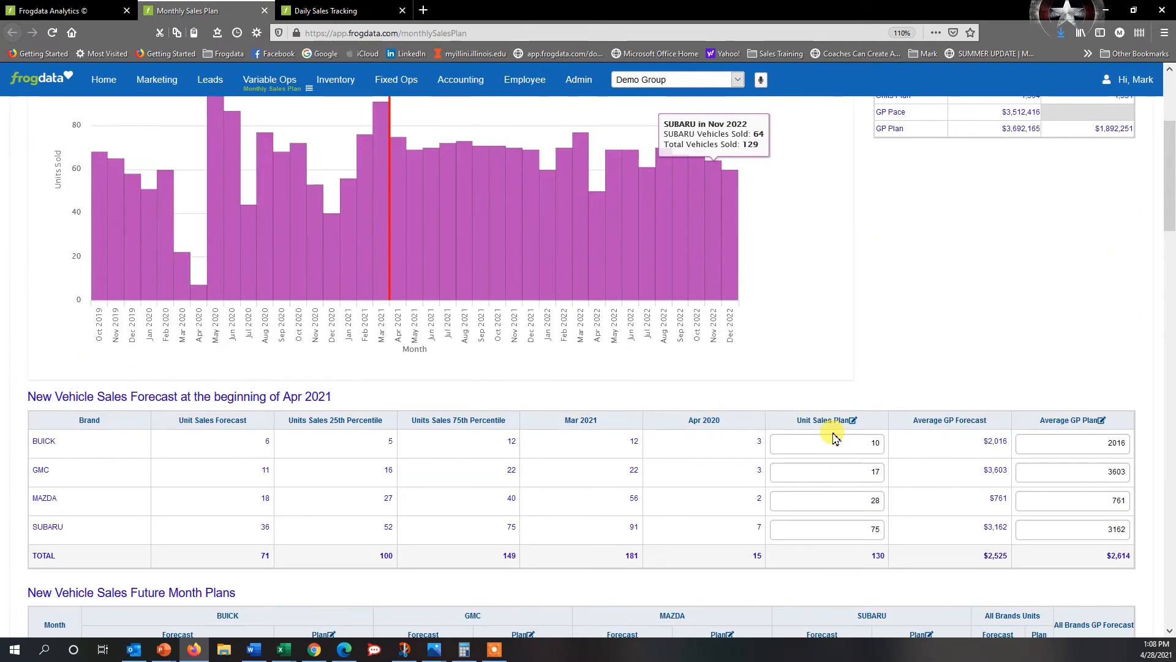
scroll("down", 3)
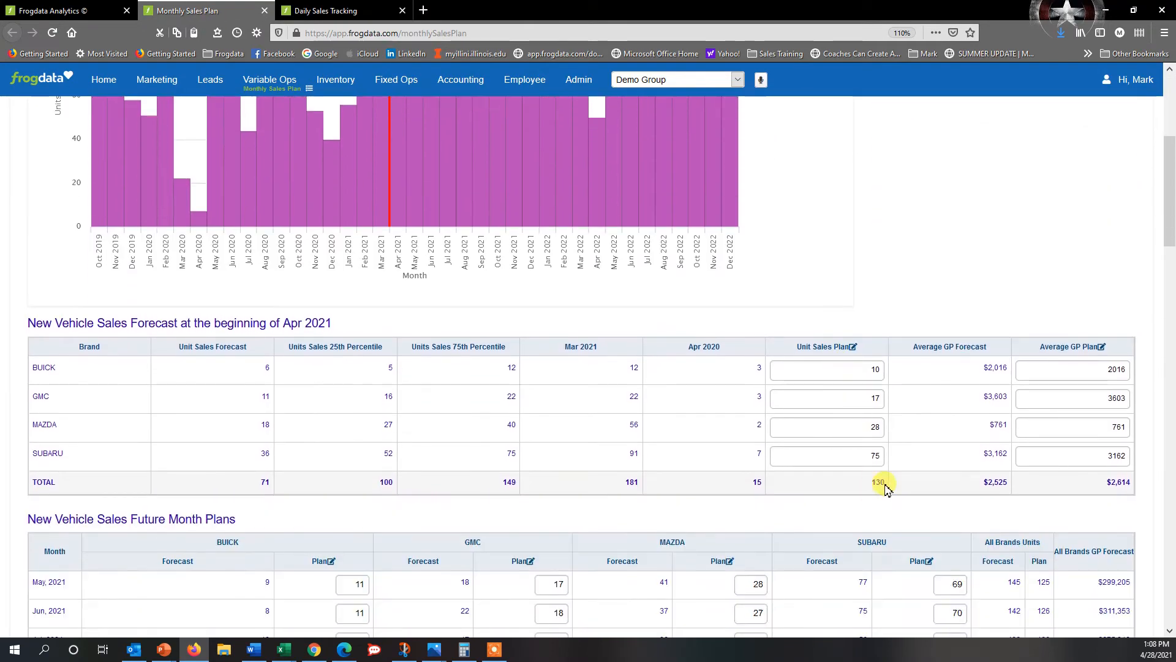
left_click(324, 11)
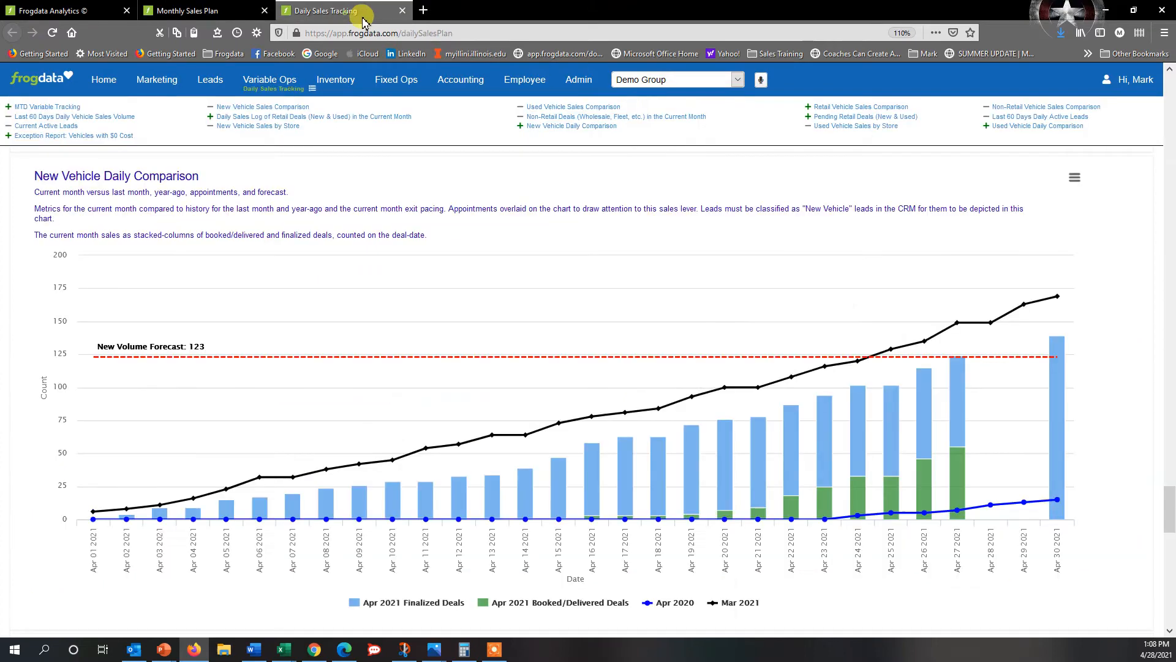
mouse_move(208, 354)
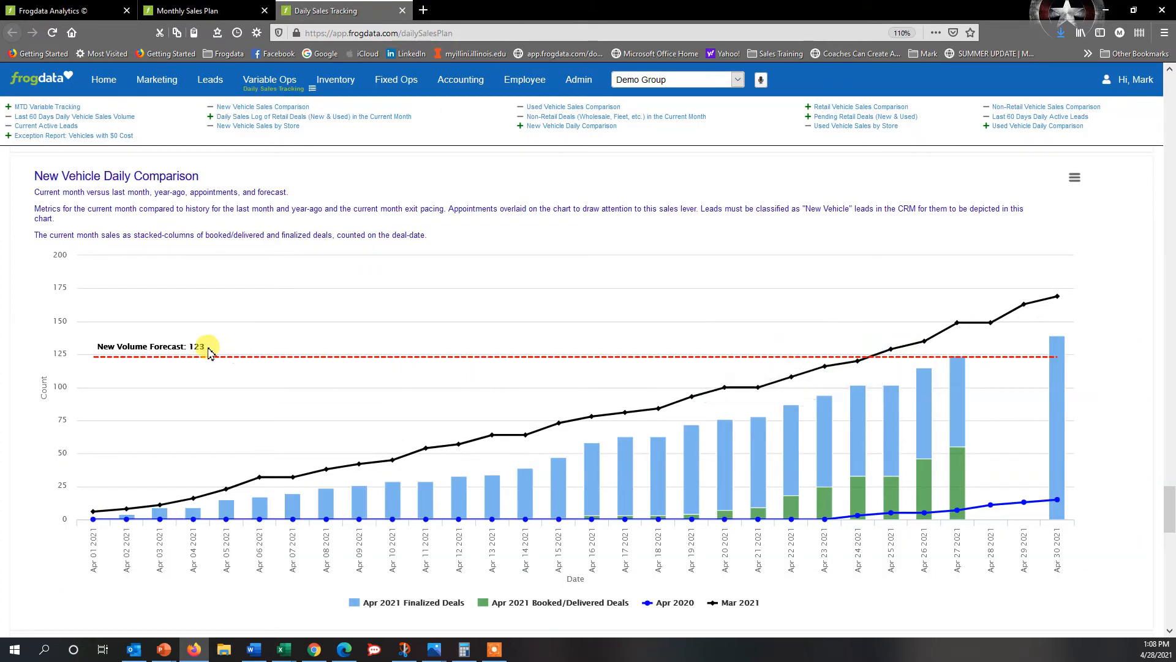
mouse_move(53, 32)
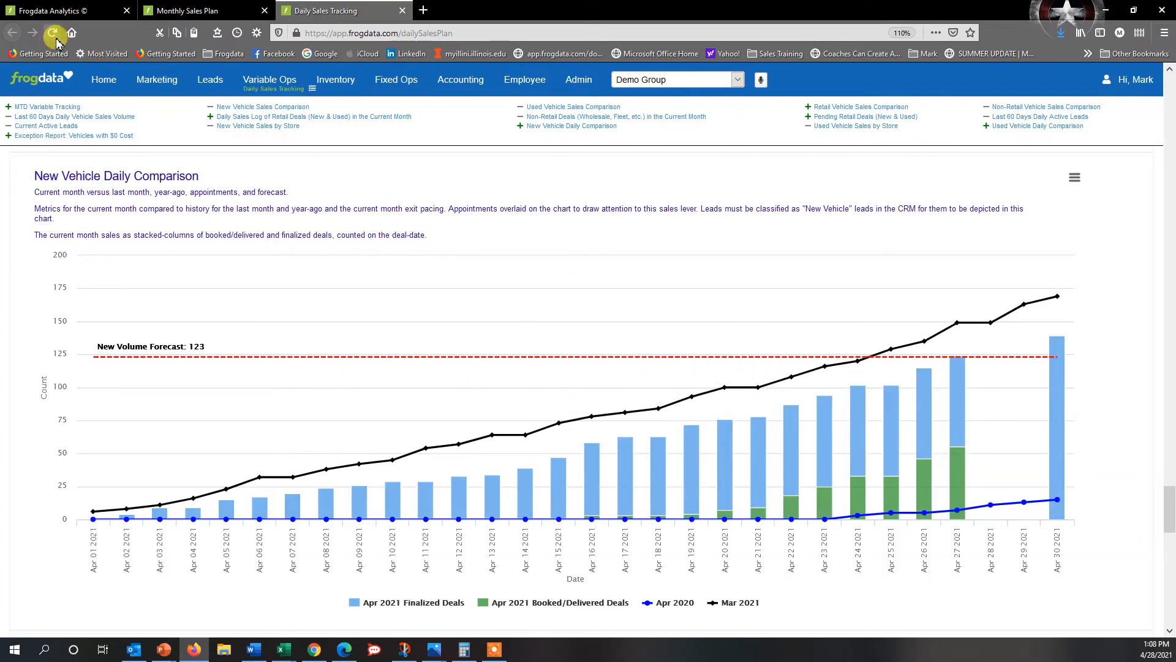
Reload the report and jump to New Vehicle Daily Comparison, now forecasting 130.
left_click(52, 32)
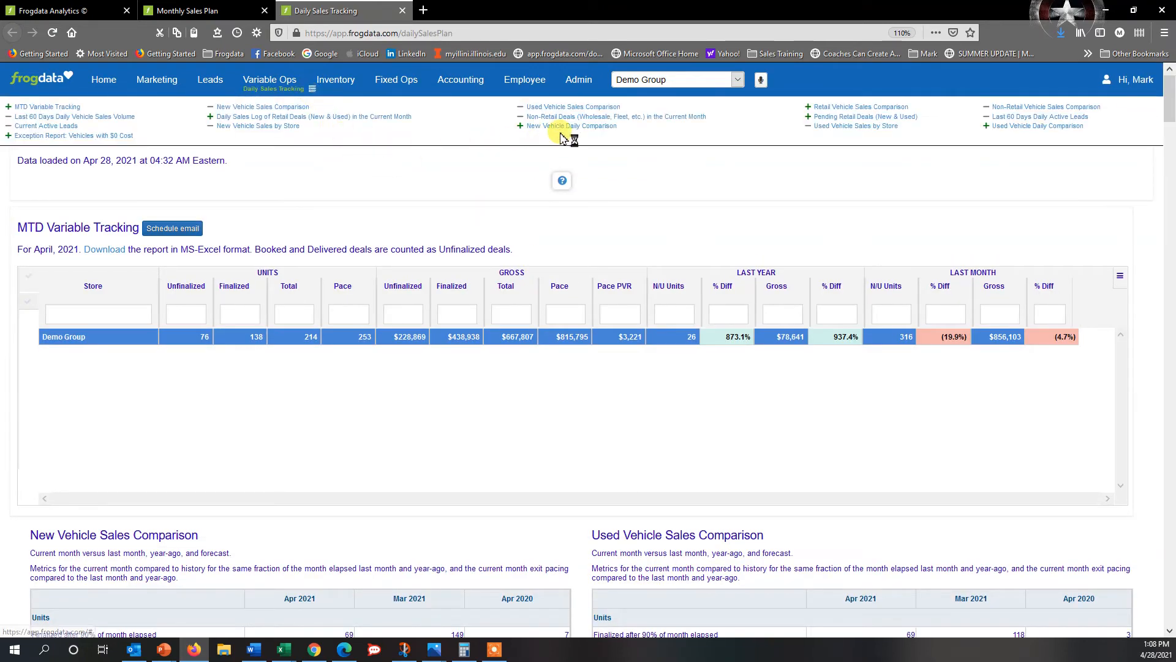
left_click(27, 337)
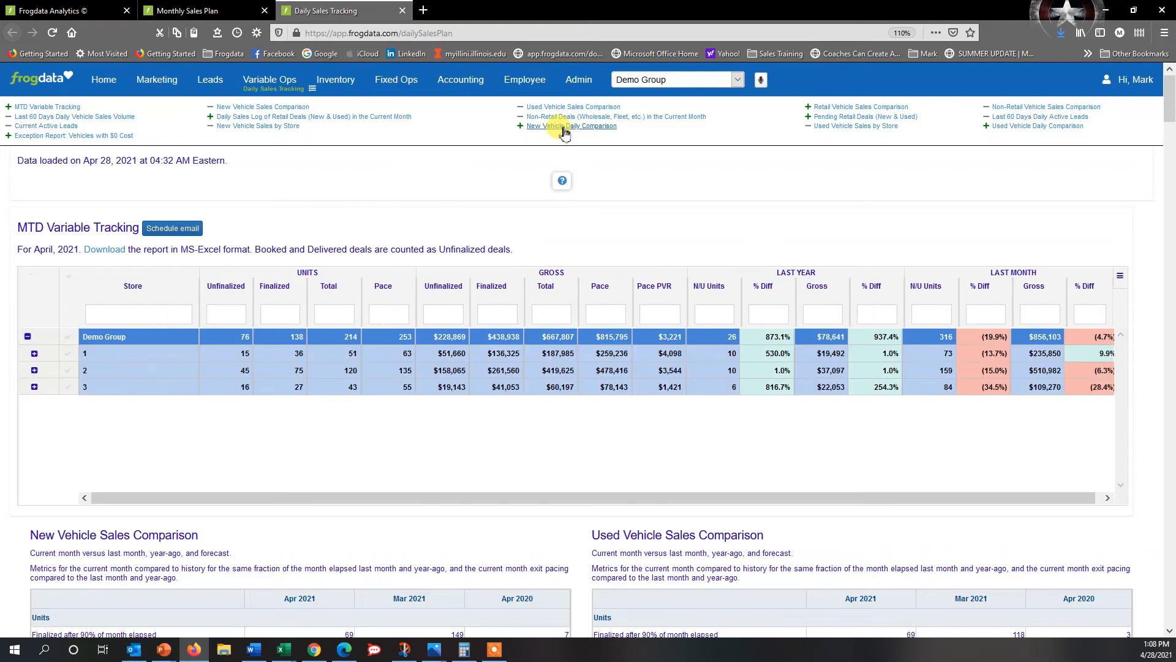
left_click(569, 125)
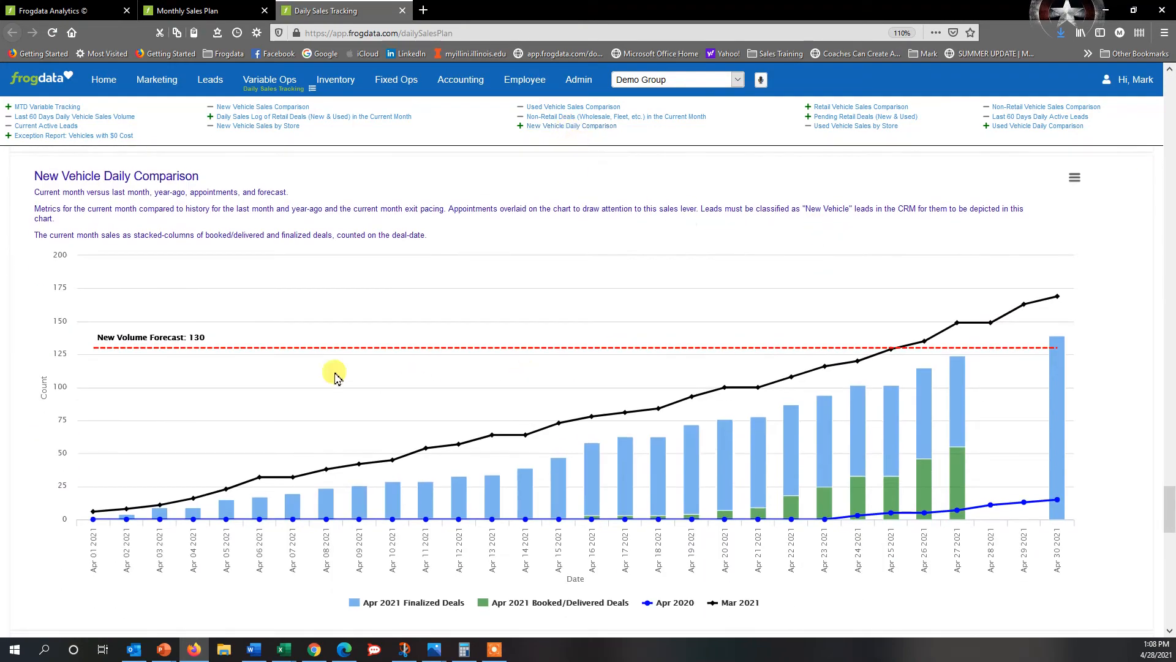
mouse_move(234, 354)
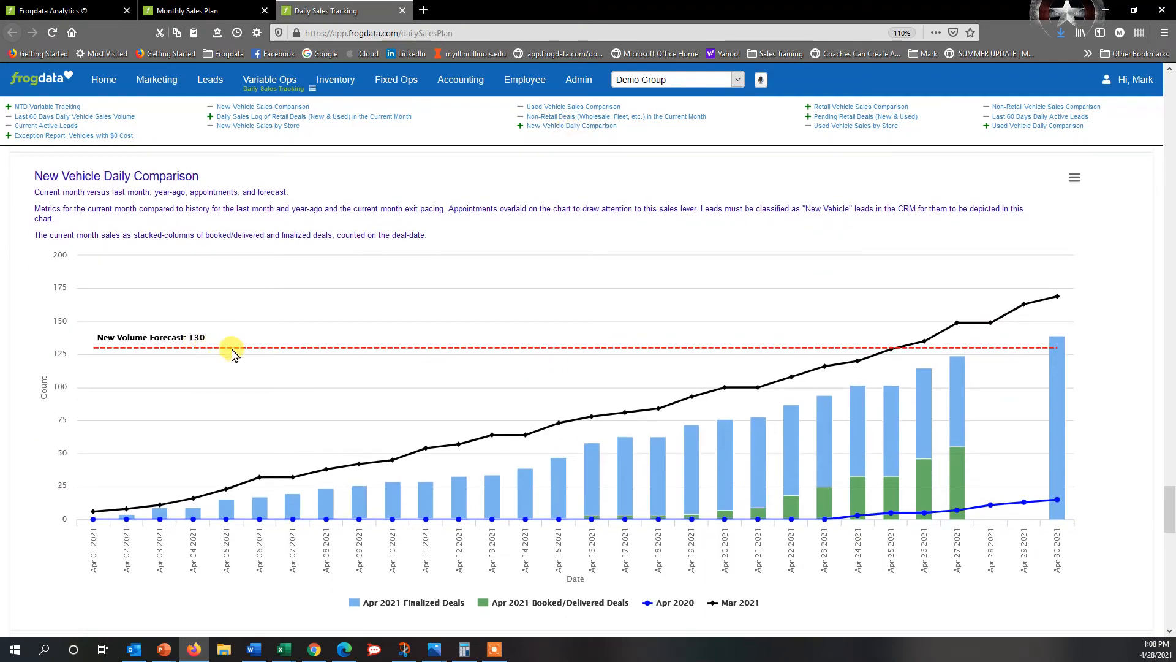
mouse_move(404, 498)
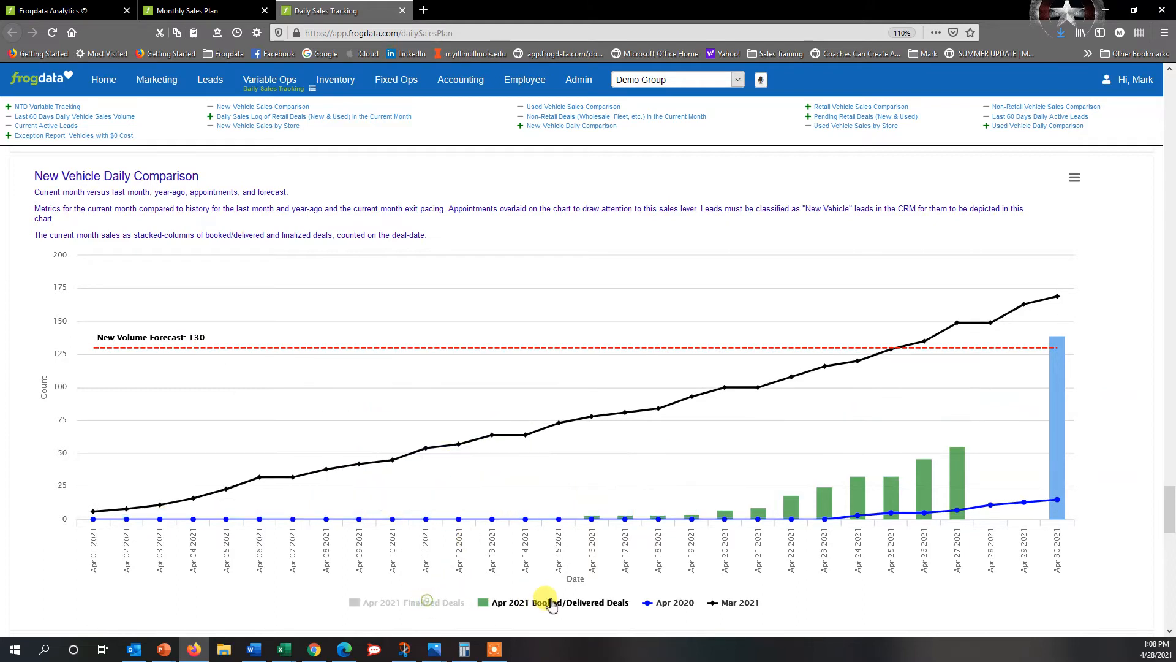
left_click(739, 603)
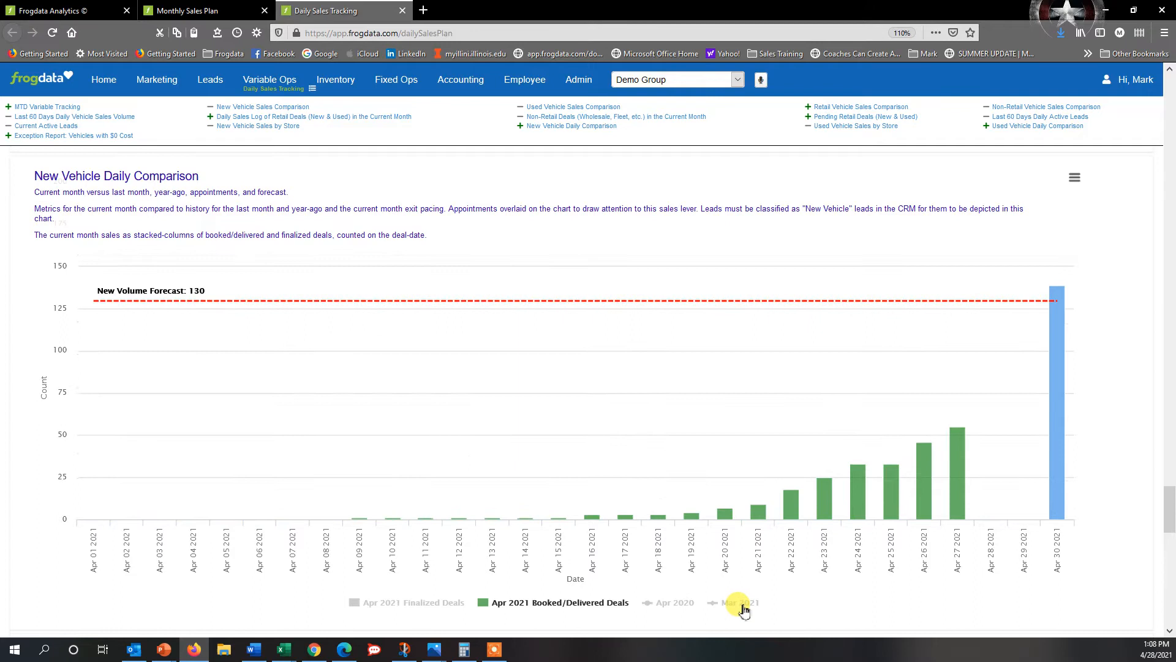
left_click(411, 602)
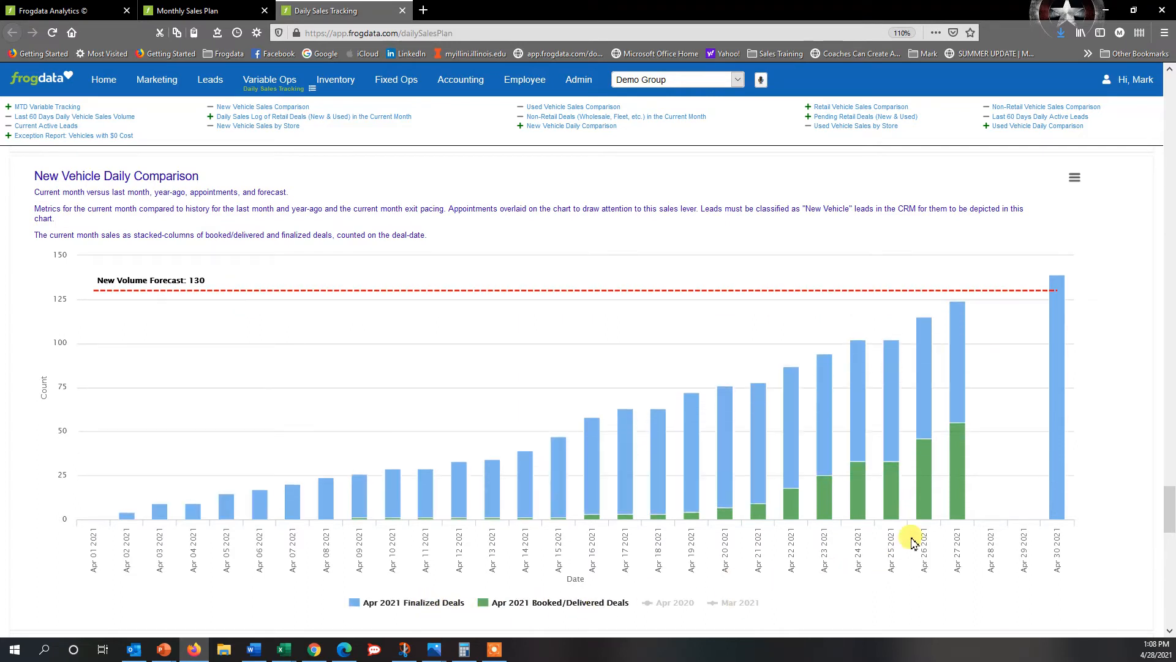
mouse_move(961, 486)
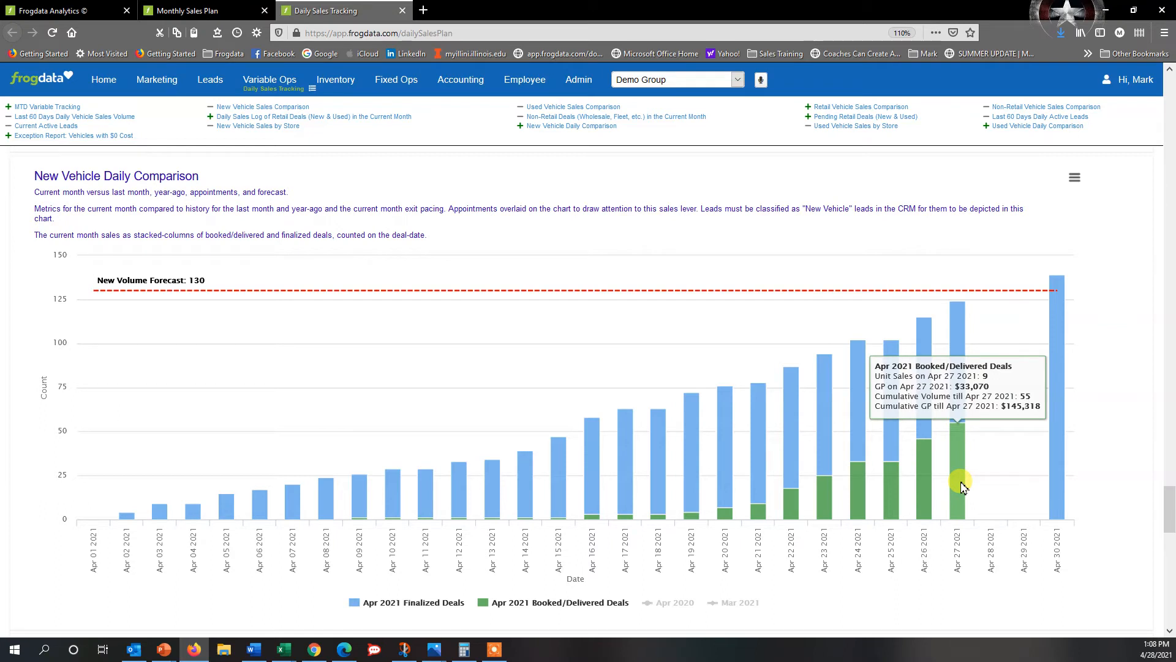
mouse_move(962, 314)
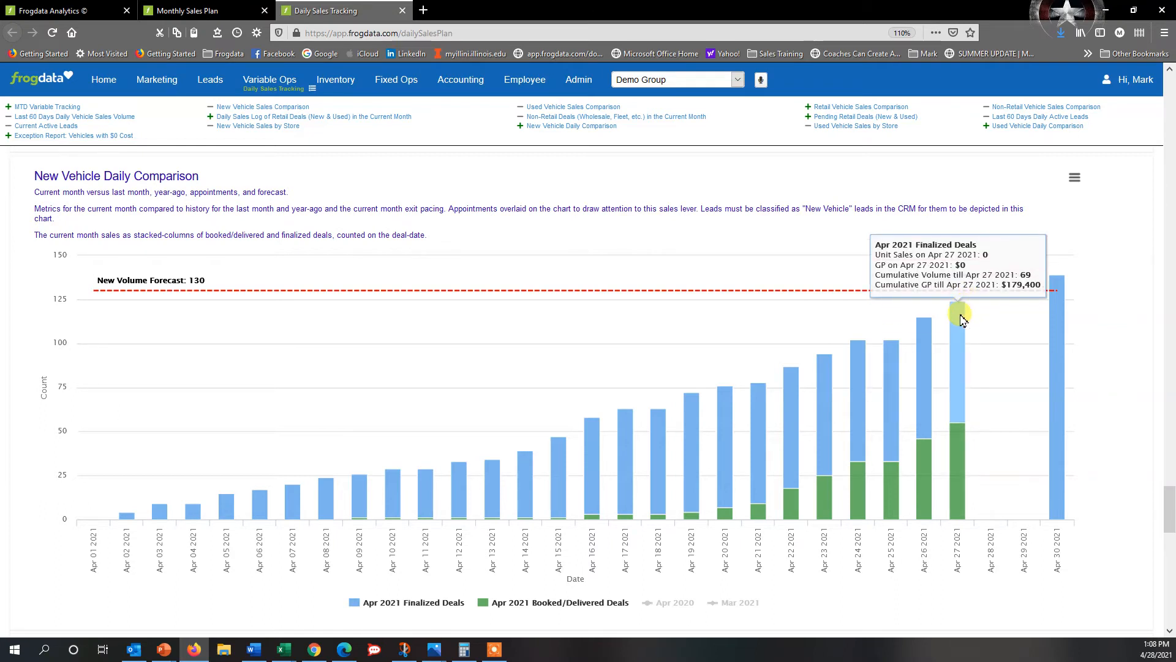
mouse_move(950, 441)
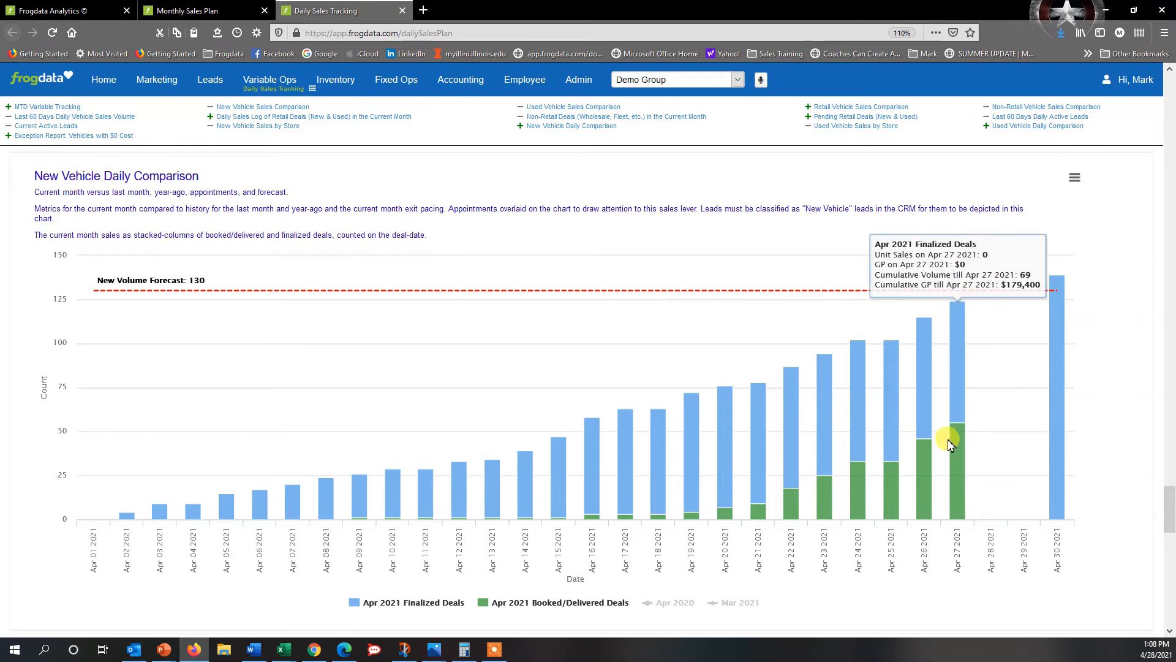
mouse_move(955, 442)
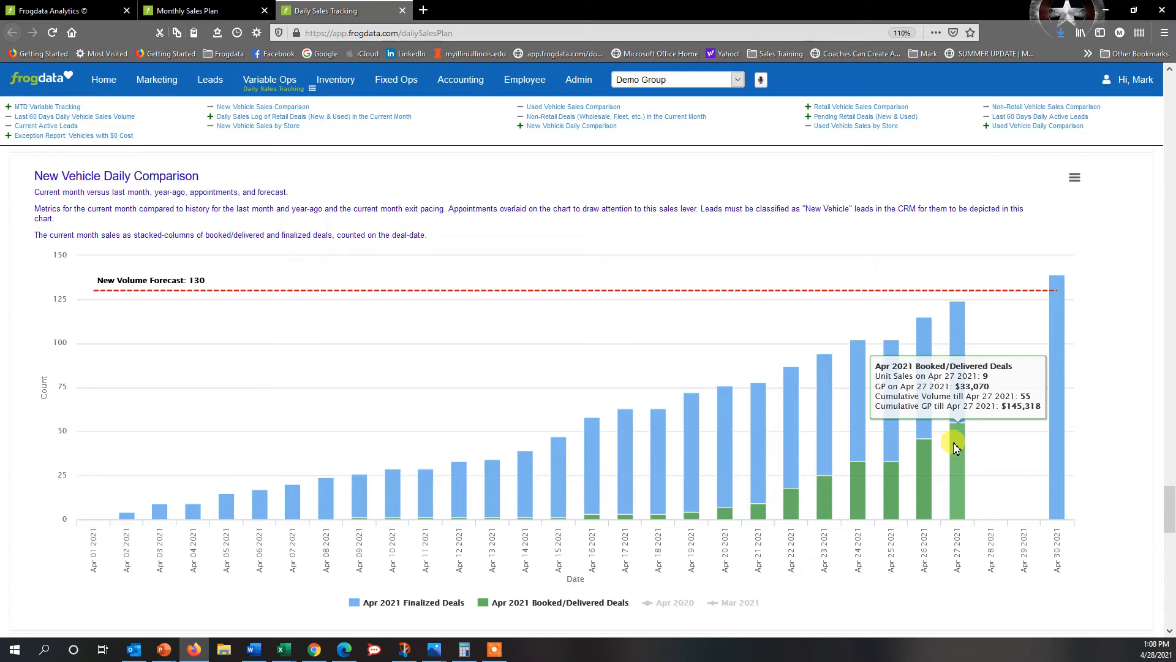
mouse_move(1054, 424)
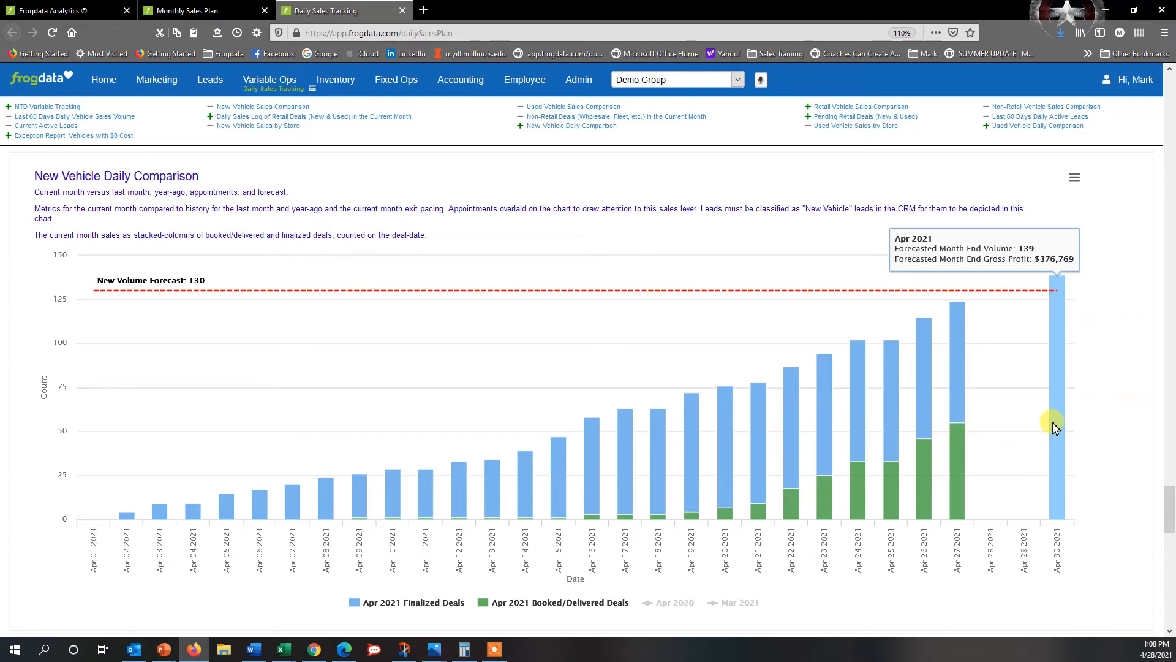
mouse_move(758, 308)
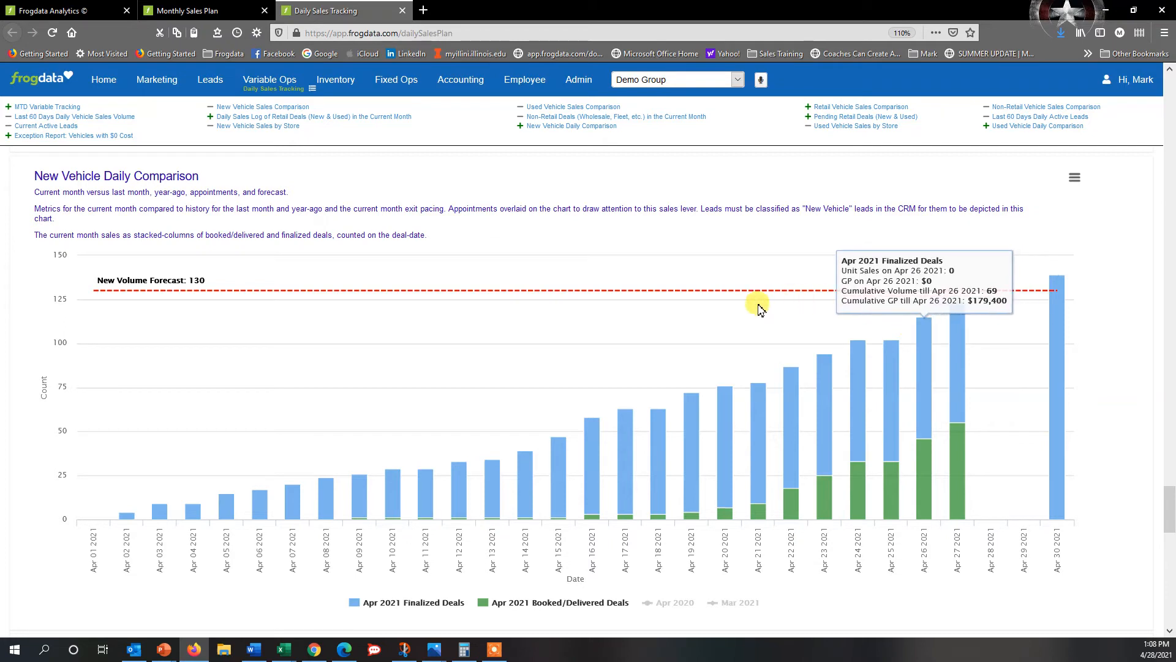
mouse_move(972, 306)
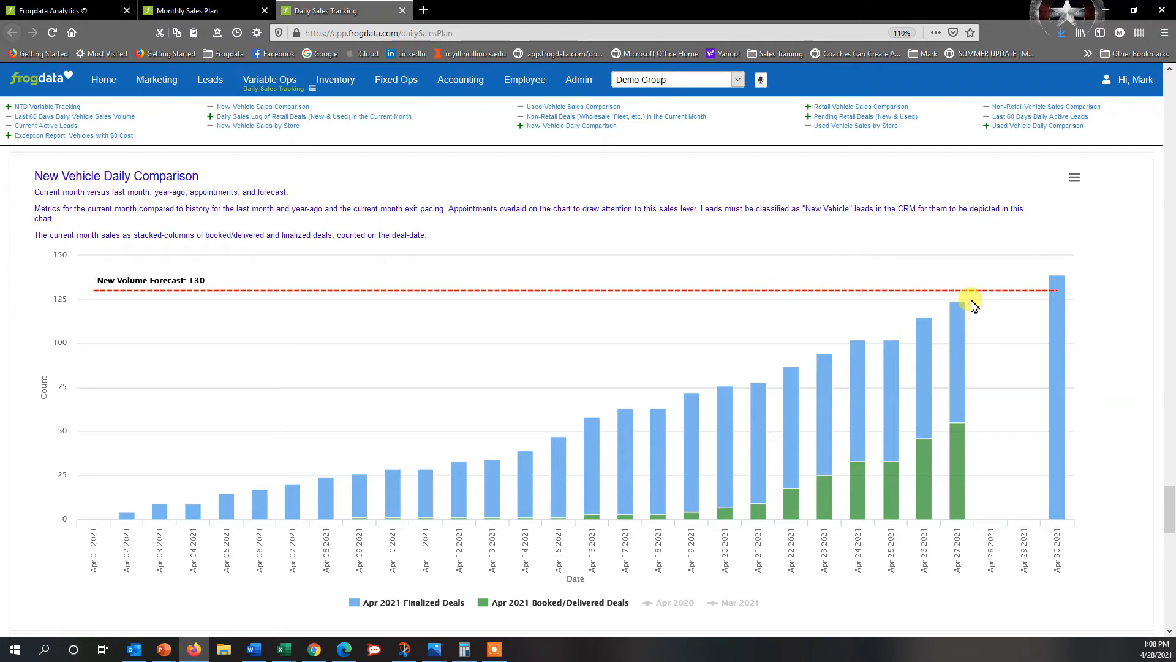
mouse_move(980, 301)
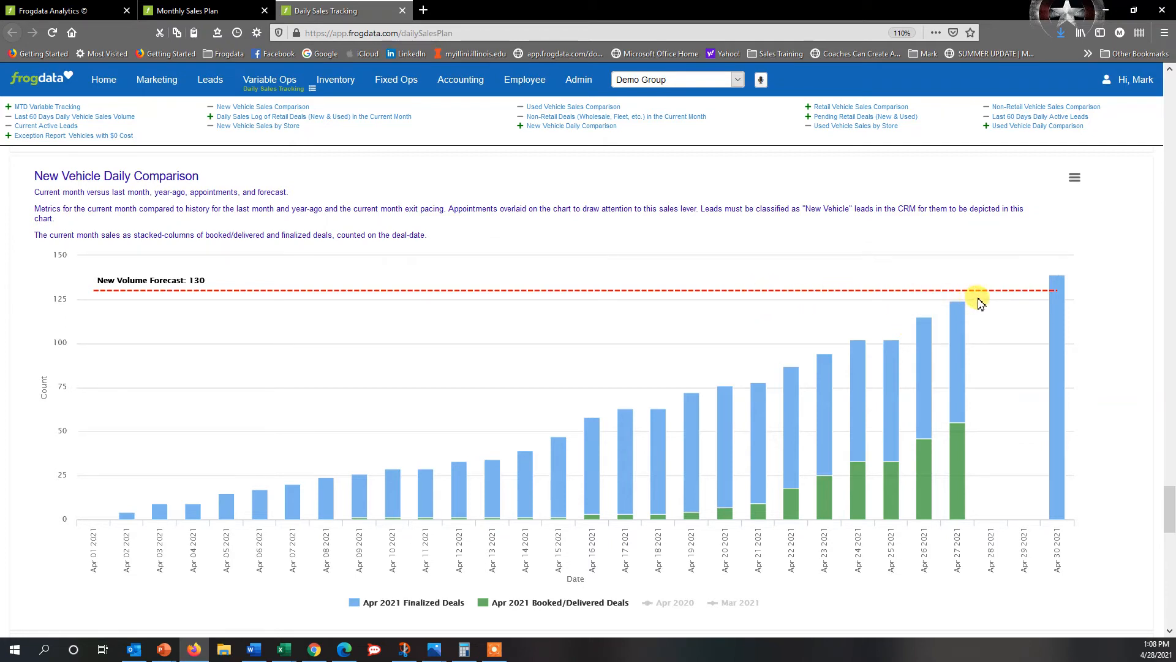
mouse_move(1058, 308)
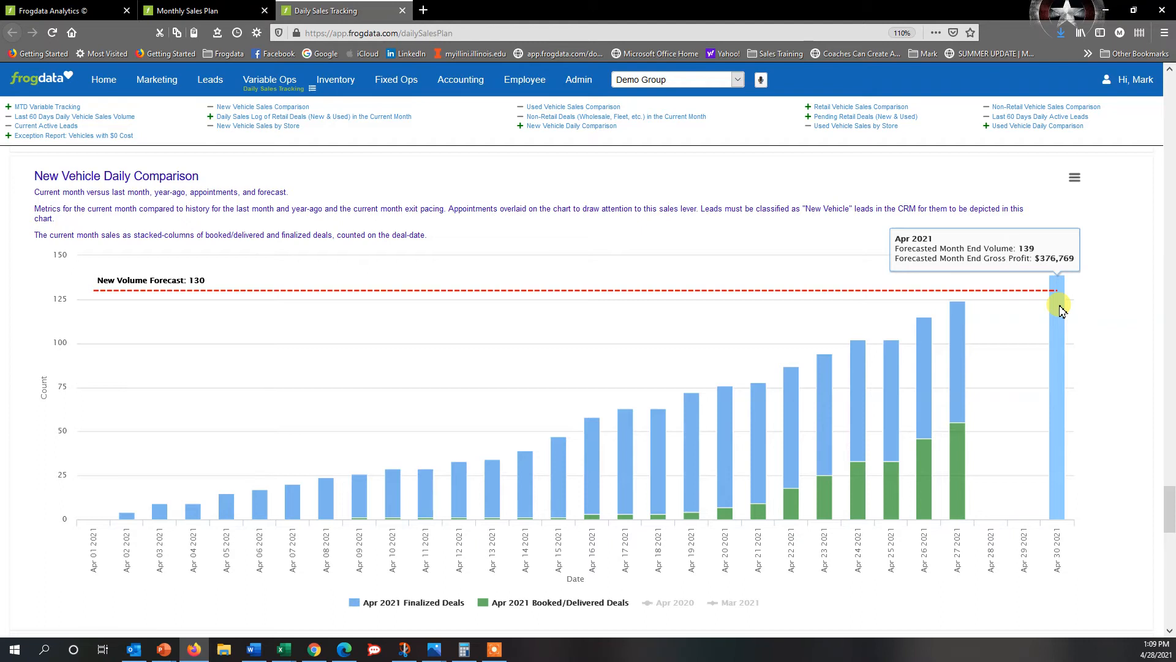
mouse_move(789, 544)
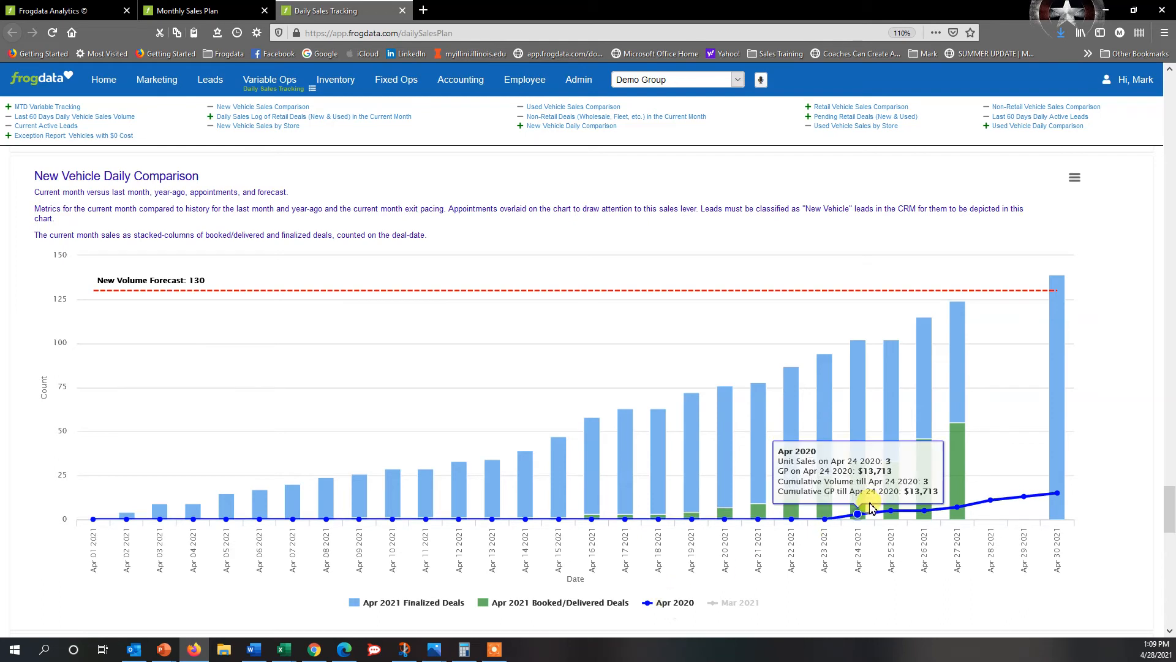
mouse_move(1003, 495)
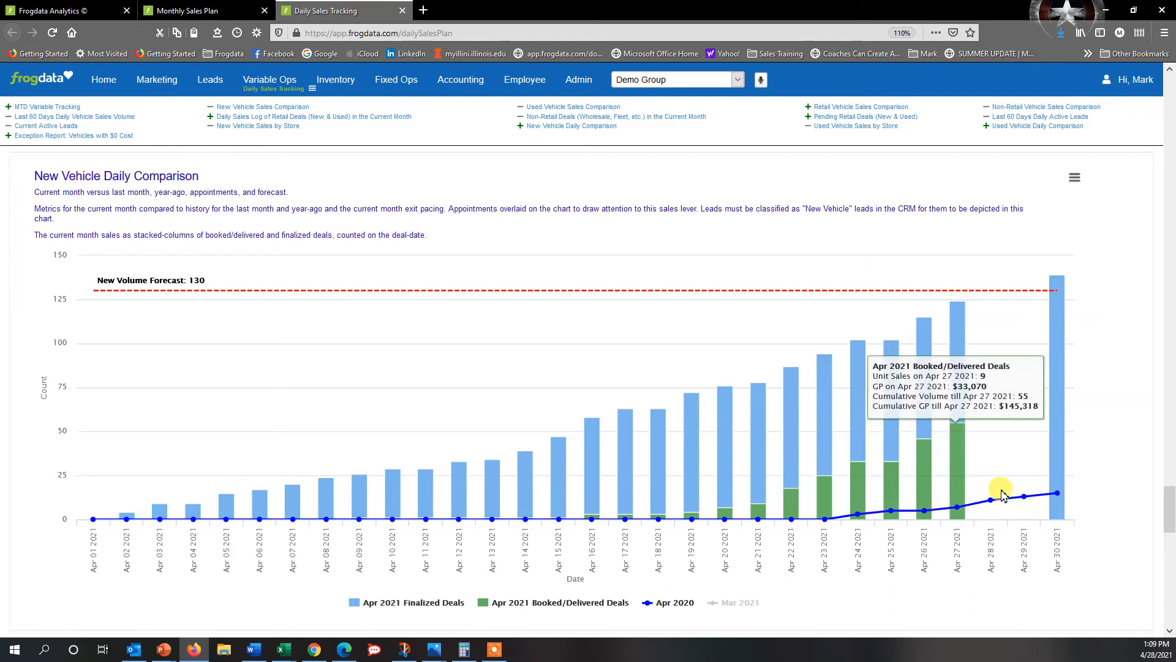
mouse_move(743, 602)
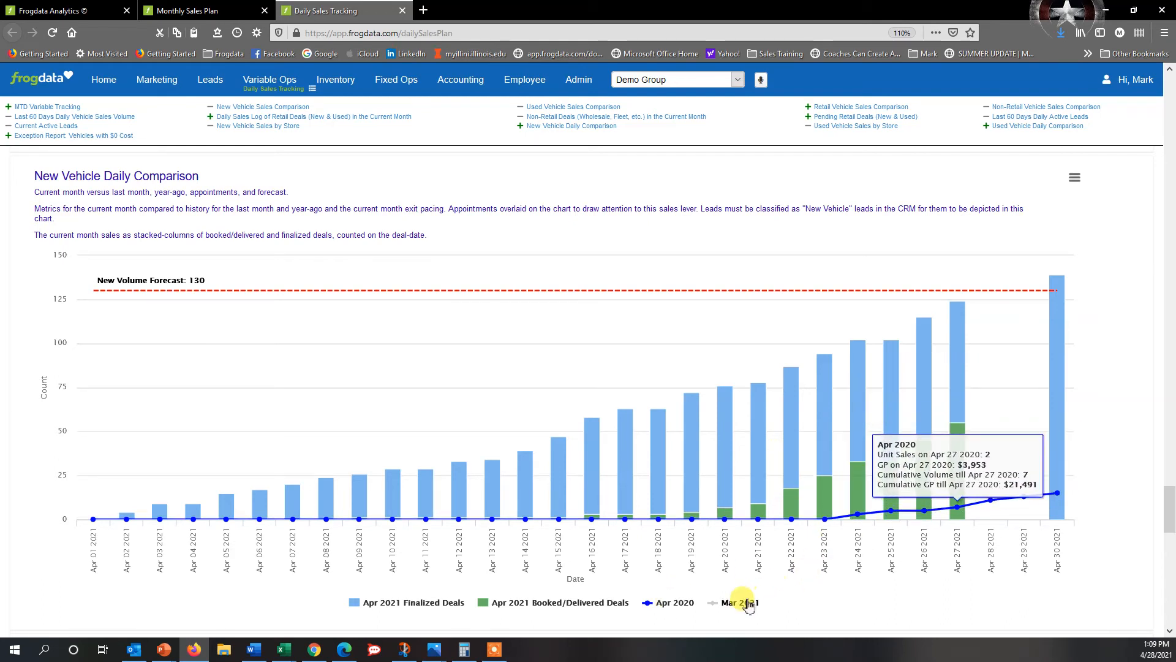
left_click(739, 602)
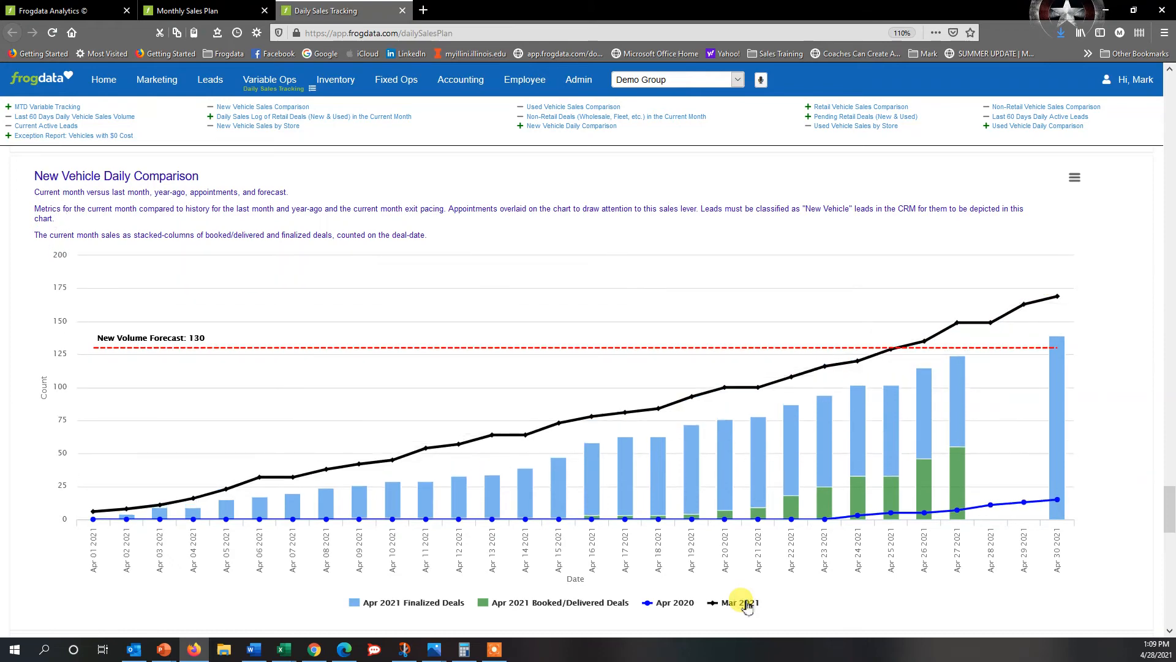
mouse_move(1065, 344)
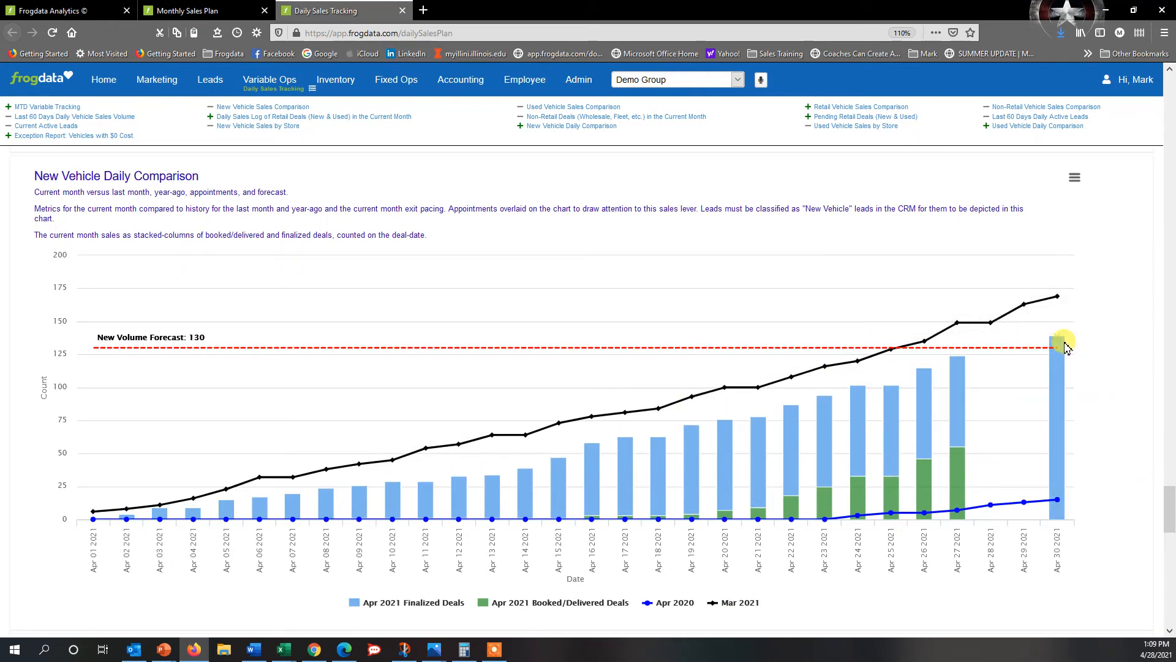
mouse_move(1056, 374)
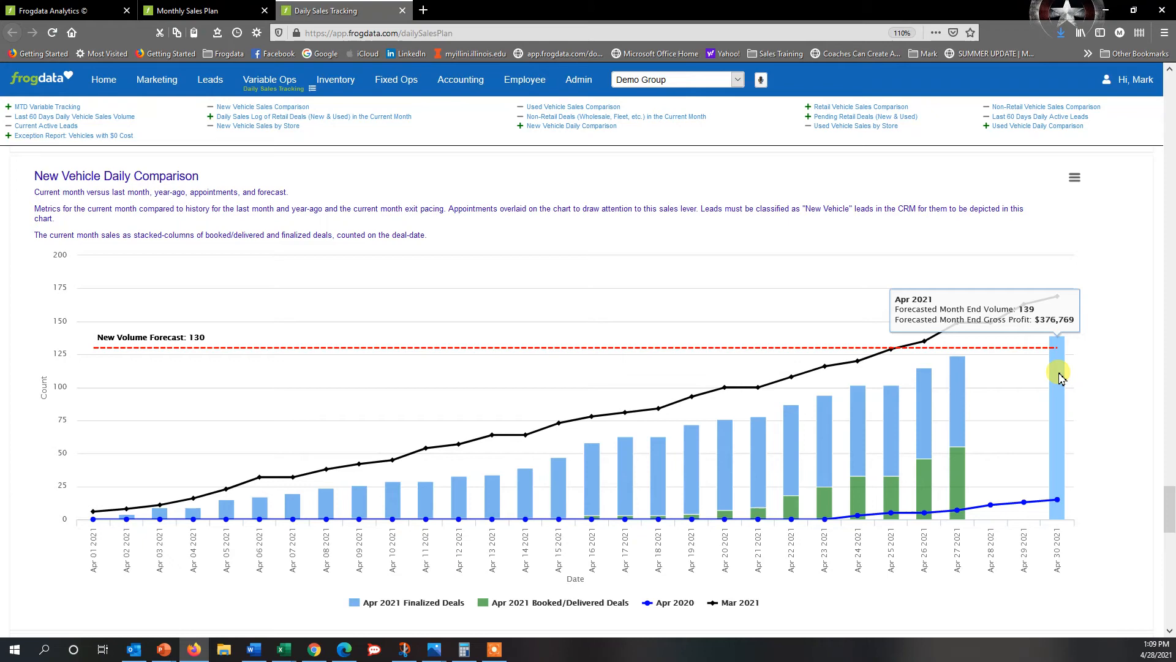
mouse_move(308, 498)
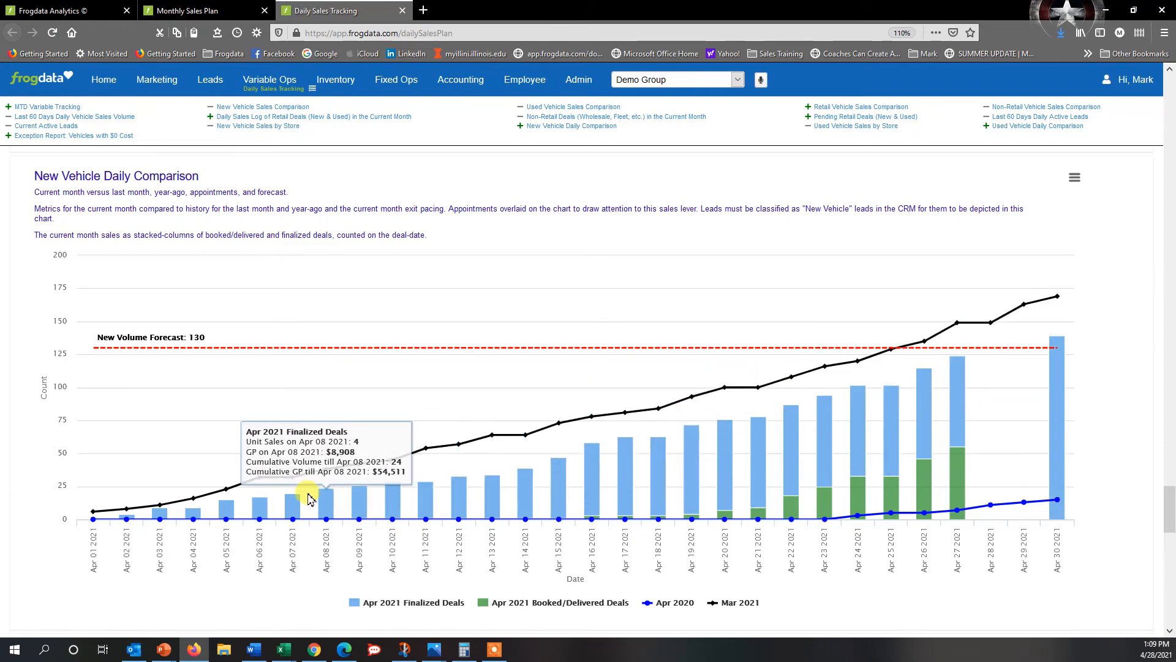
mouse_move(964, 435)
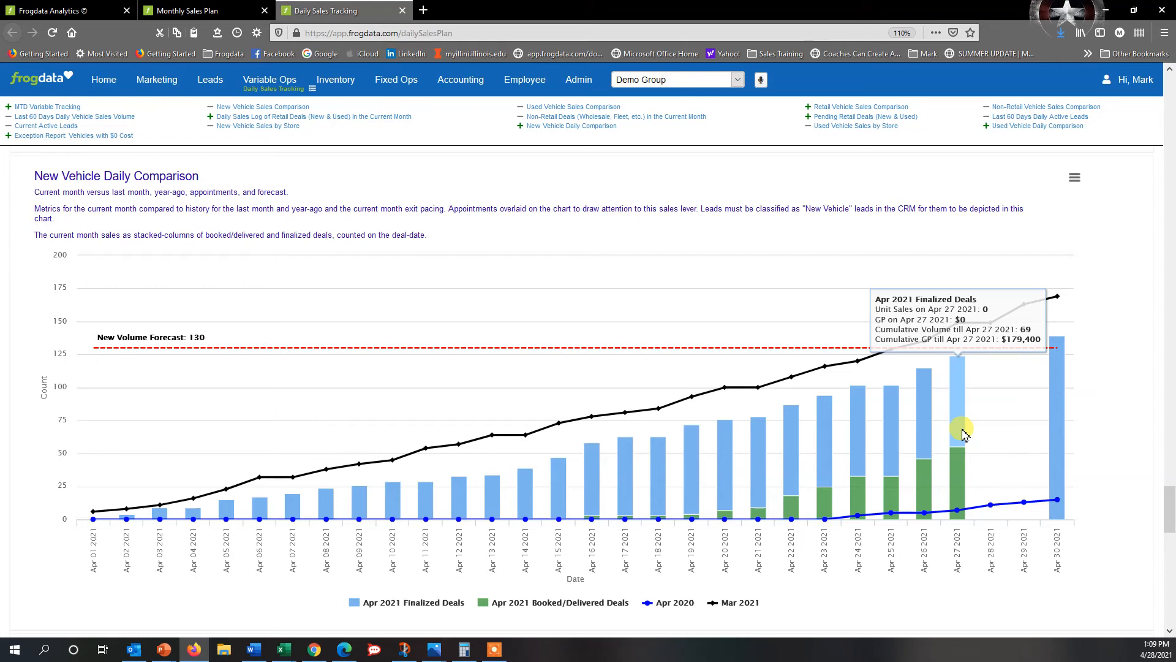
Open the Vehicle Sales Overview report from the Inventory reports menu.
left_click(269, 80)
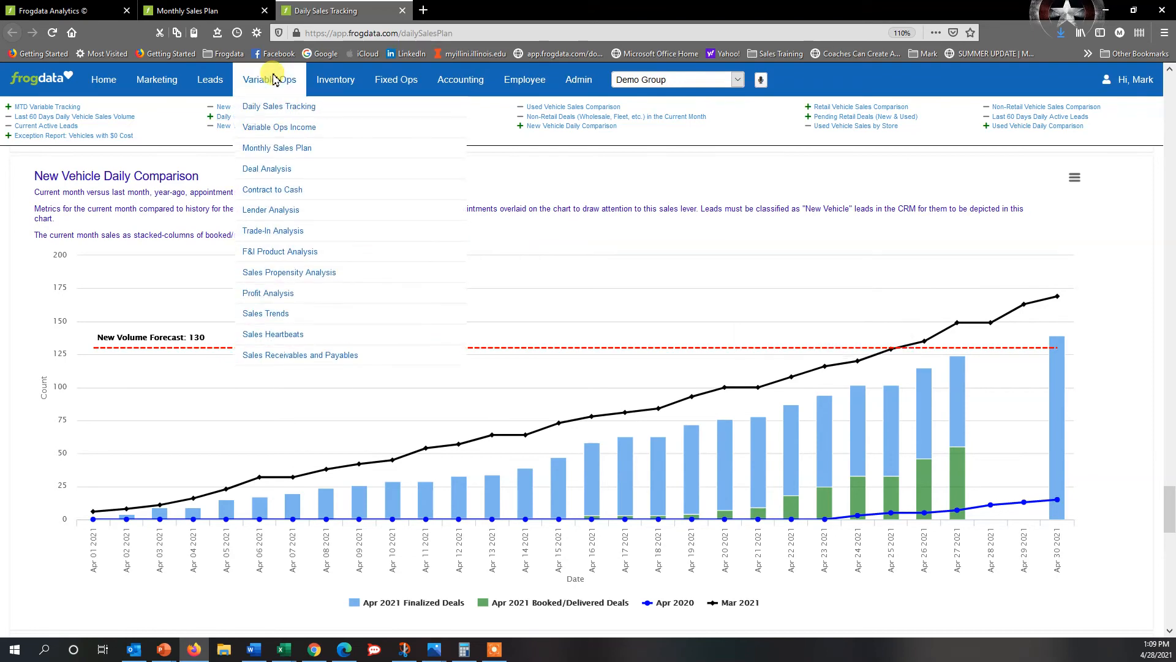
mouse_move(278, 106)
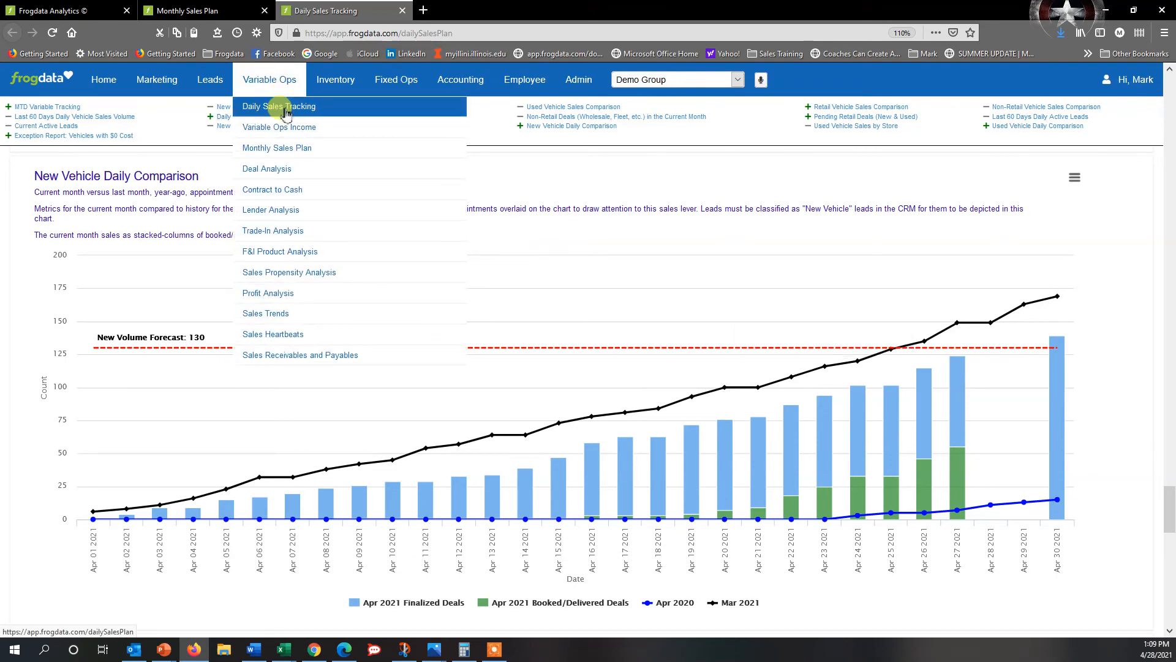
left_click(335, 80)
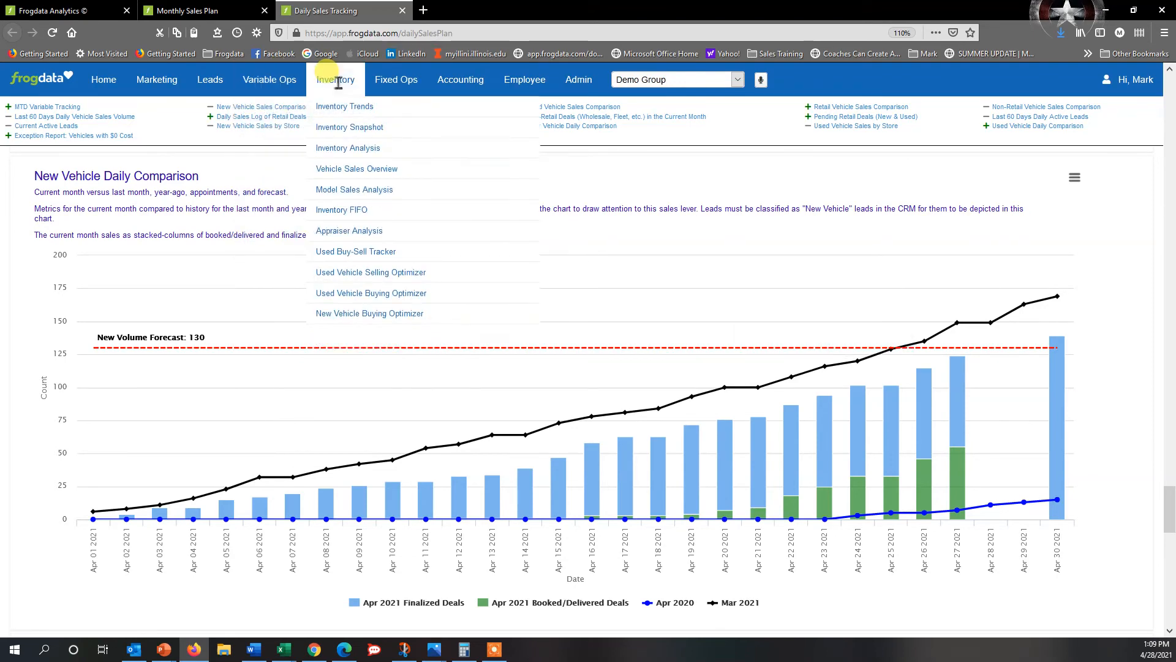
mouse_move(356, 168)
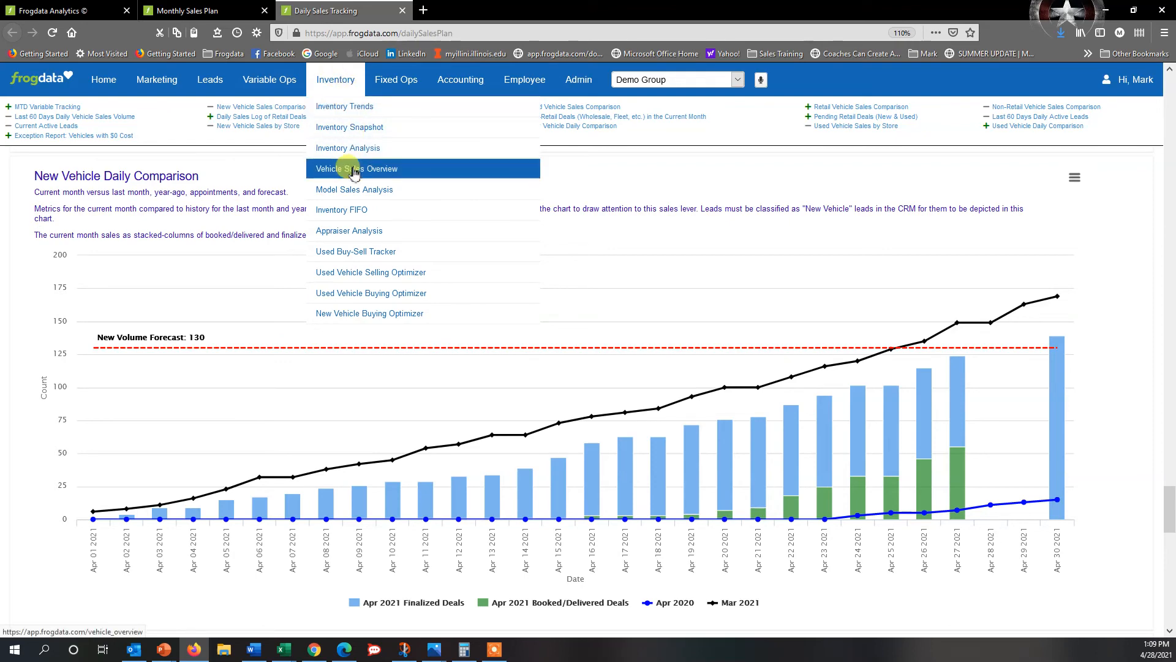
left_click(357, 168)
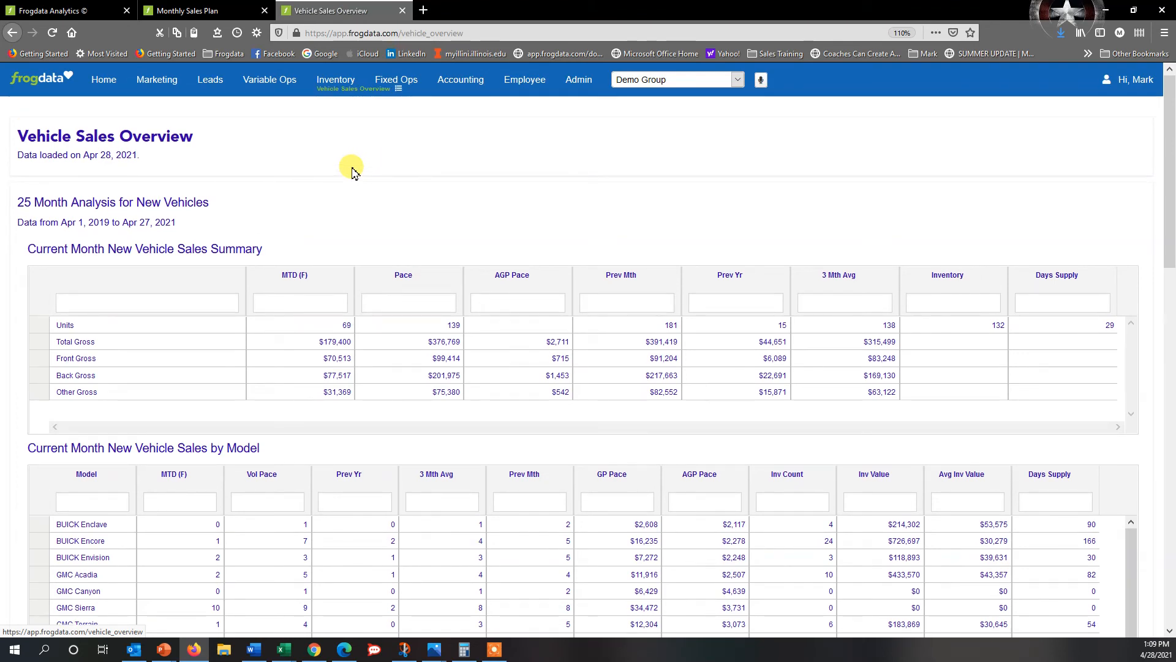
mouse_move(1097, 187)
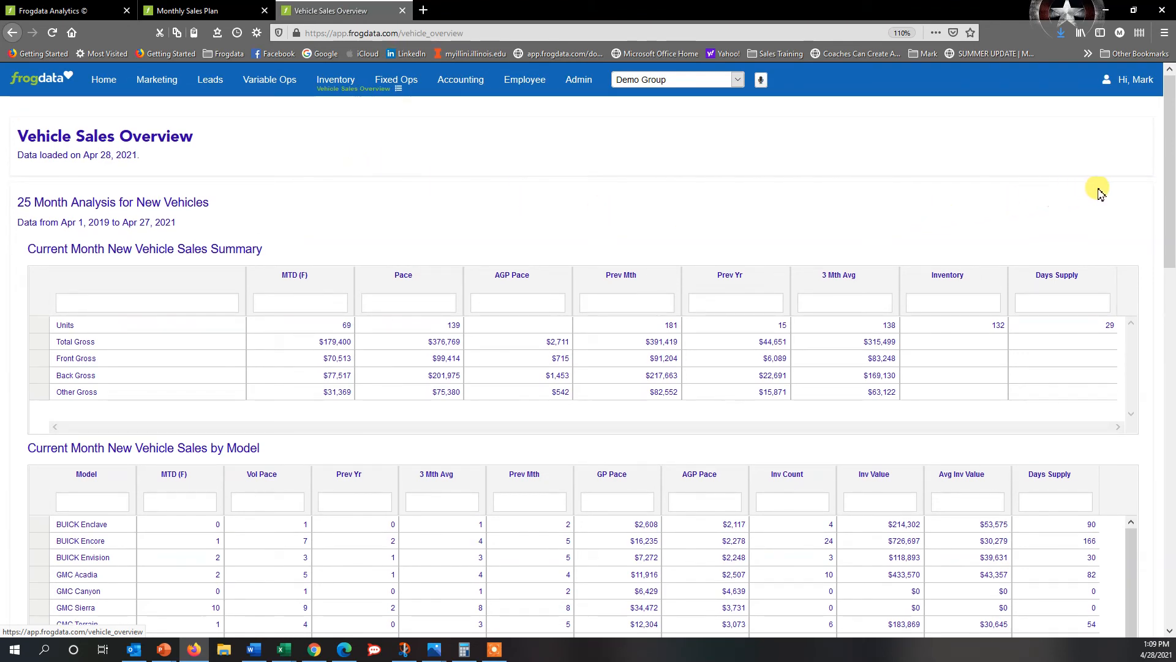
scroll("down", 3)
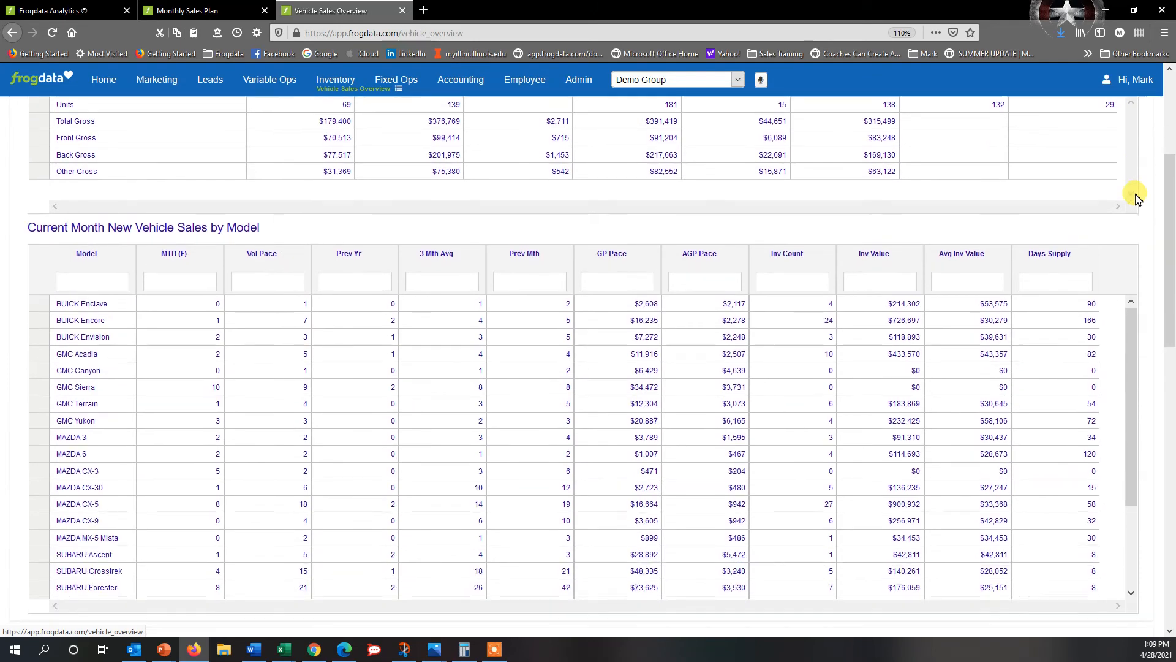
scroll("down", 3)
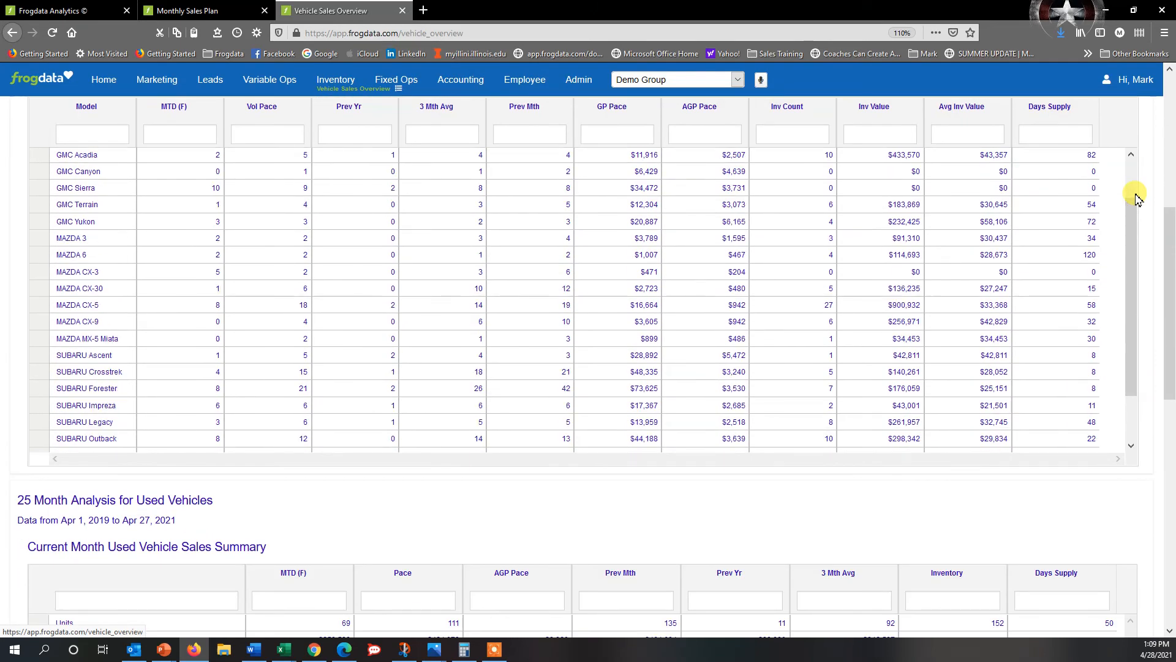
scroll("up", 3)
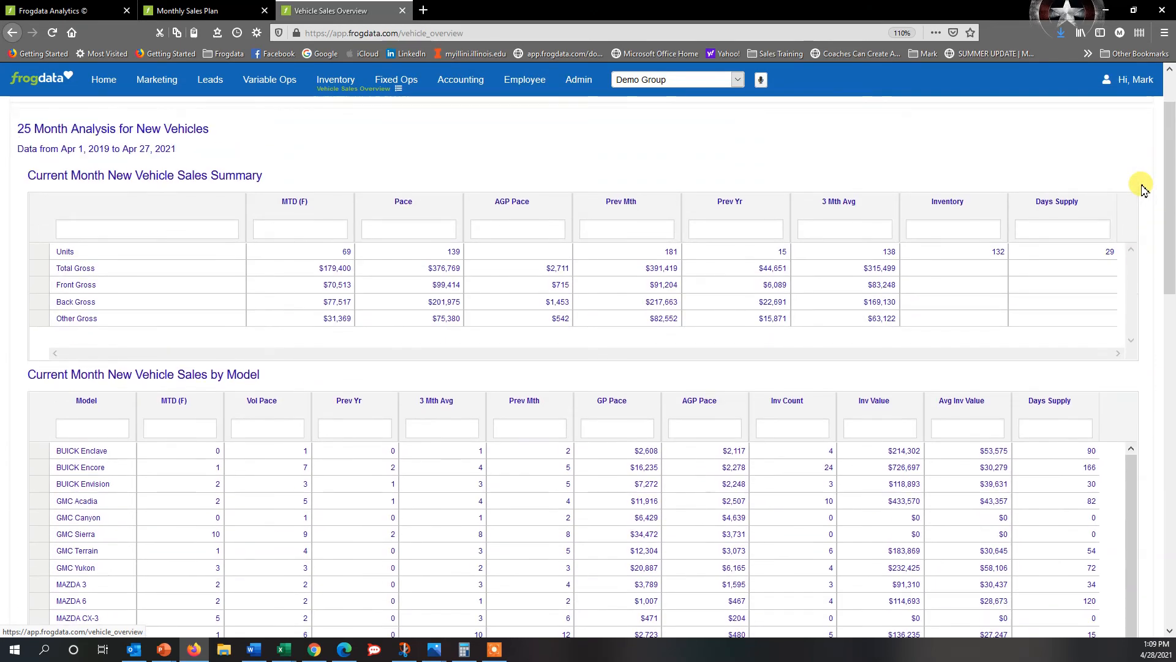
mouse_move(382, 244)
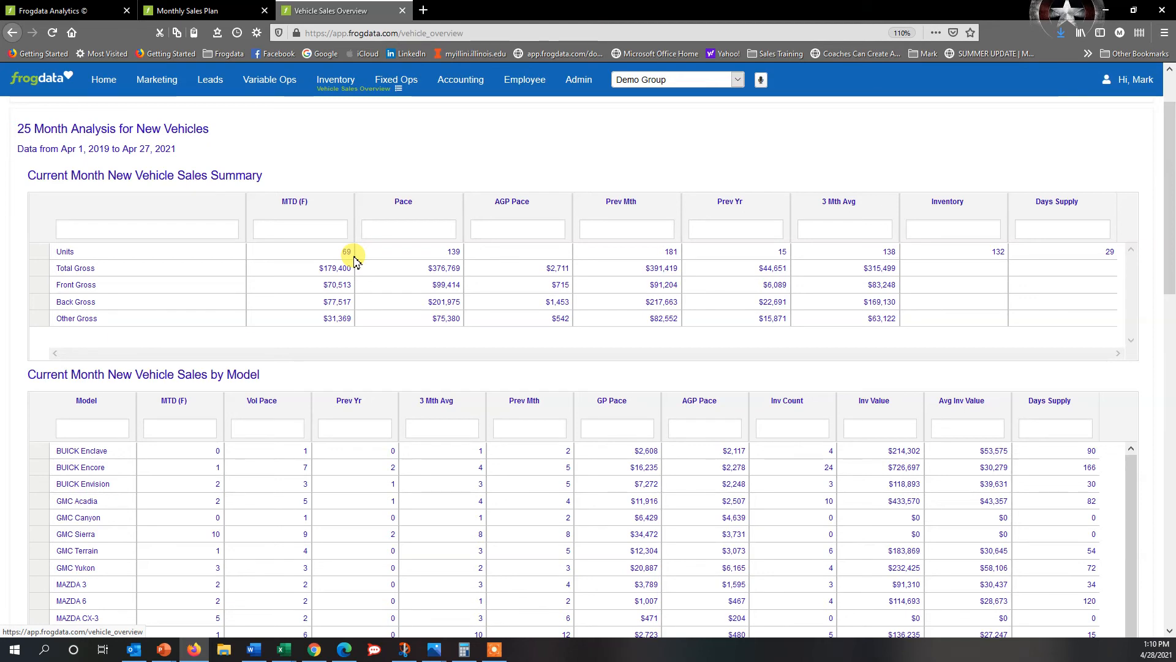
mouse_move(382, 264)
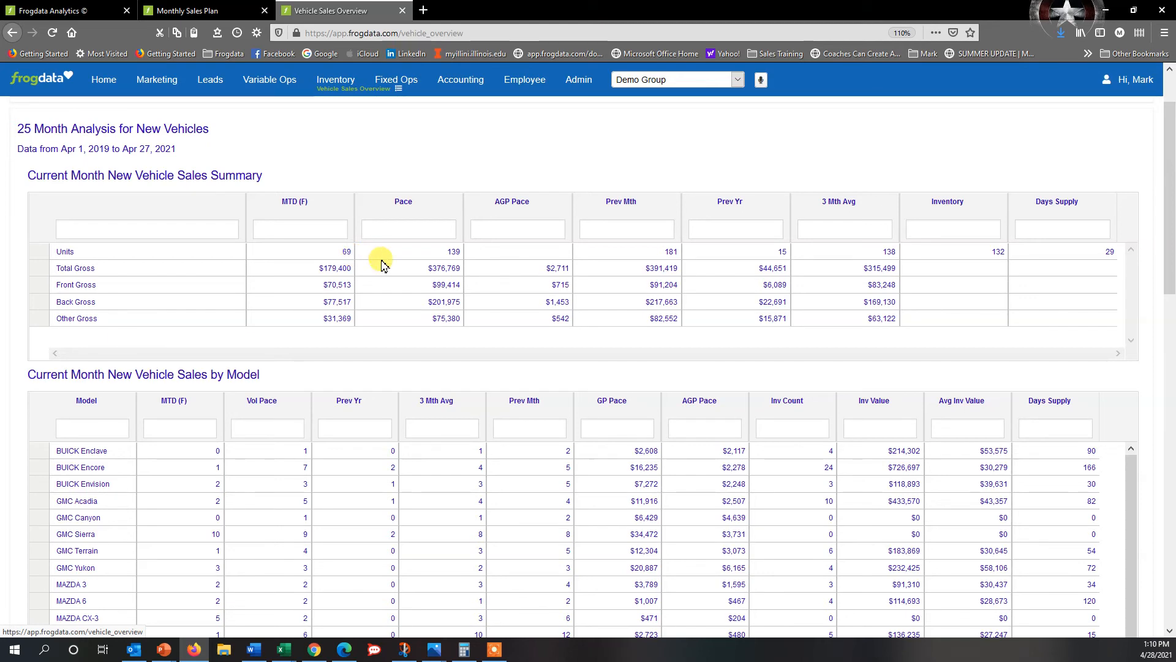
mouse_move(673, 253)
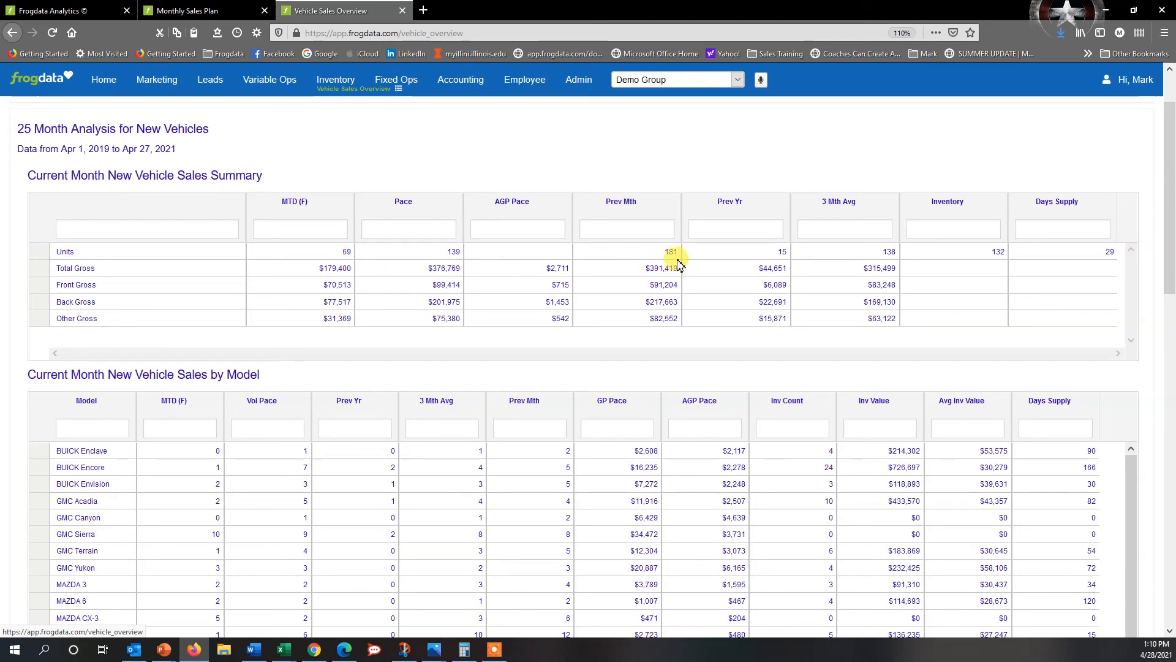
mouse_move(696, 283)
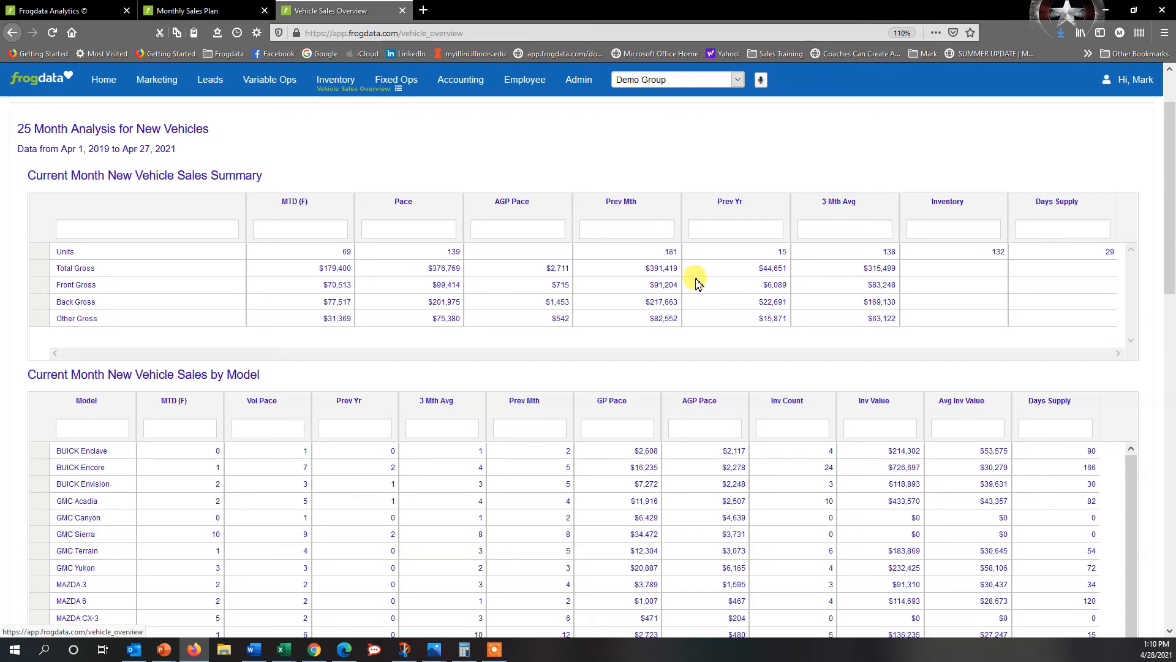
scroll("down", 3)
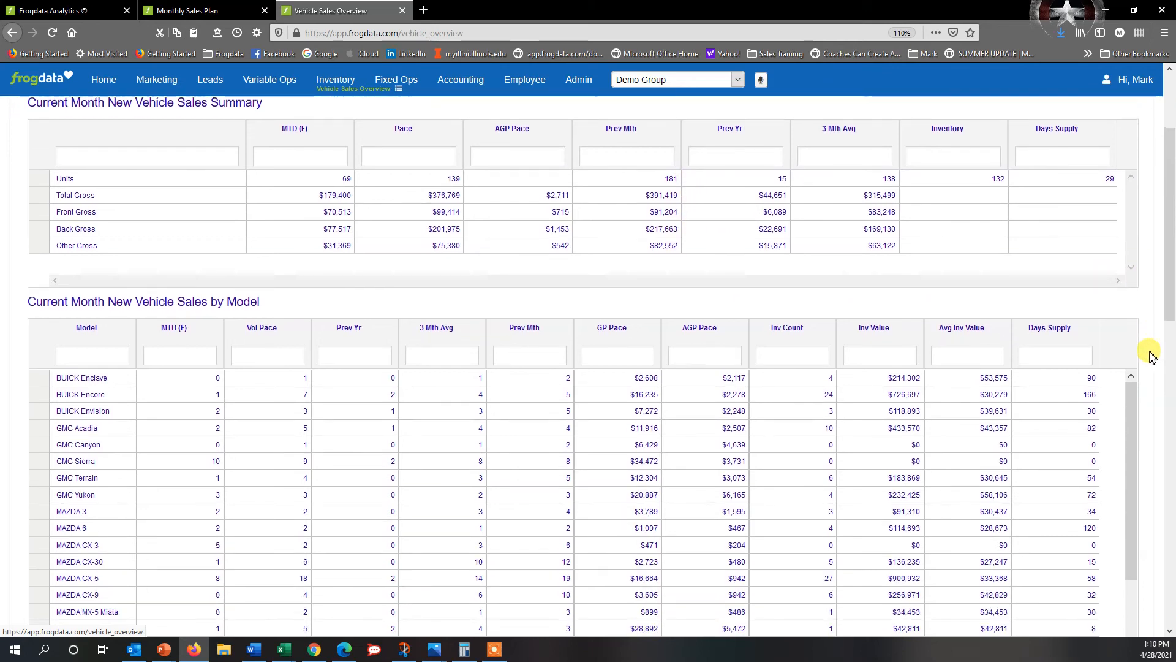
mouse_move(373, 482)
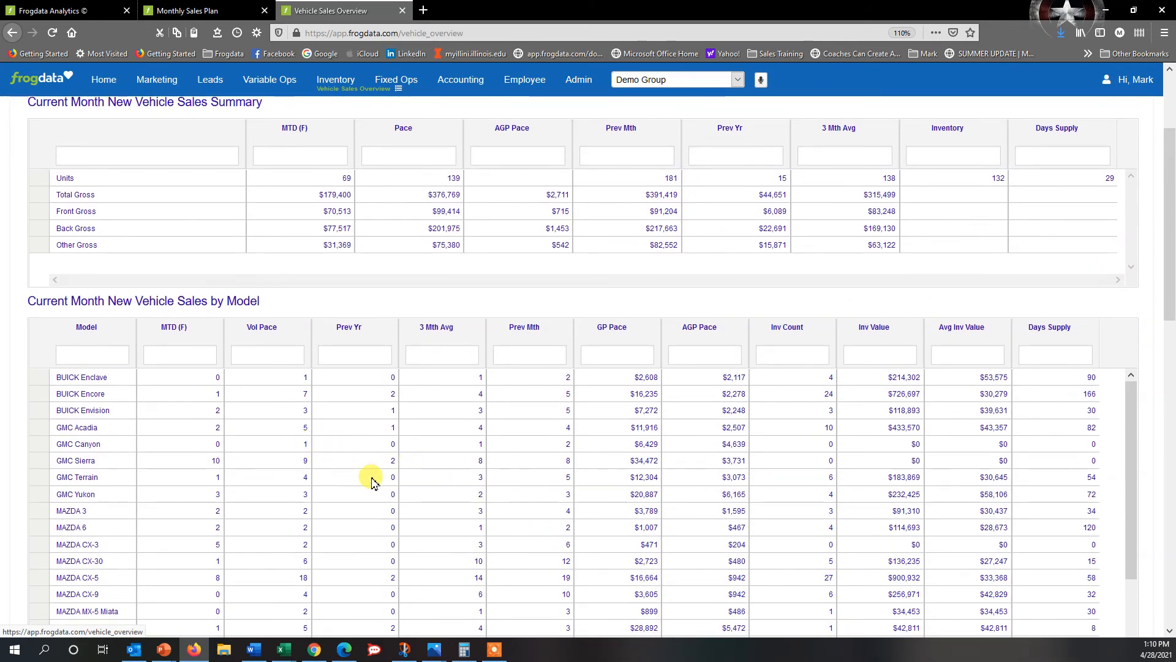
scroll("down", 3)
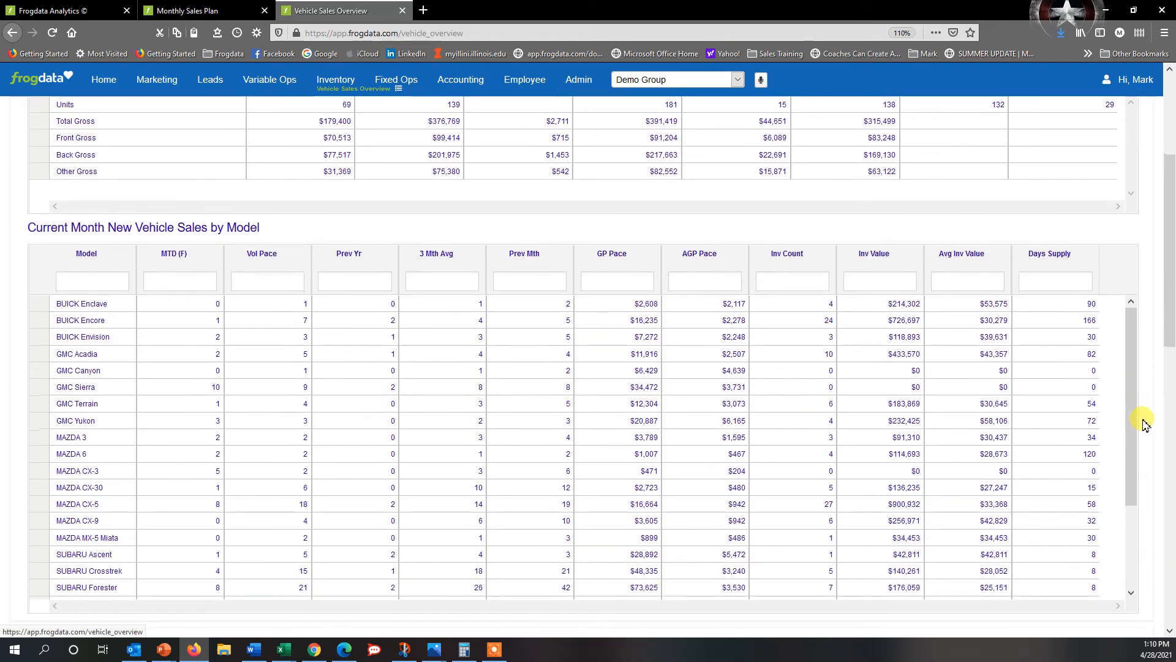
mouse_move(124, 551)
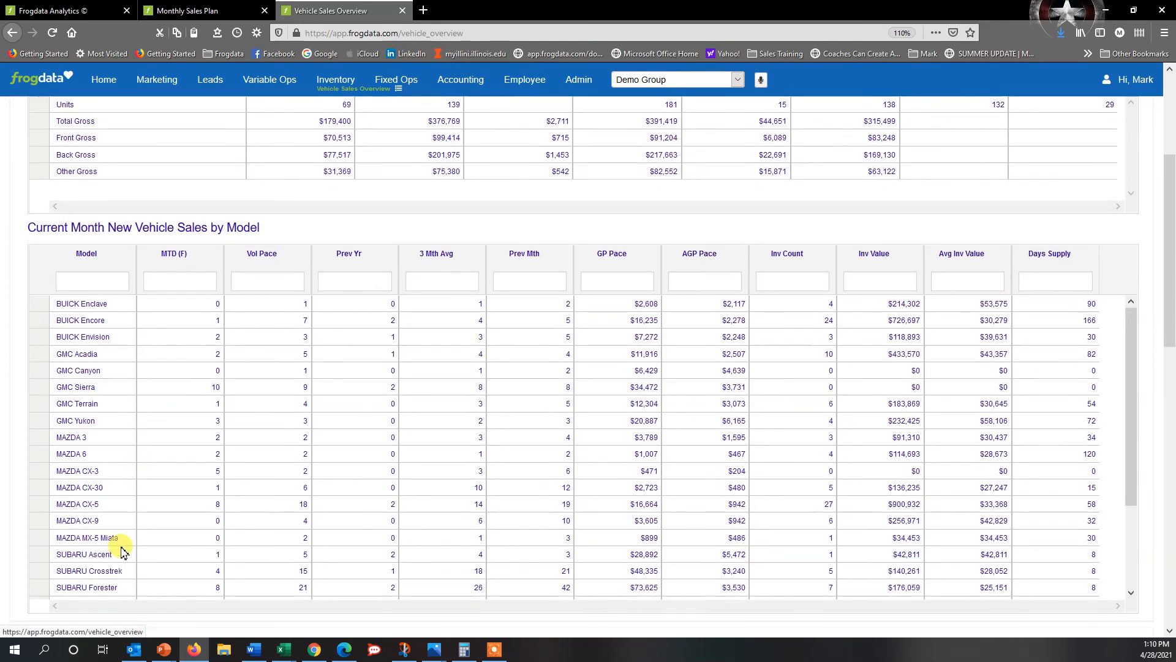
scroll("down", 3)
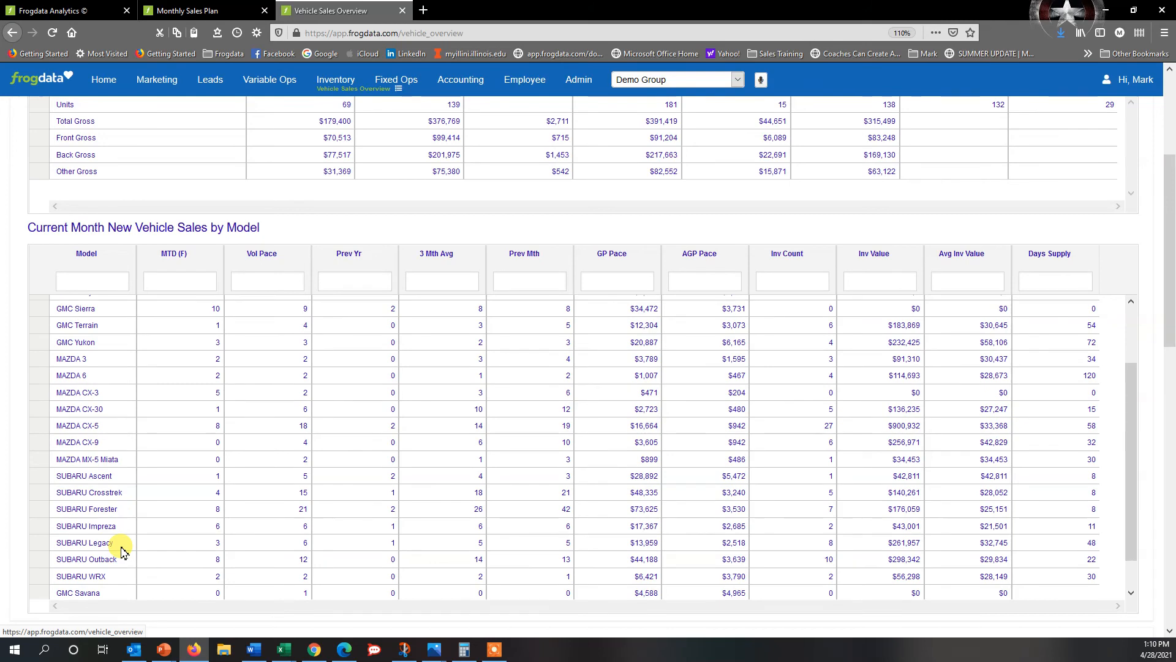
scroll("down", 3)
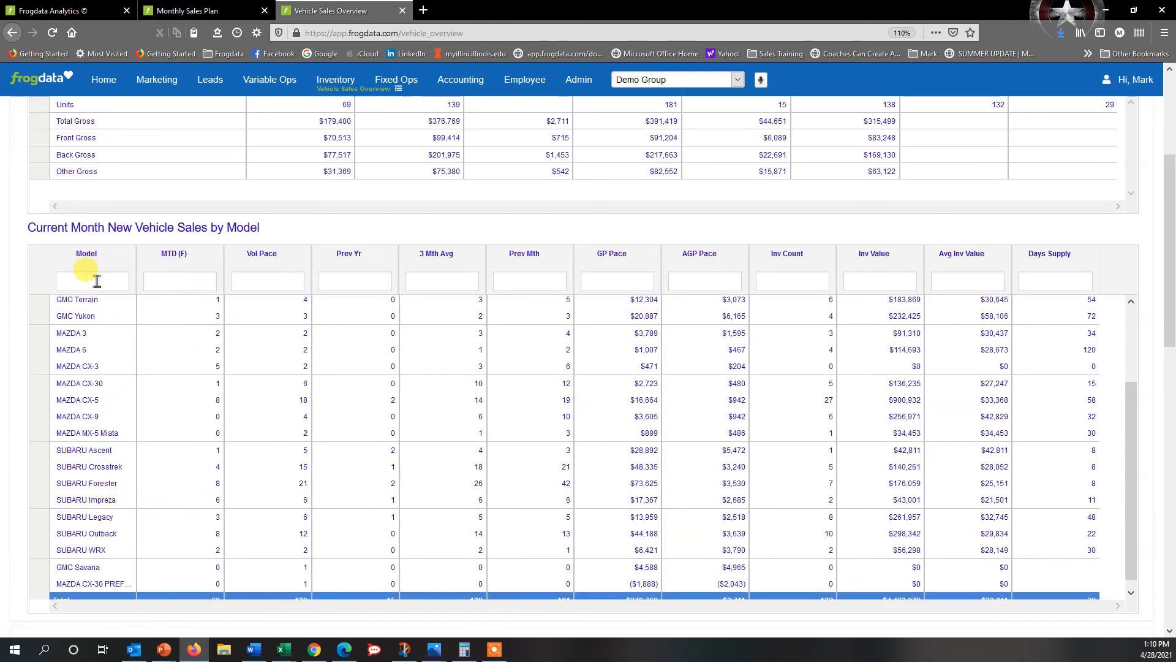
Filter the by-model table with 'Fores' to show SUBARU Forester, then return to Monthly Sales Plan.
type("Fores")
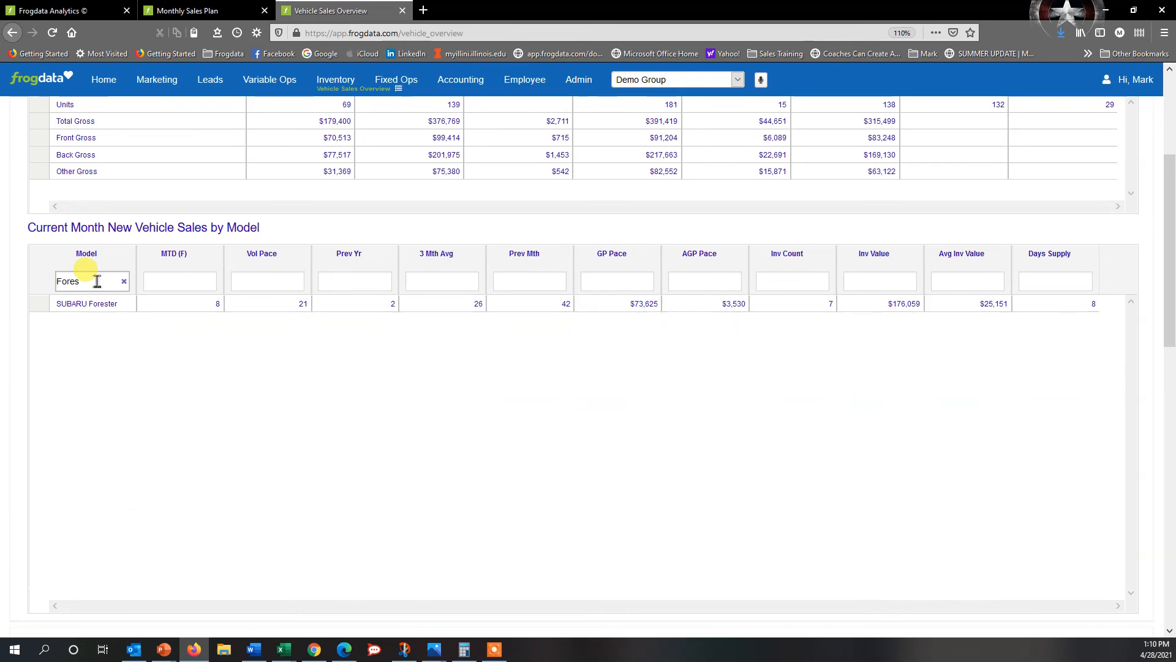
mouse_move(214, 311)
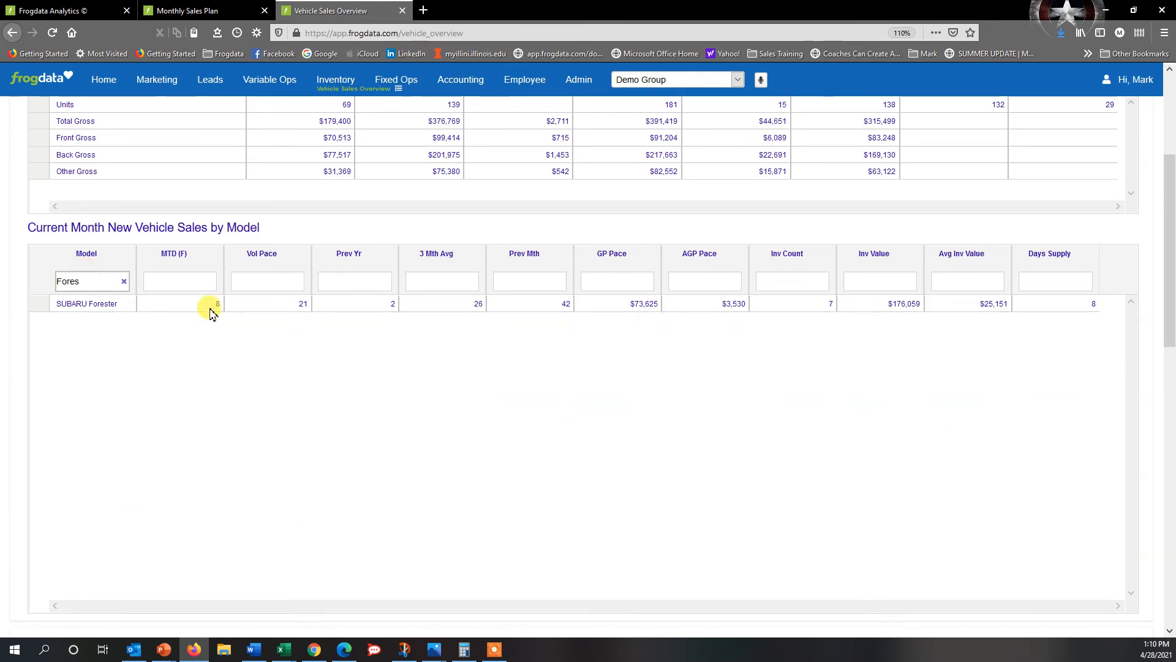
mouse_move(304, 310)
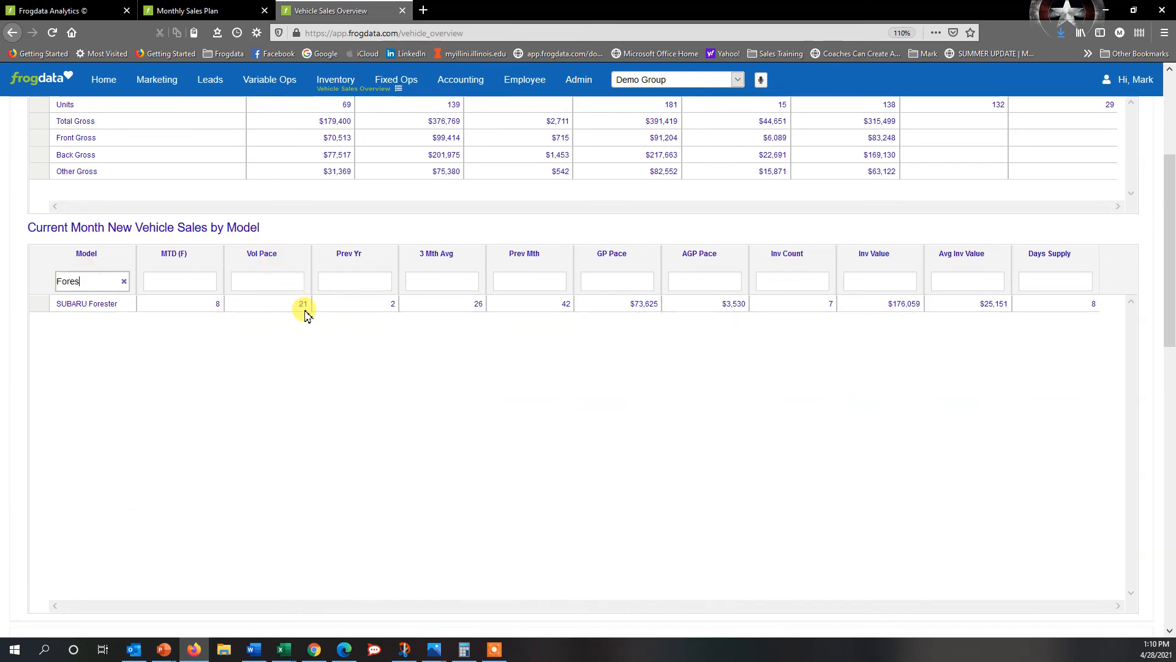
mouse_move(396, 312)
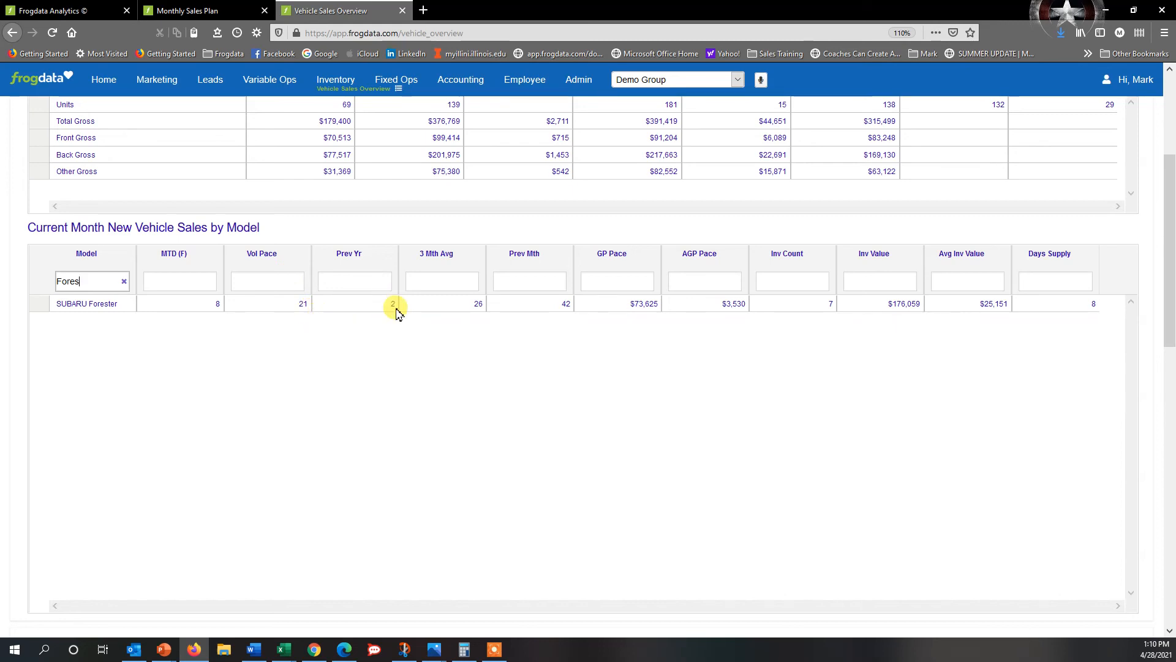
mouse_move(303, 312)
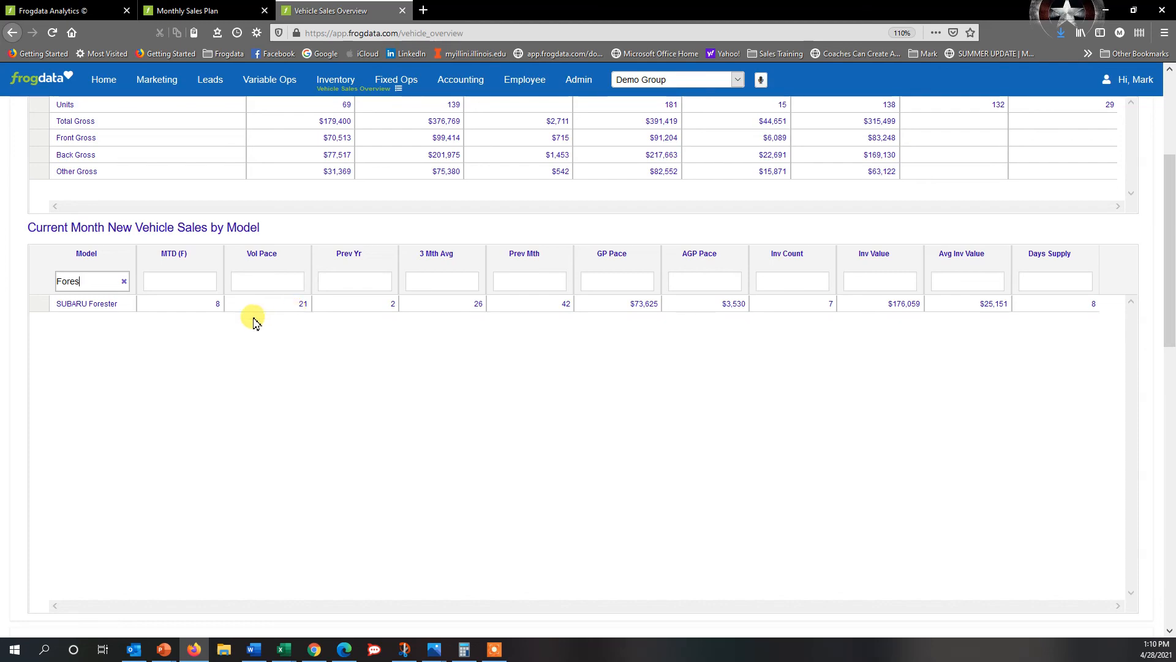
left_click(191, 11)
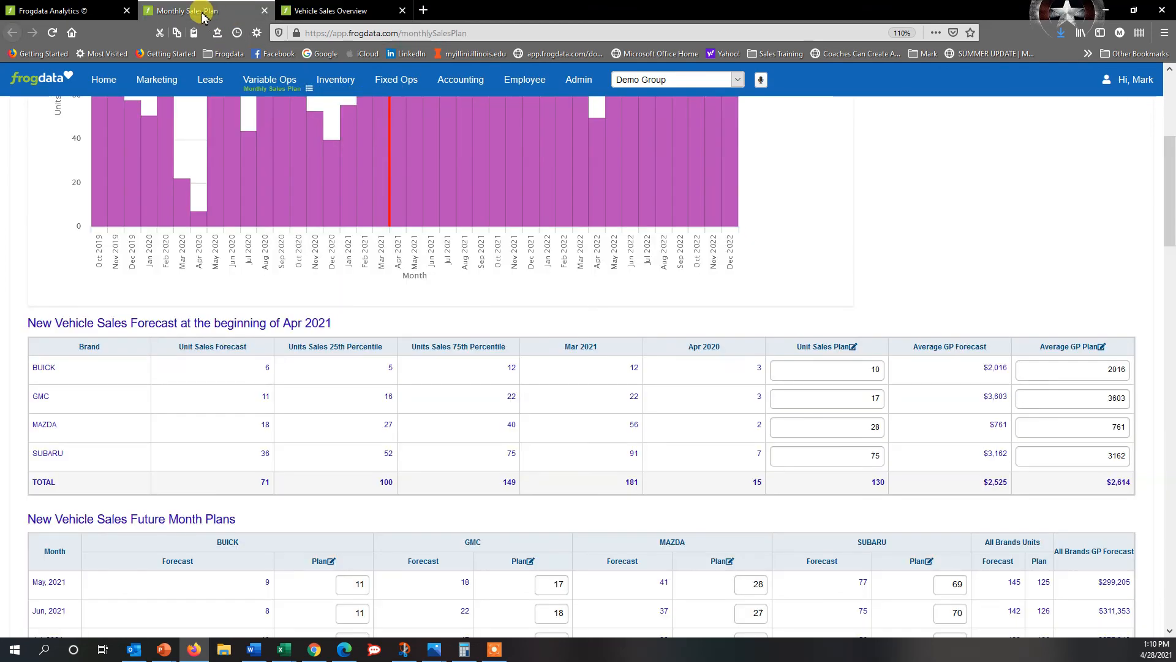
mouse_move(1127, 271)
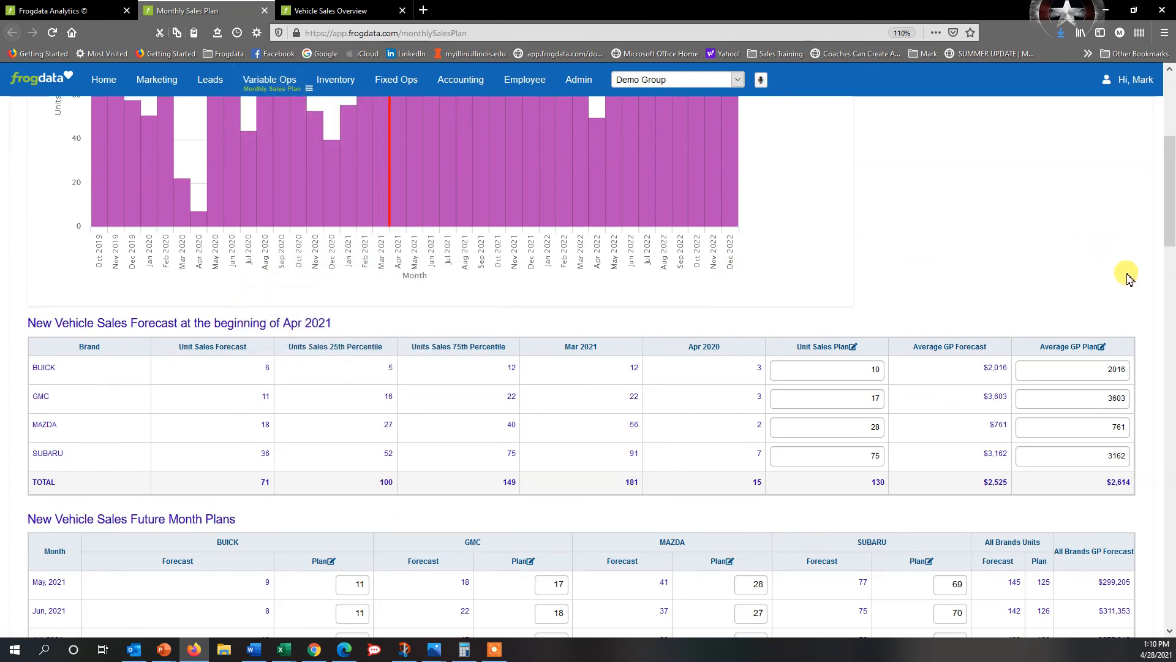
mouse_move(1138, 283)
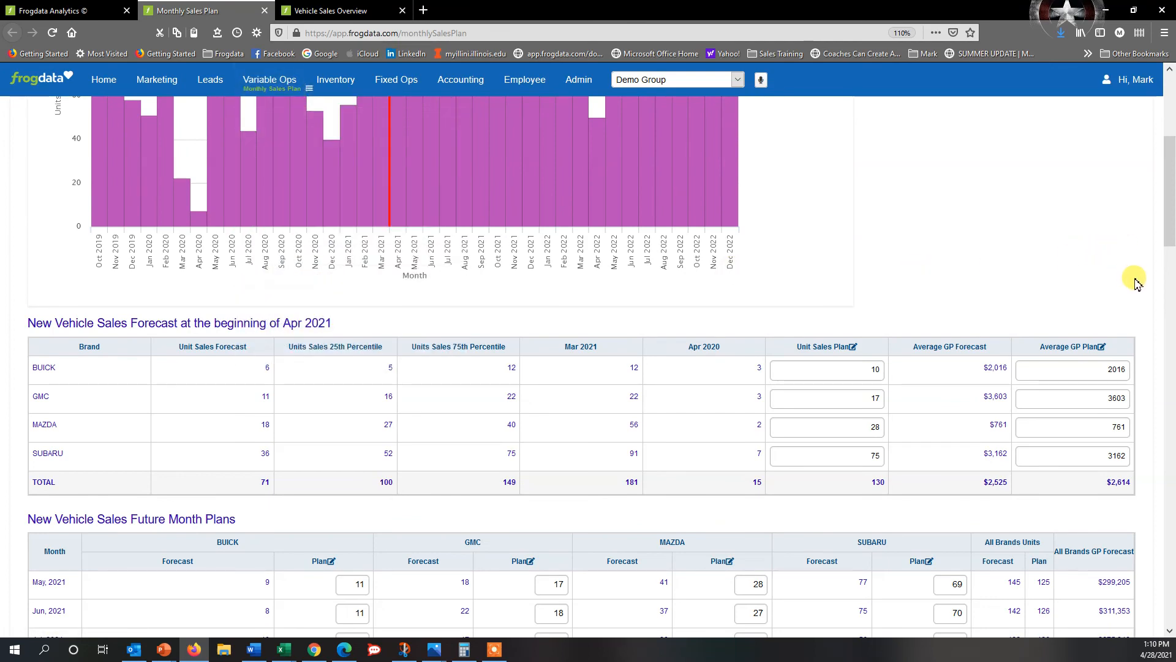